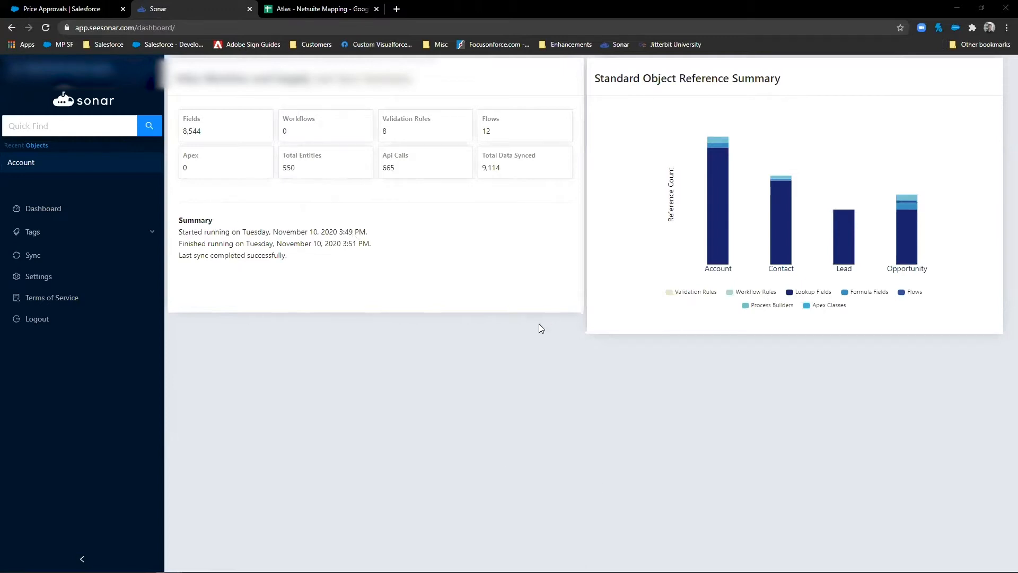
pyautogui.moveTo(535, 333)
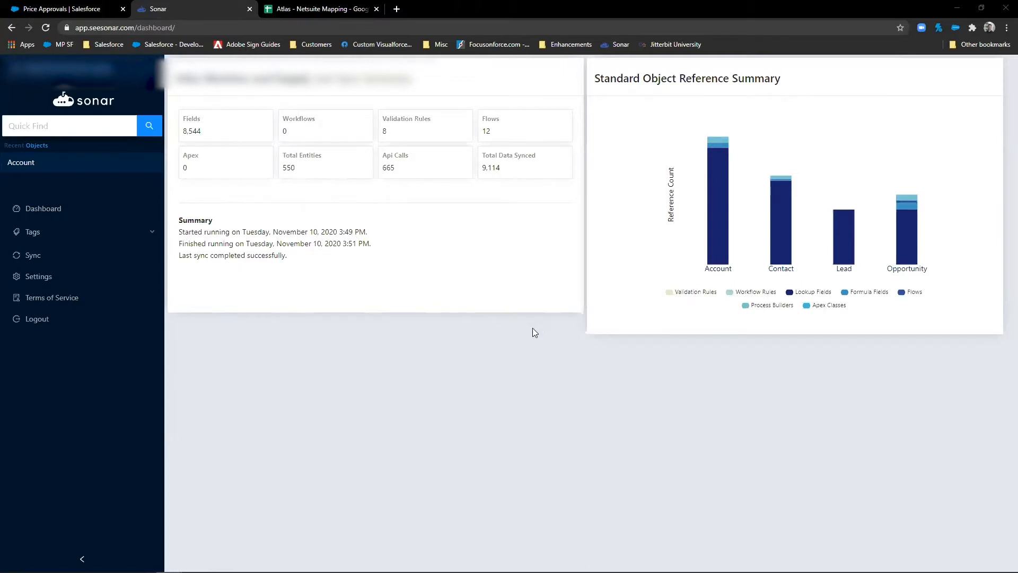
pyautogui.moveTo(403, 198)
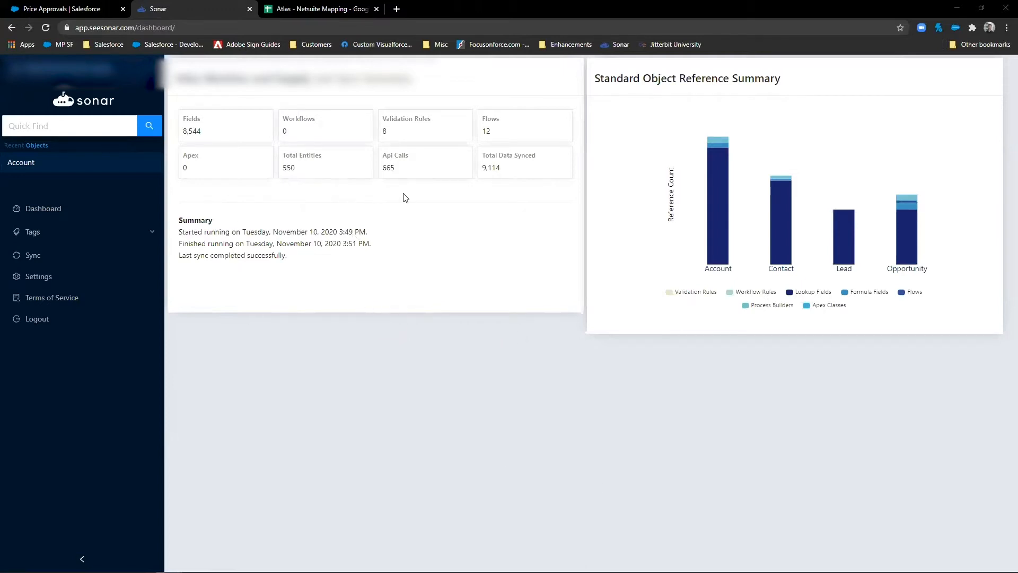
# - Highlight the larger org's Validation Rules count and its sync start and finish times
pyautogui.doubleClick(191, 118)
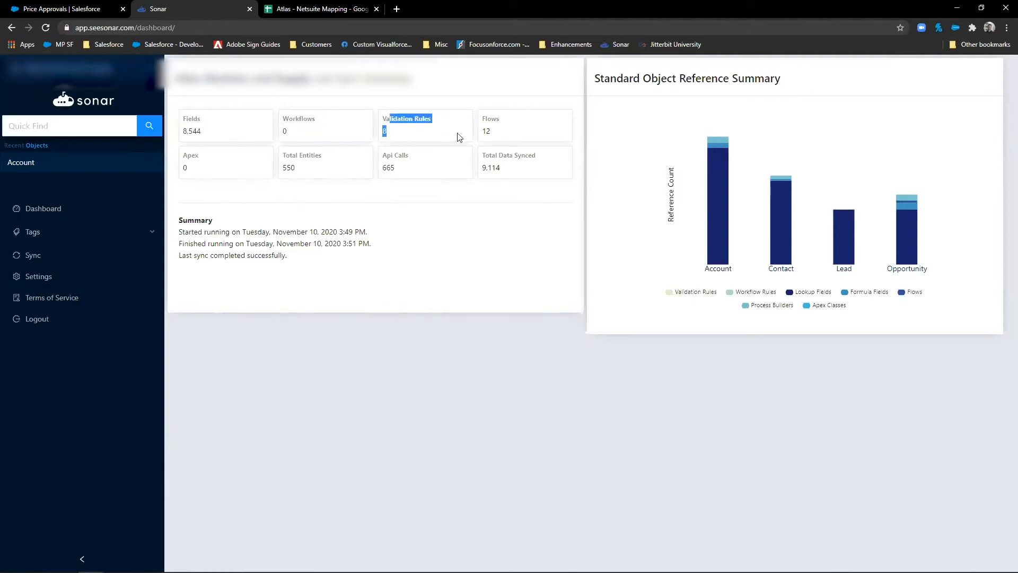
pyautogui.moveTo(484, 130)
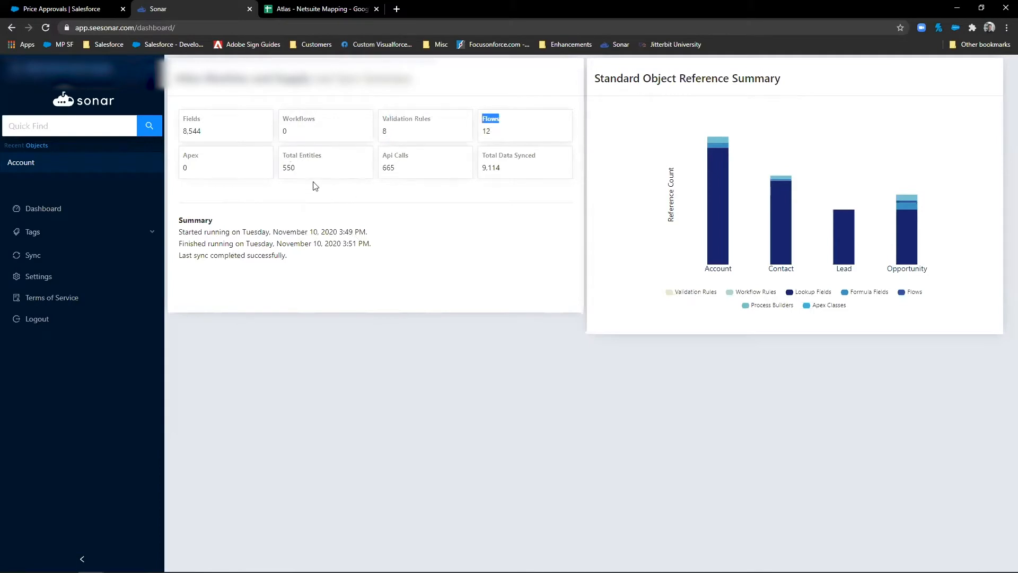
pyautogui.moveTo(312, 161)
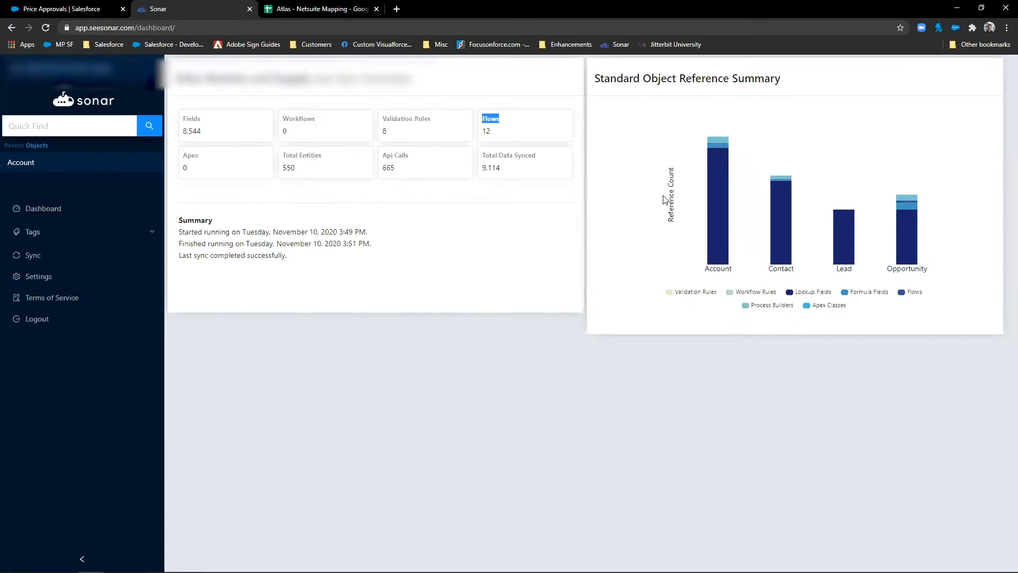
pyautogui.moveTo(200, 234)
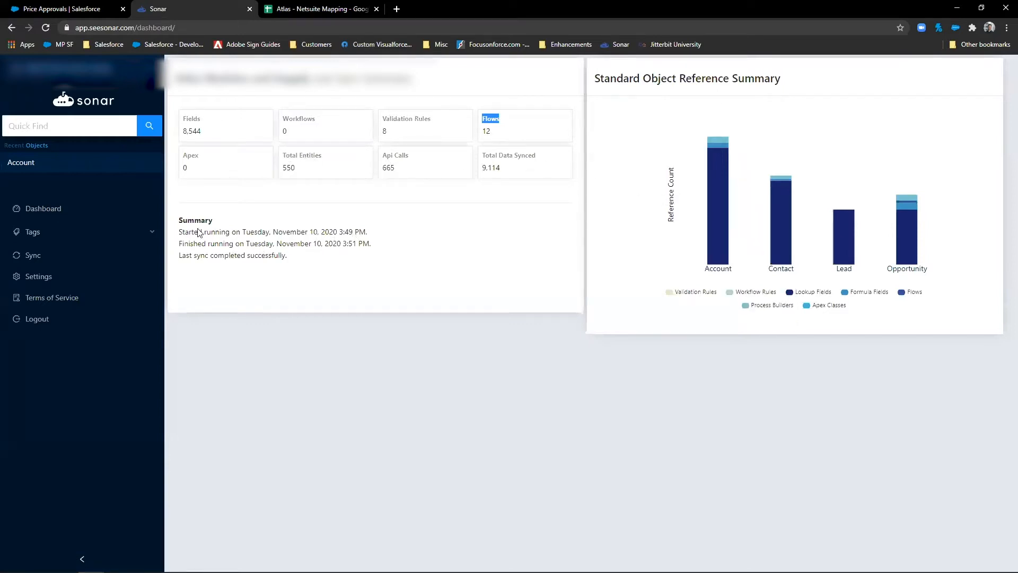
pyautogui.moveTo(179, 219); pyautogui.dragTo(286, 255)
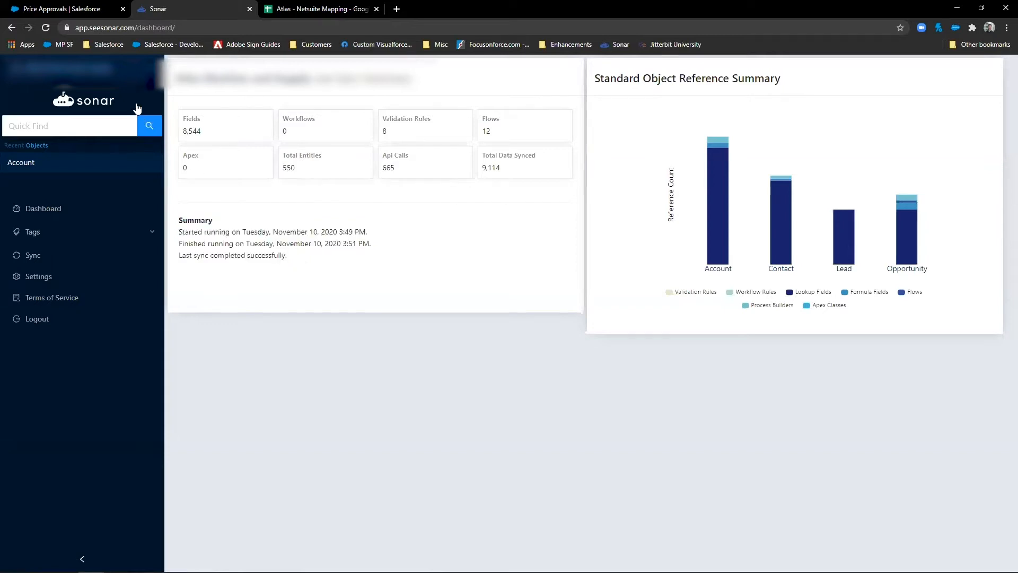
pyautogui.moveTo(237, 189)
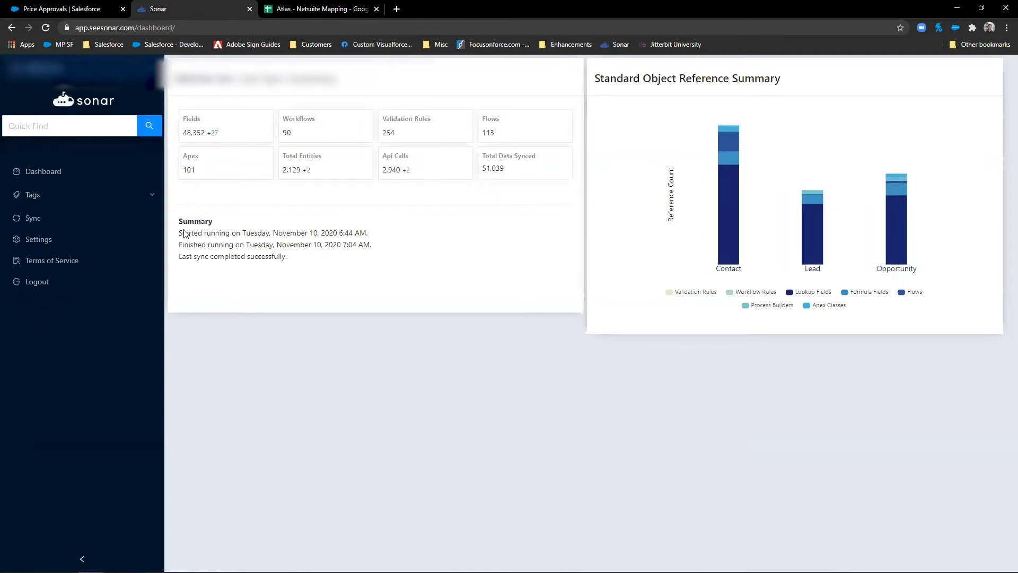
pyautogui.moveTo(180, 232); pyautogui.dragTo(370, 245)
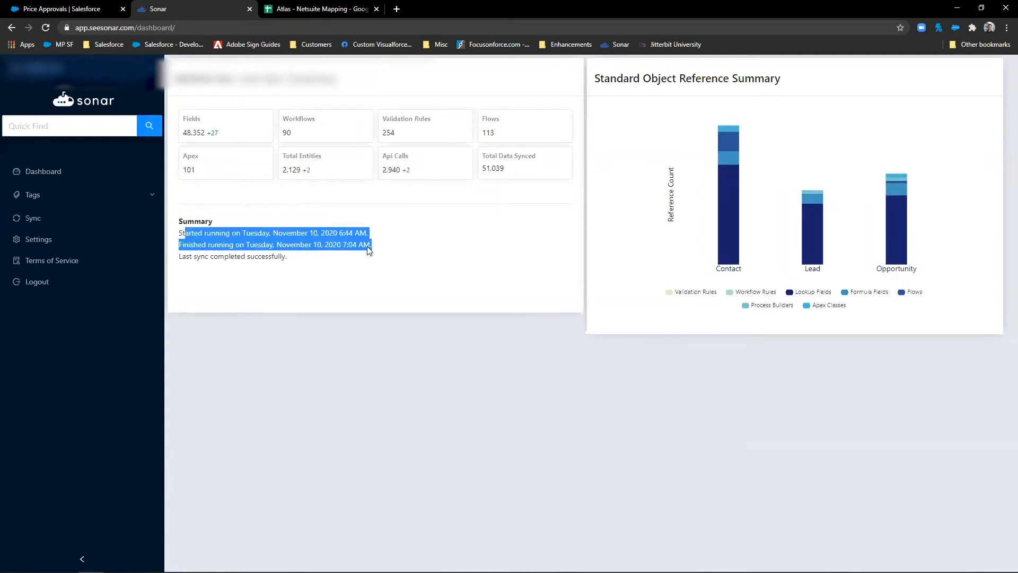
pyautogui.moveTo(344, 237)
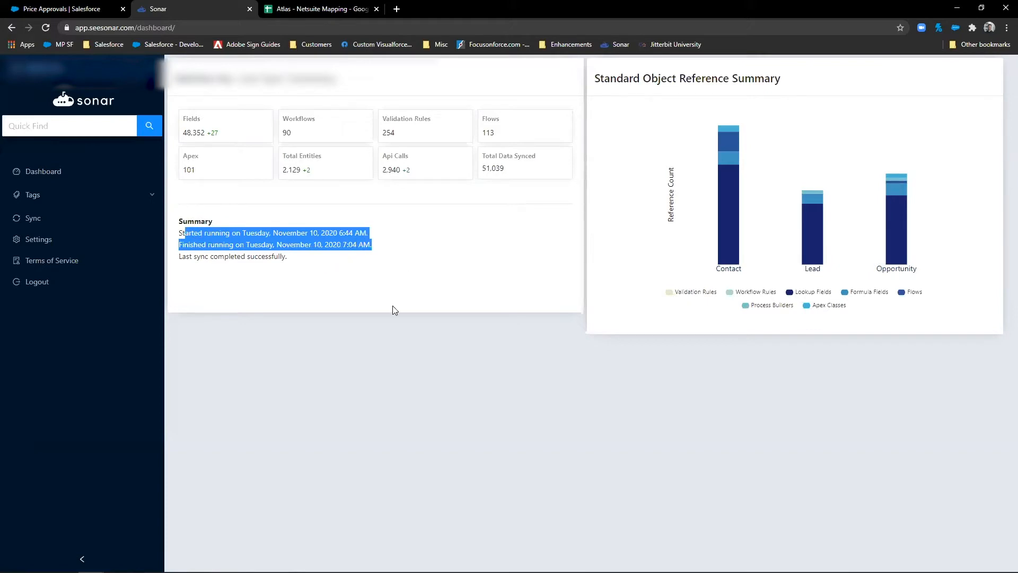
pyautogui.moveTo(292, 286)
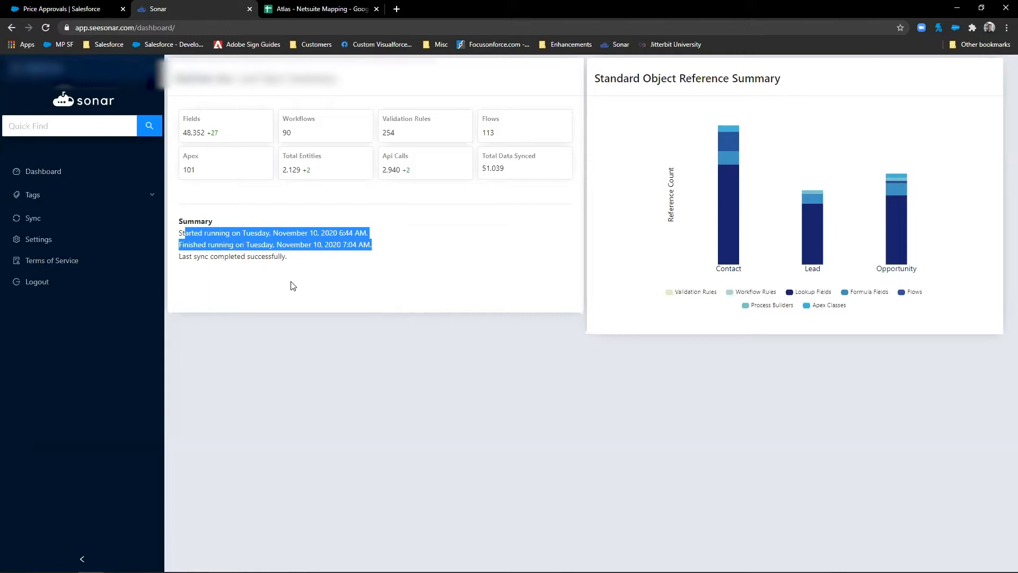
pyautogui.moveTo(655, 205)
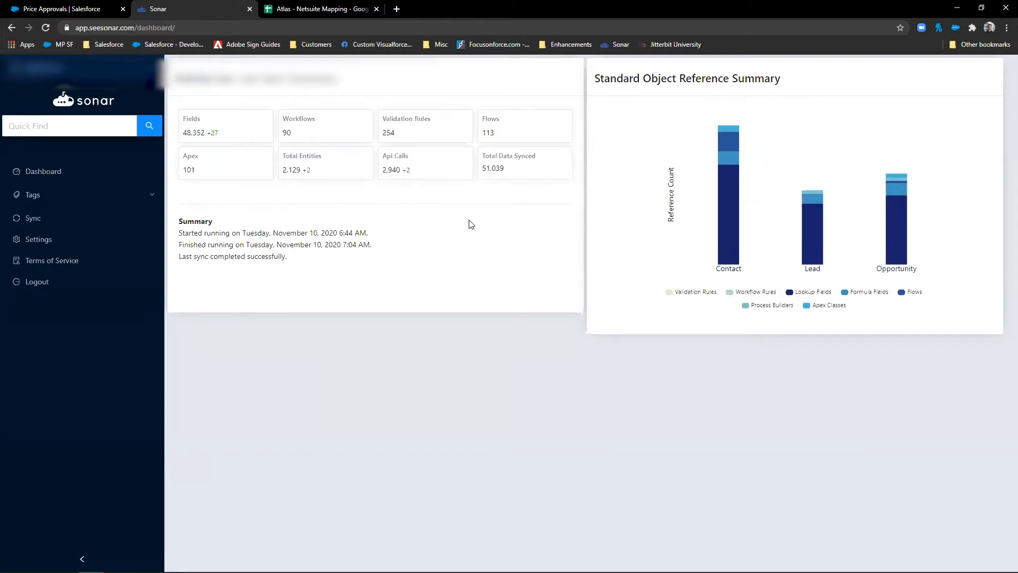
pyautogui.moveTo(483, 271)
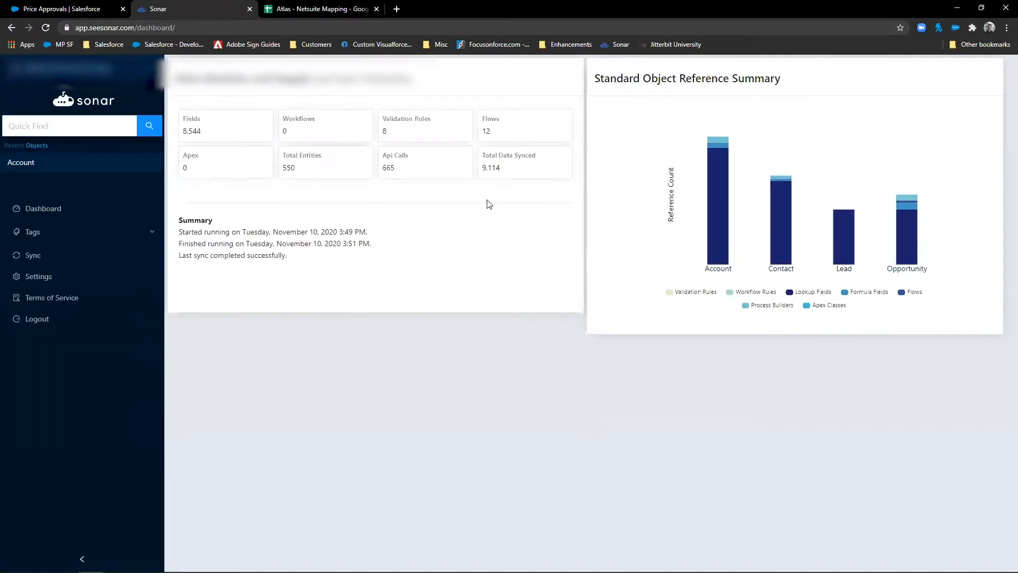
pyautogui.moveTo(455, 272)
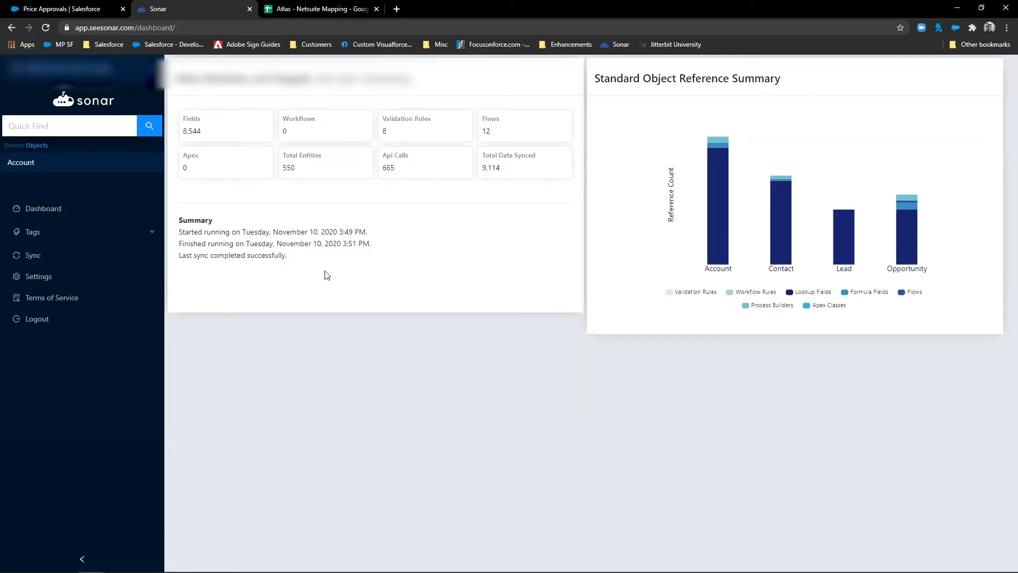
pyautogui.moveTo(45, 243)
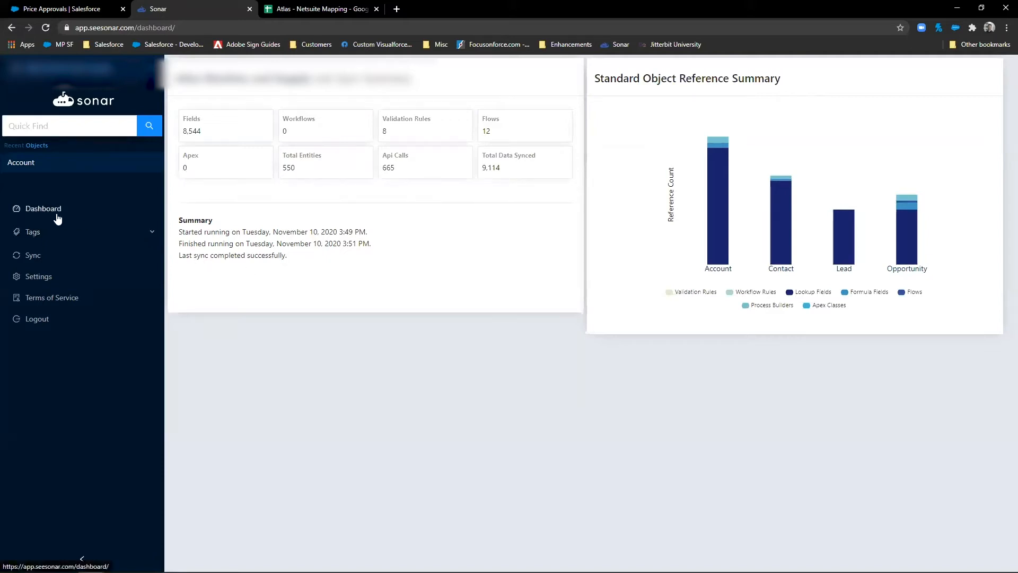
pyautogui.moveTo(44, 237)
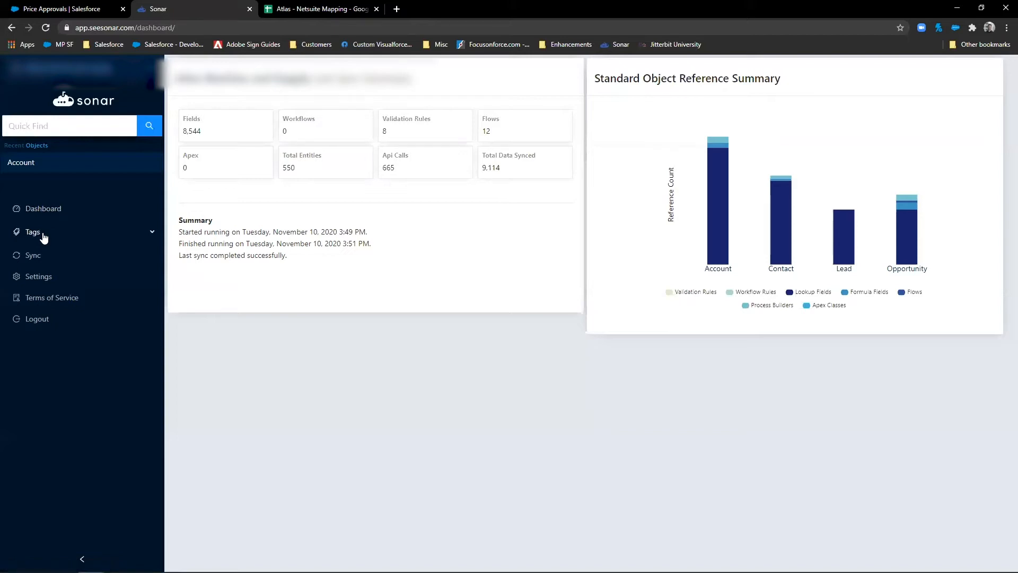
# - Expand Tags in the sidebar to show Configure and Scribe
pyautogui.click(31, 232)
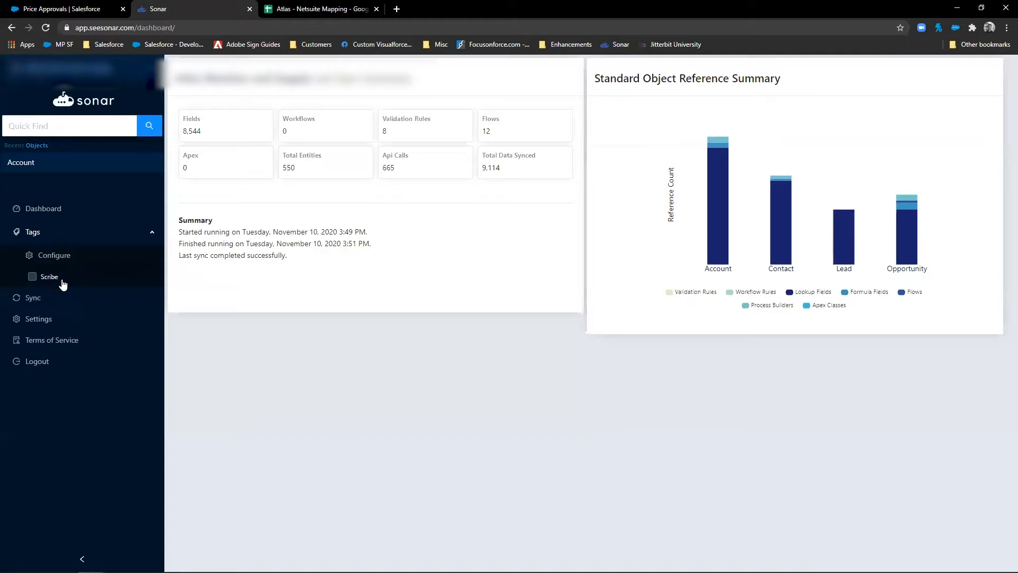
# - Open tag management and enter 'Oppty Management' as the new tag name
pyautogui.click(50, 275)
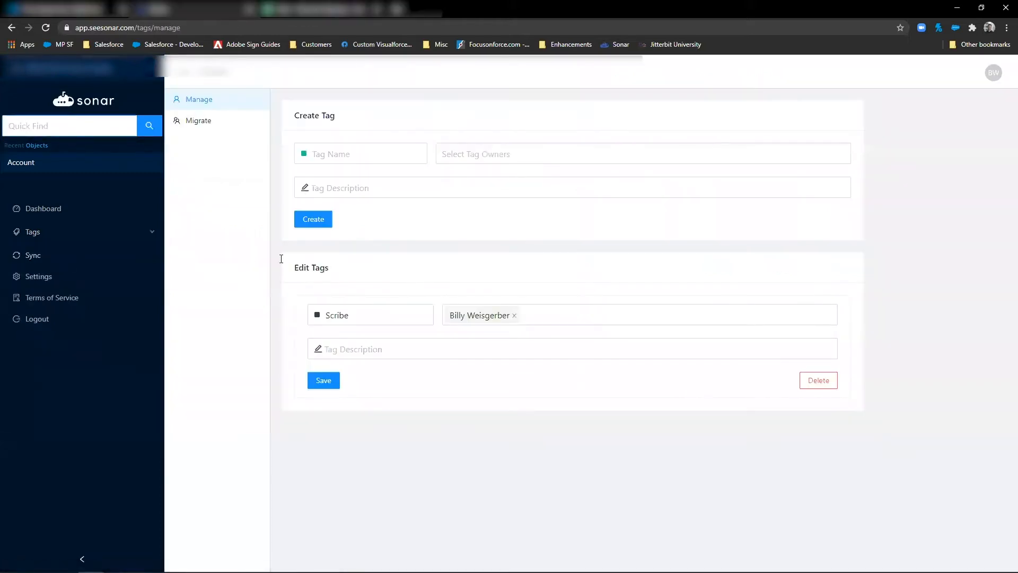
pyautogui.click(360, 154)
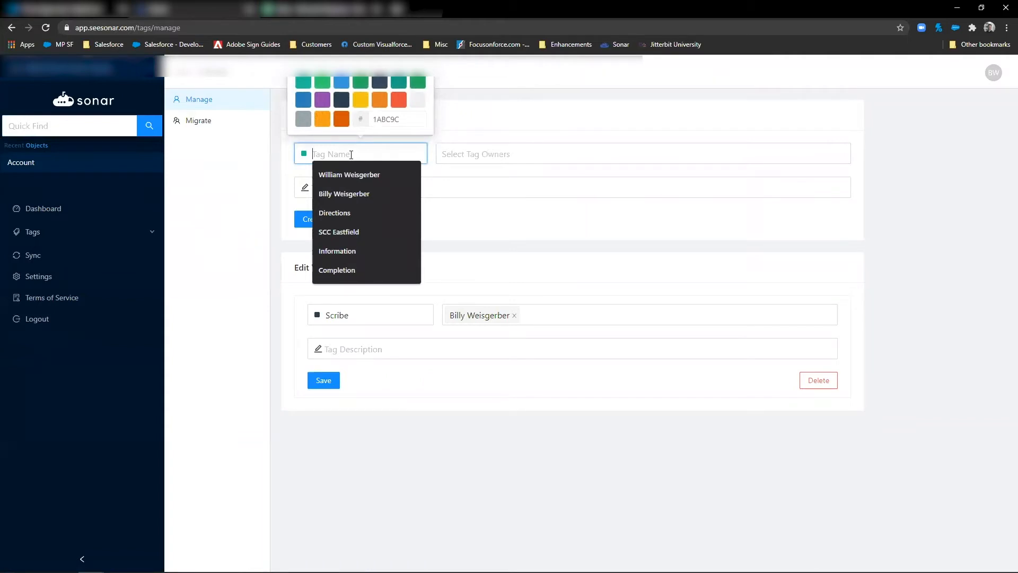
pyautogui.write('Opportunity Management')
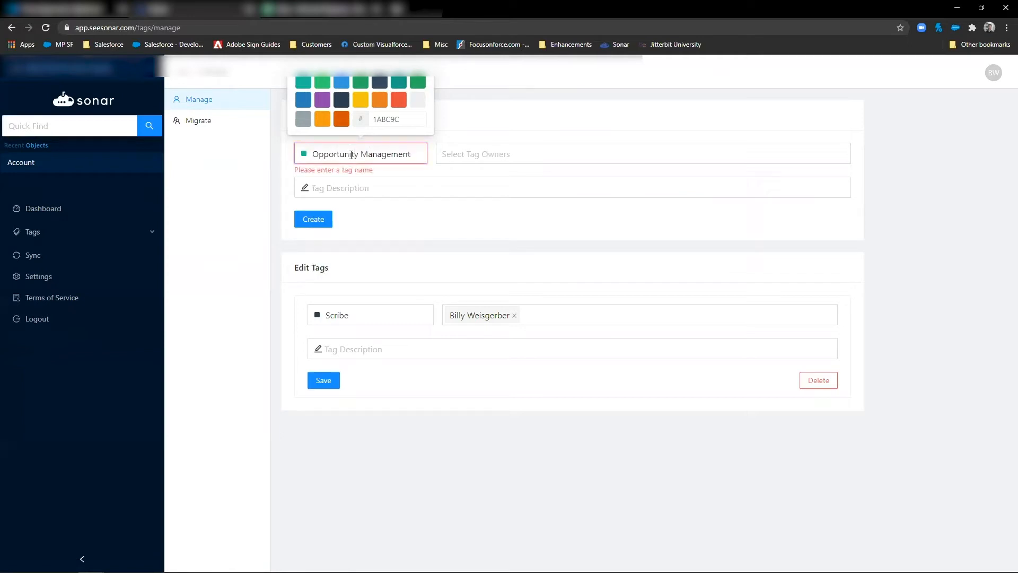
pyautogui.press('Backspace')
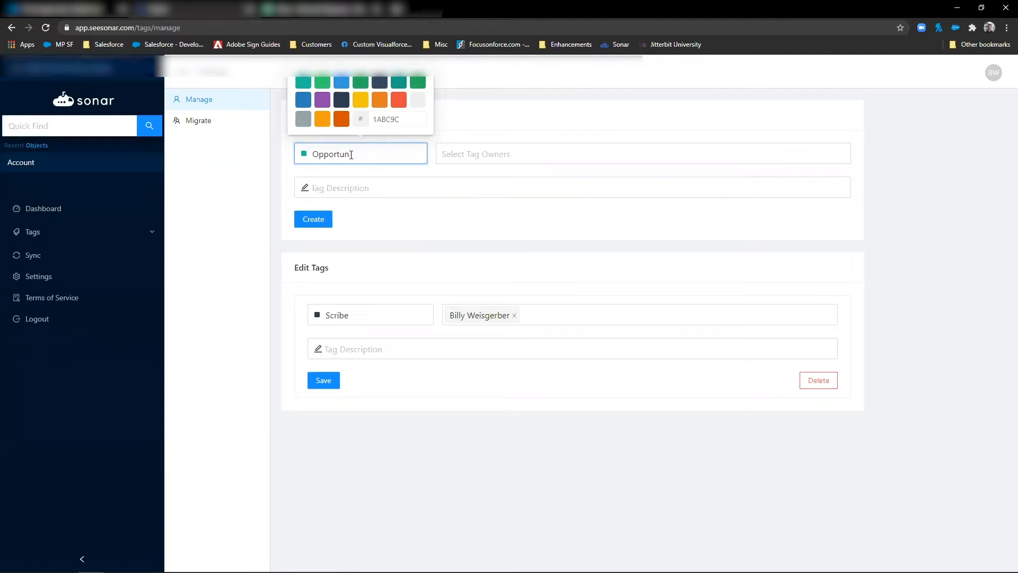
pyautogui.write('Oppty M')
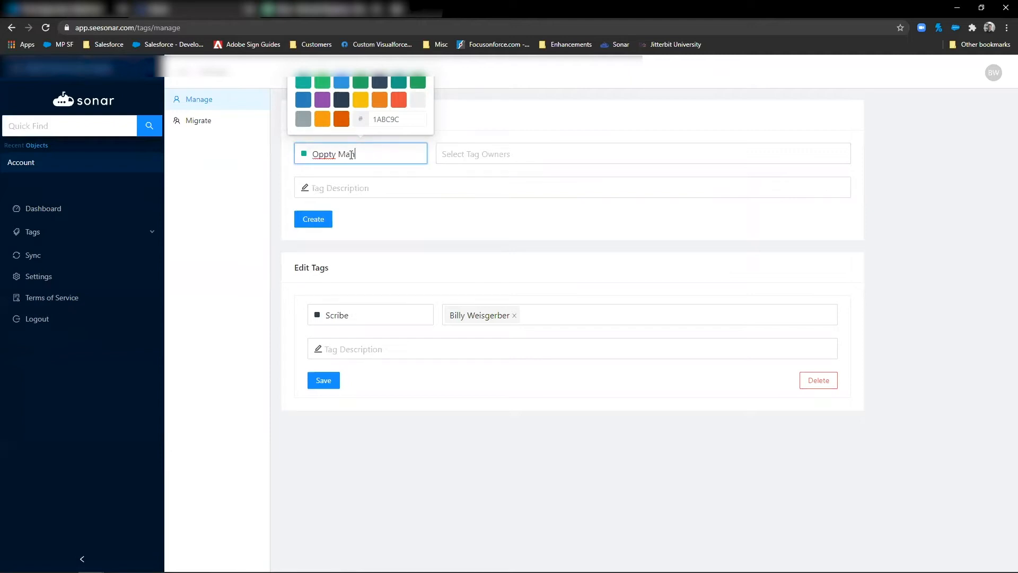
pyautogui.write('agement')
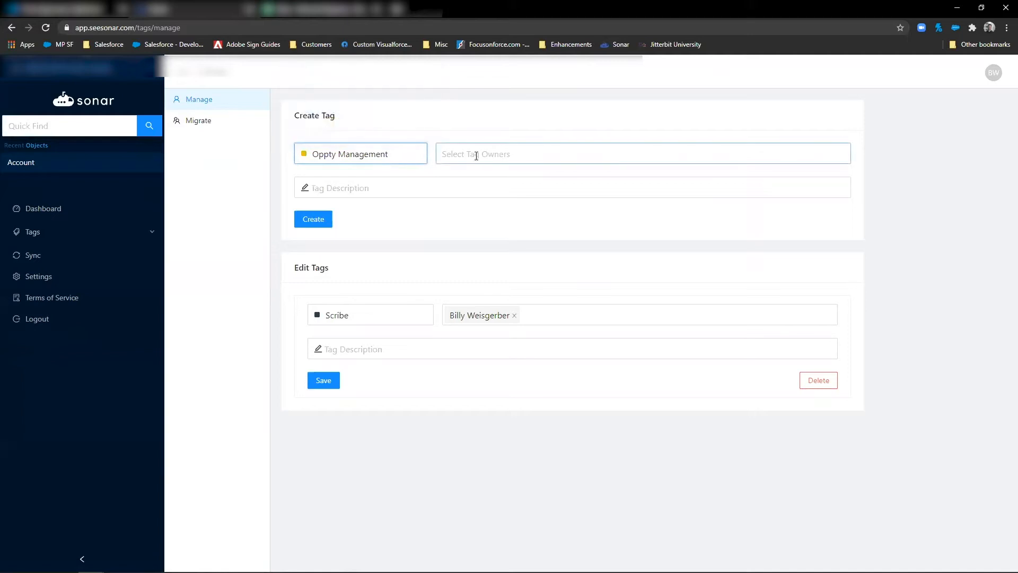
# - Add the first listed person as the new tag's owner and browse the colour choices
pyautogui.click(643, 153)
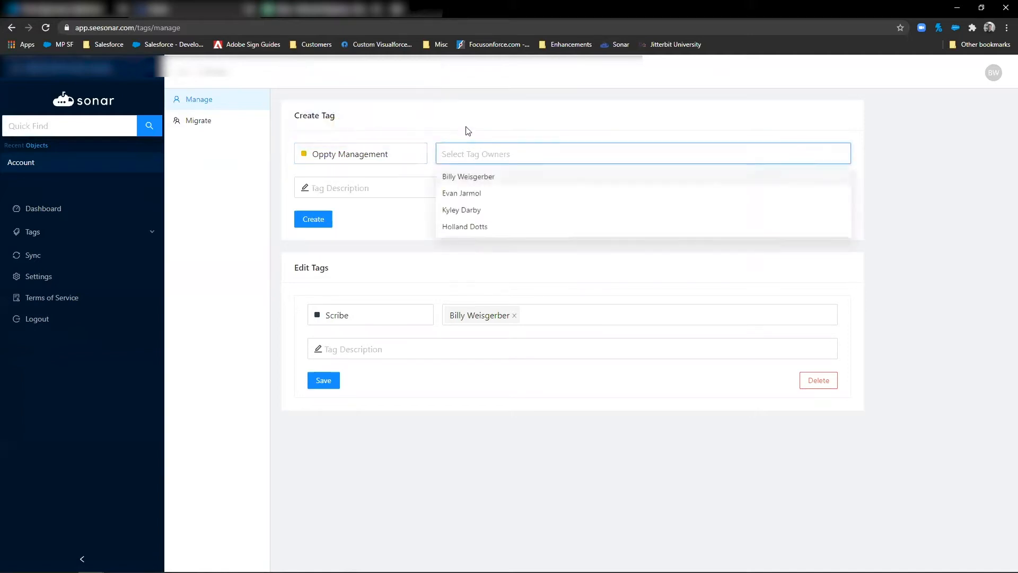
pyautogui.click(468, 176)
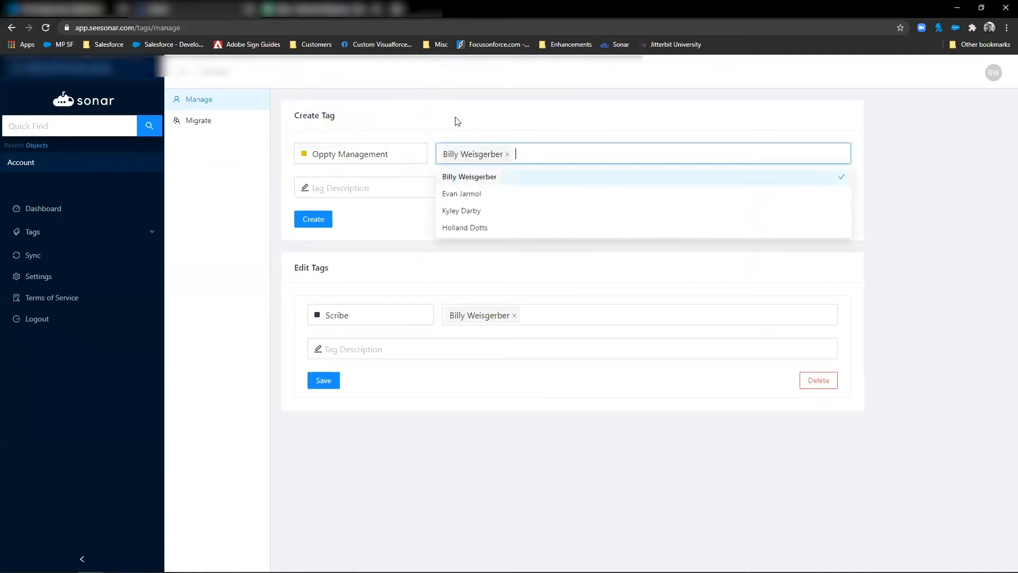
pyautogui.click(317, 315)
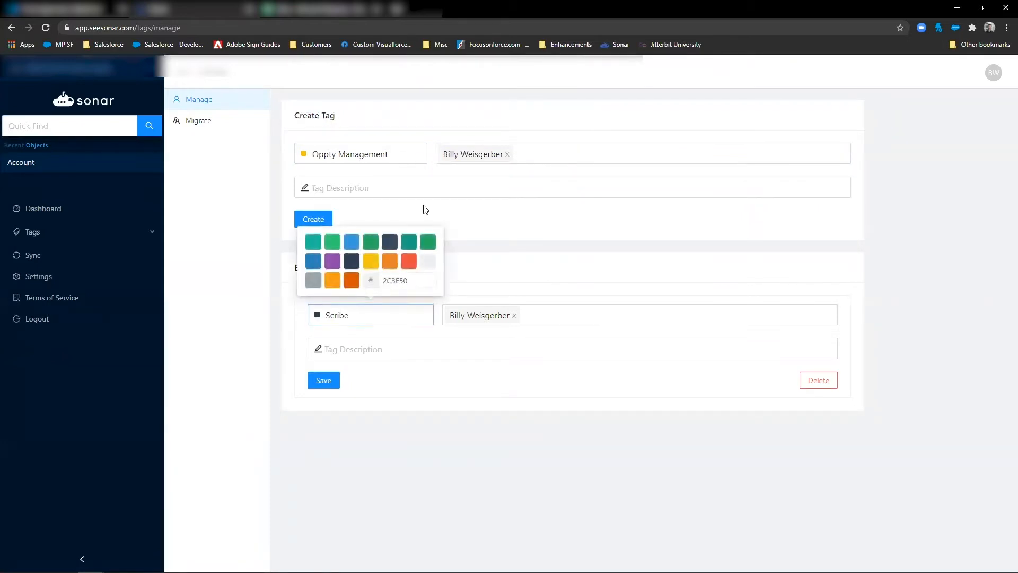
pyautogui.click(465, 199)
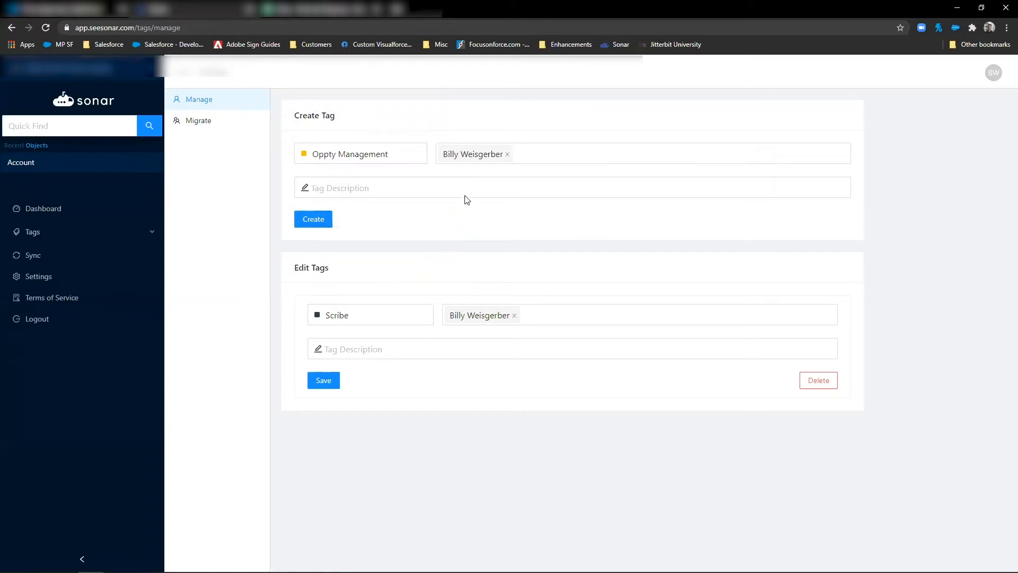
pyautogui.moveTo(414, 217)
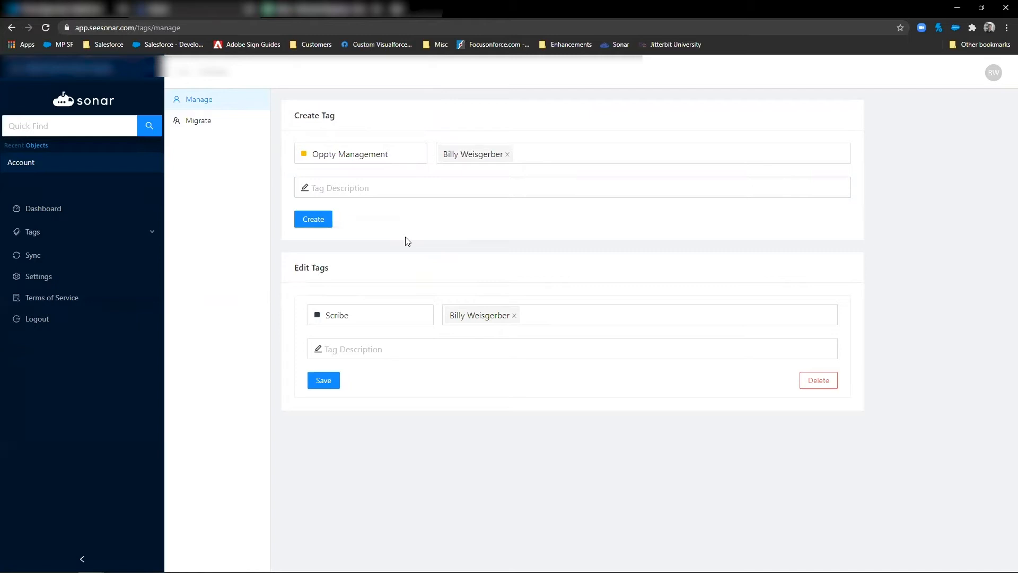
pyautogui.moveTo(402, 237)
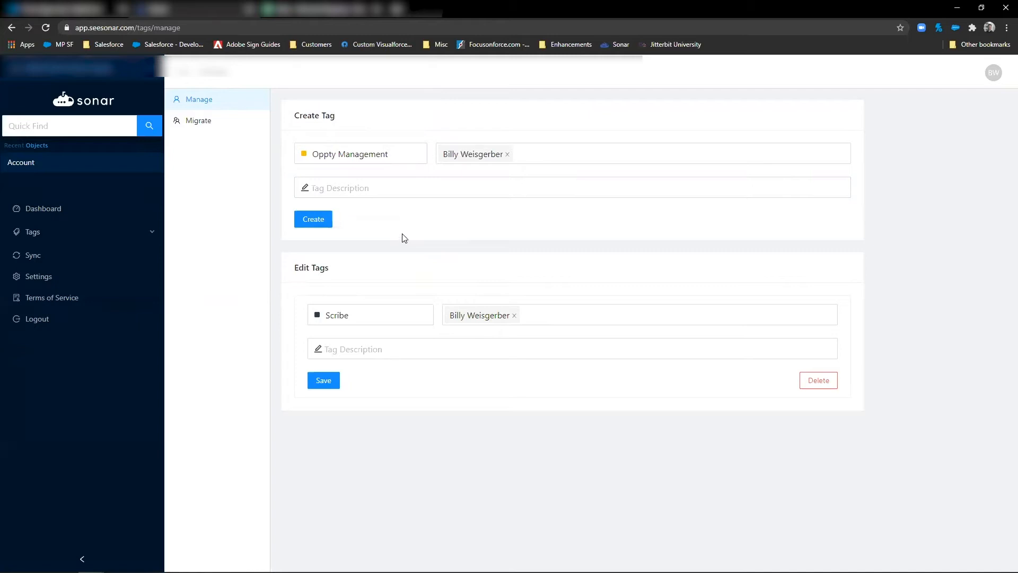
# - Give the tag the description 'Example' and create Oppty Management
pyautogui.click(571, 188)
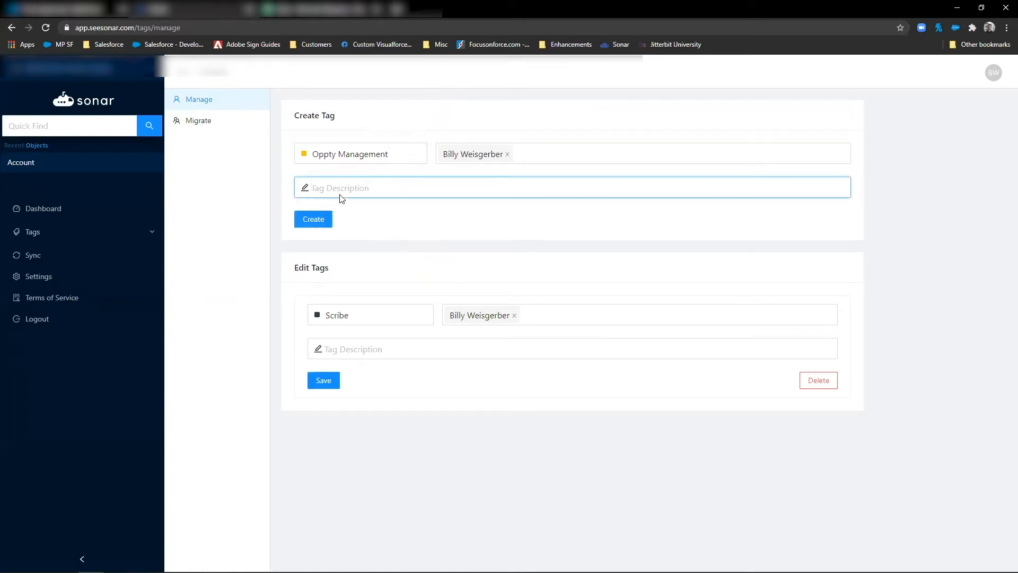
pyautogui.write('Example')
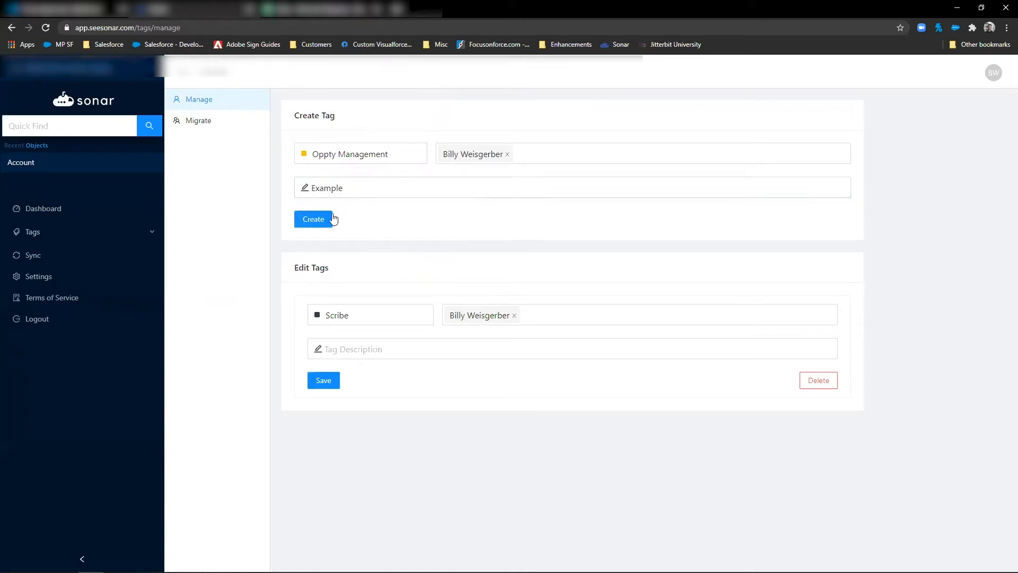
pyautogui.click(314, 219)
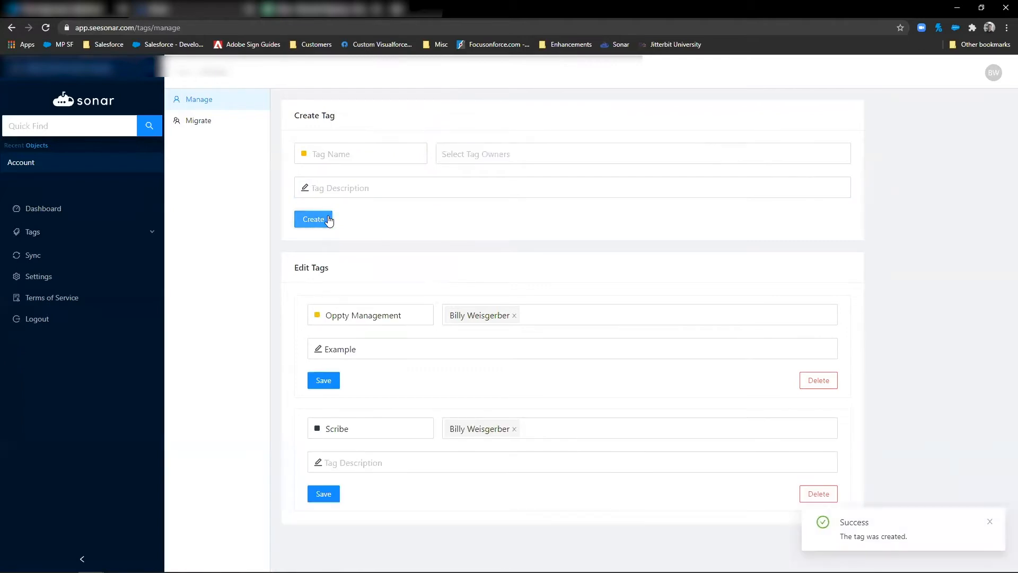
pyautogui.moveTo(433, 410)
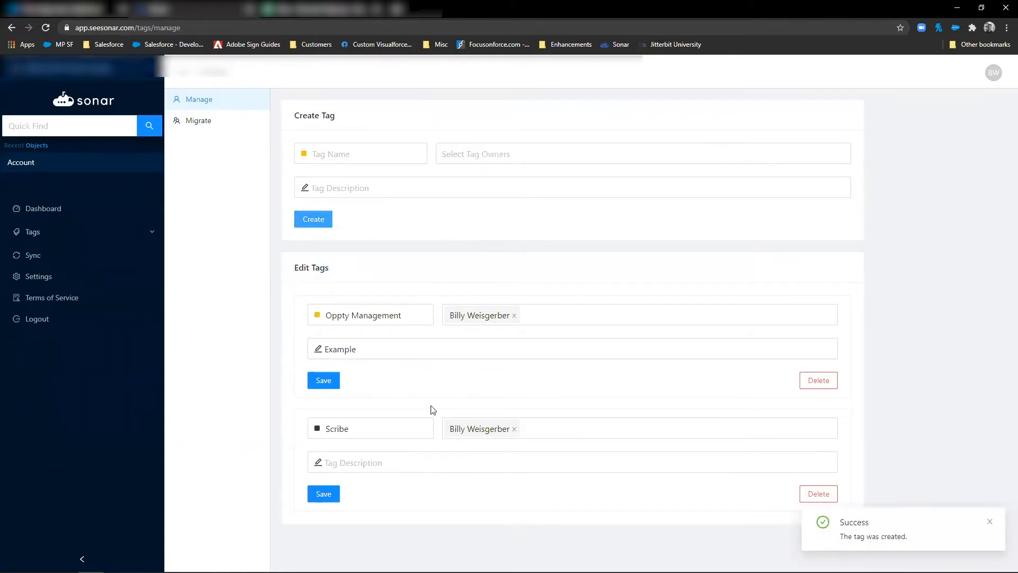
pyautogui.moveTo(399, 388)
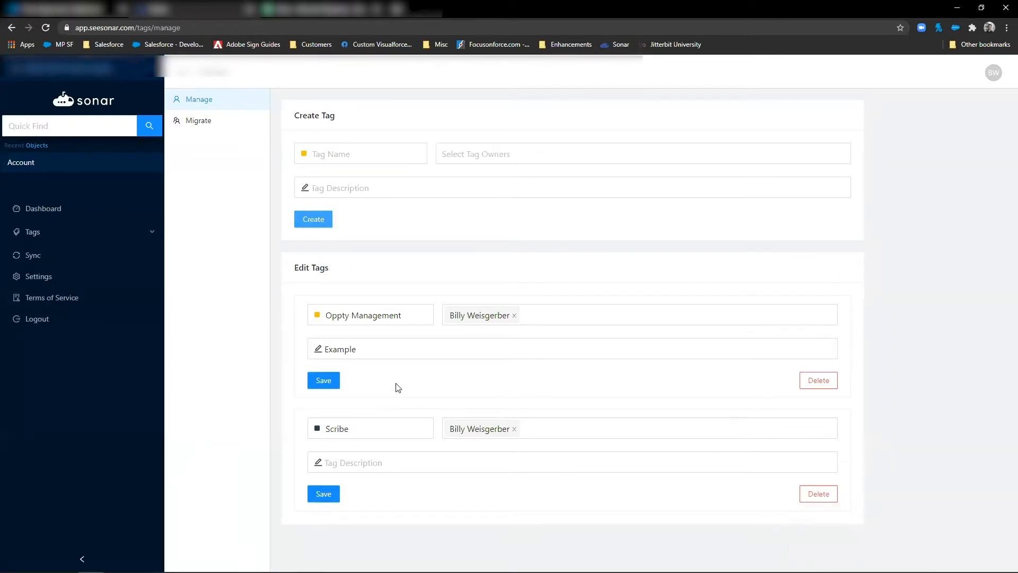
pyautogui.moveTo(274, 261)
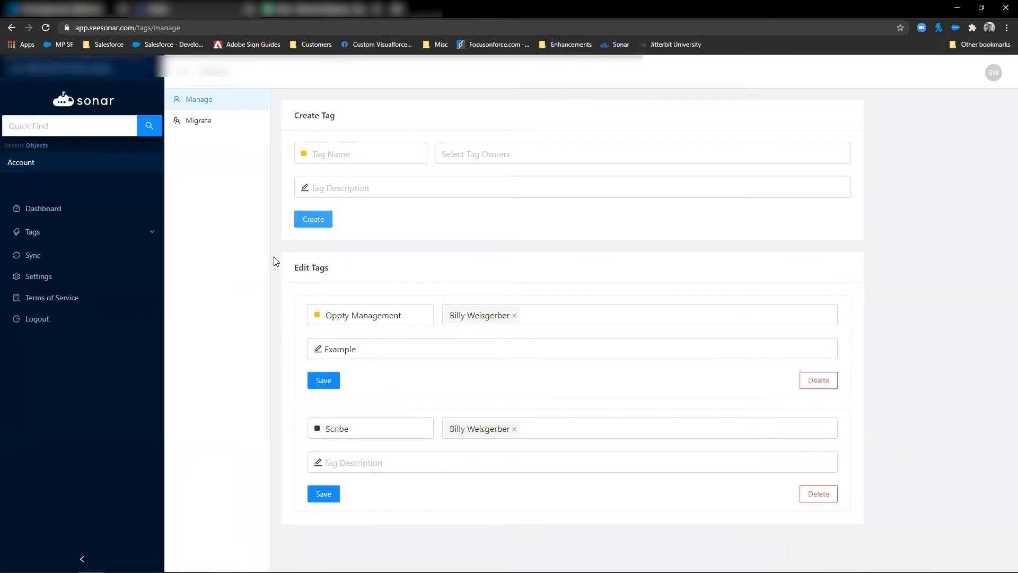
# - Expand the latest sync's log on the Sync page, then open user settings
pyautogui.click(43, 208)
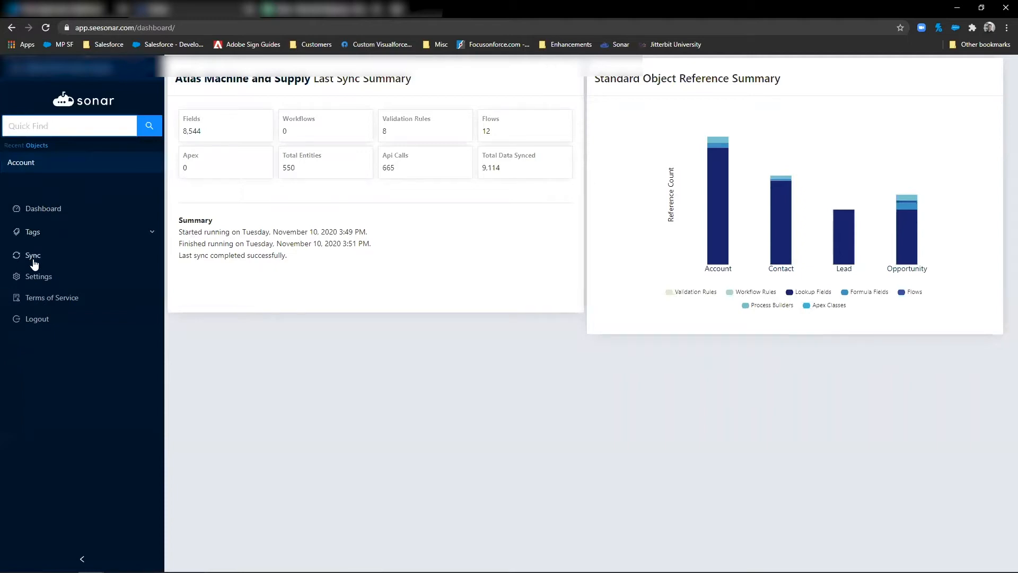
pyautogui.click(32, 256)
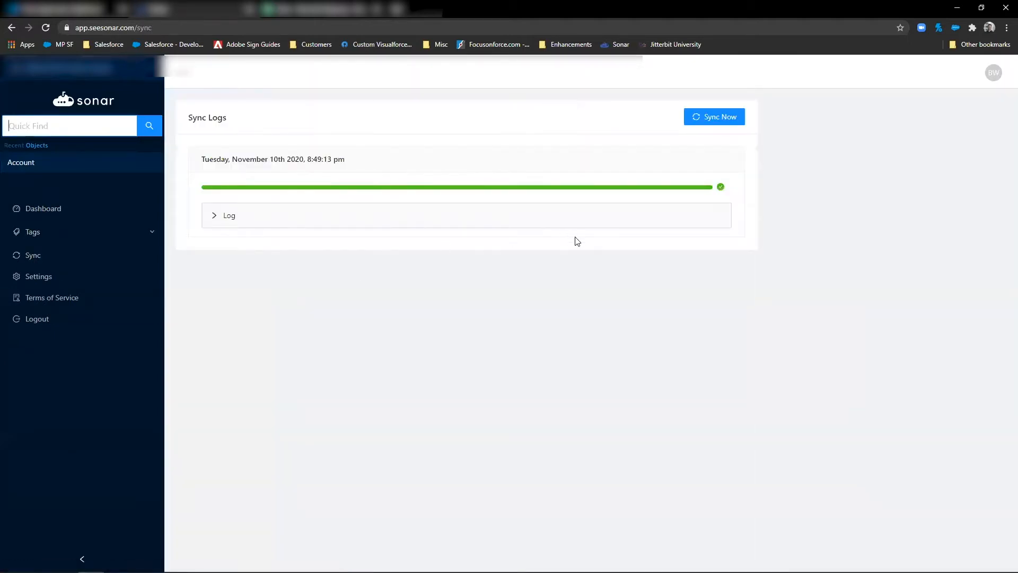
pyautogui.moveTo(243, 211)
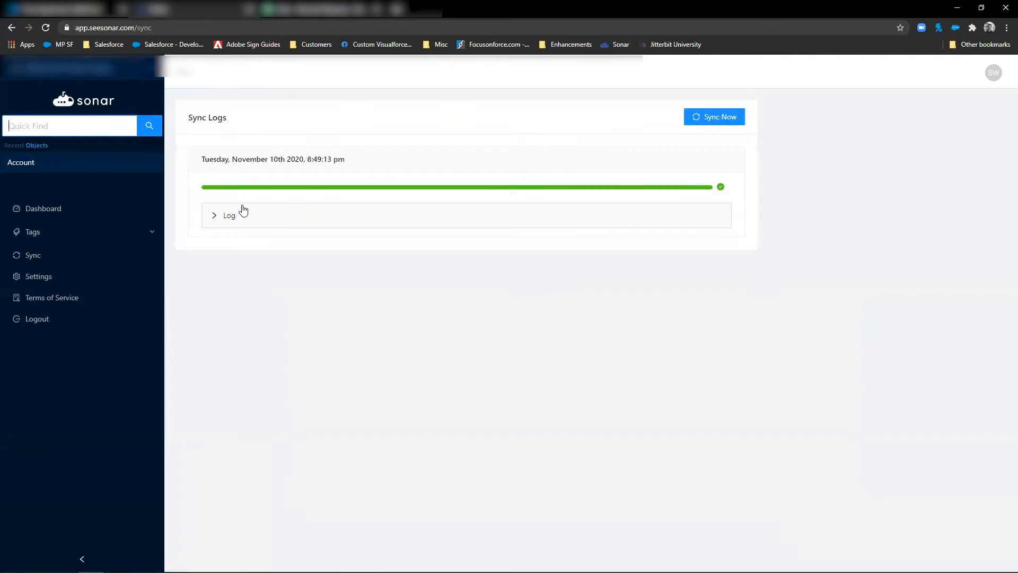
pyautogui.click(221, 215)
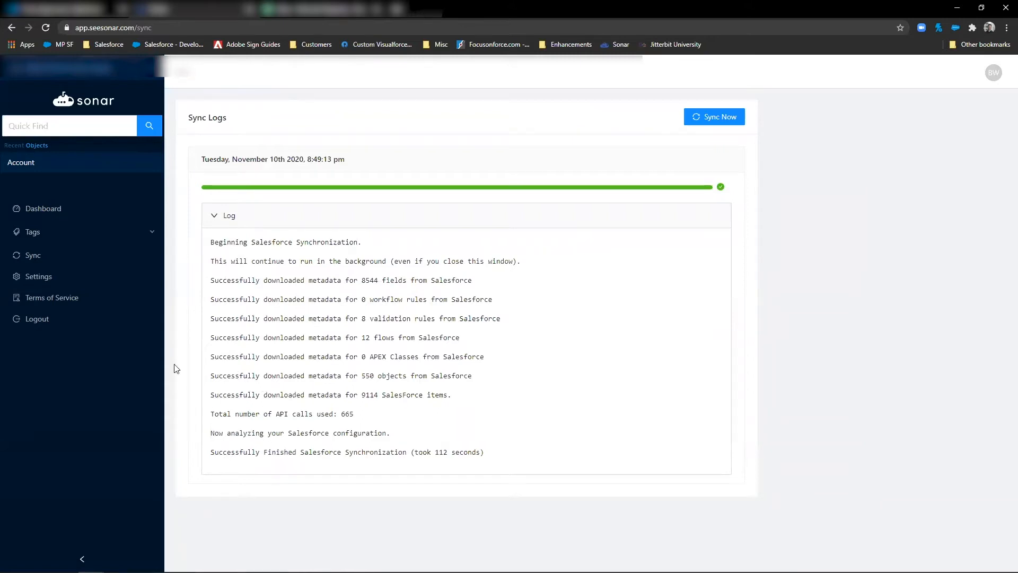
pyautogui.click(38, 276)
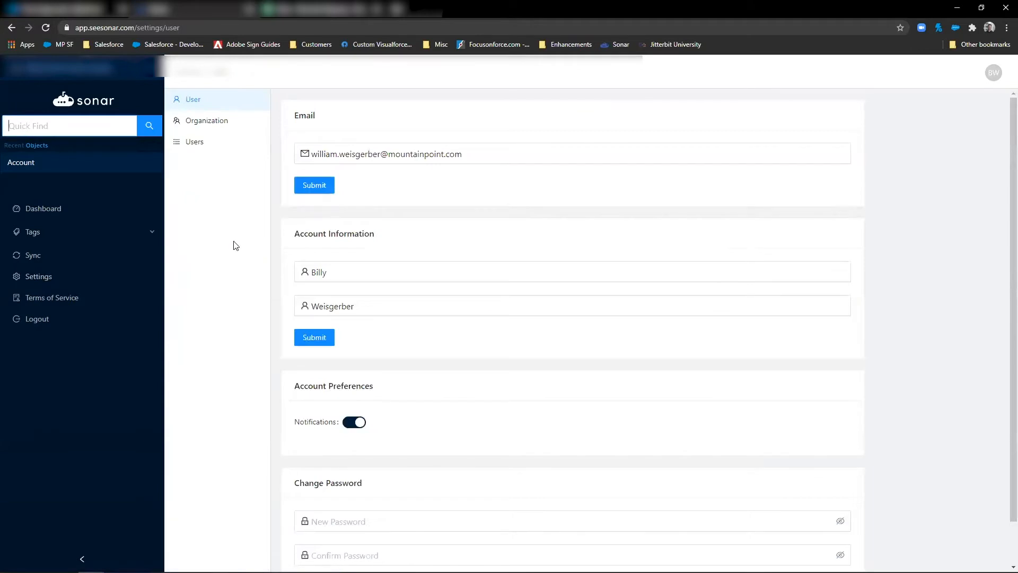
pyautogui.moveTo(332, 448)
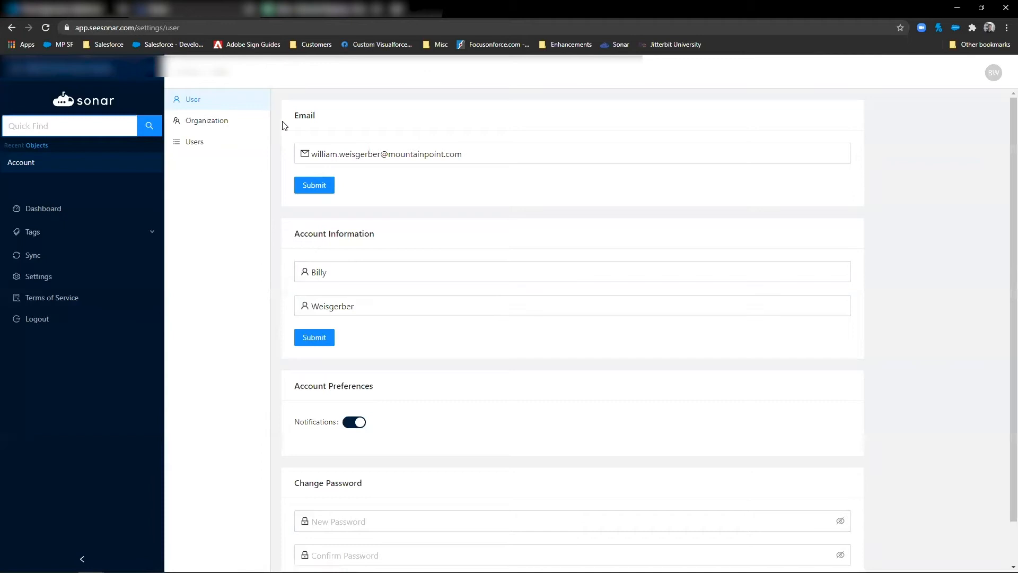
pyautogui.moveTo(52, 298)
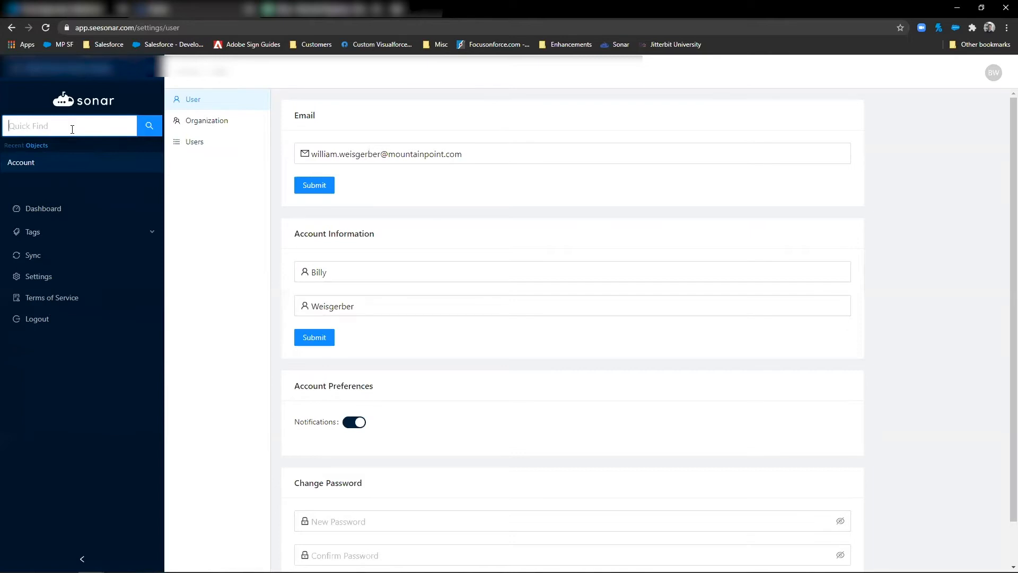
# - Quick-search 'oppo', then replace the search with 'cont' to list Contact matches
pyautogui.write('opportuni')
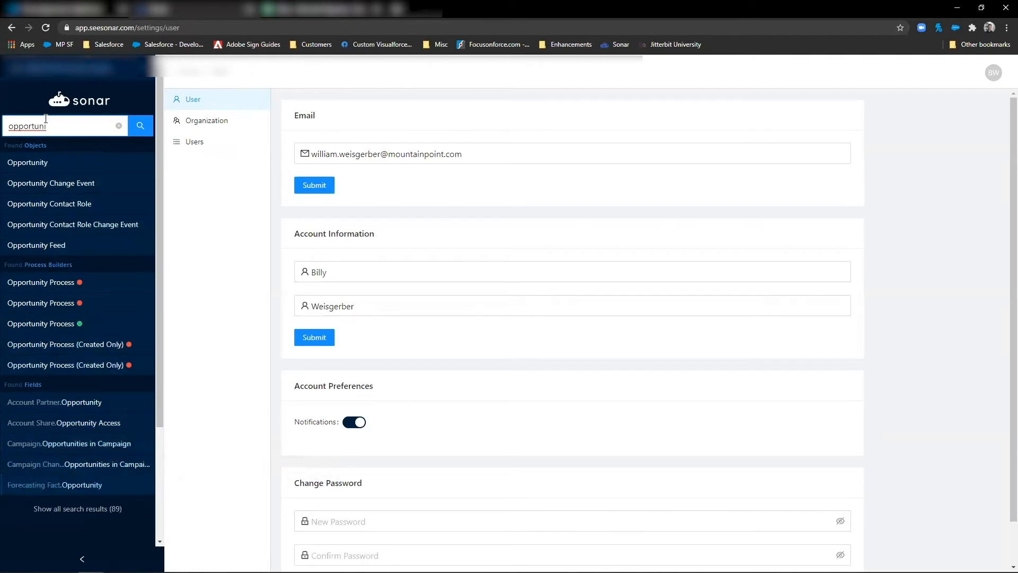
pyautogui.doubleClick(26, 126)
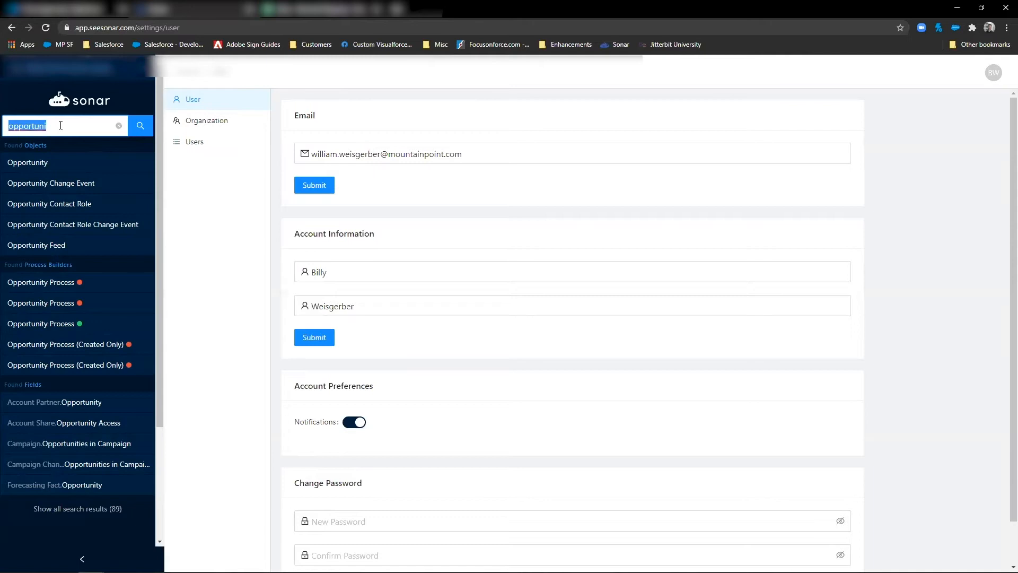
pyautogui.write('contact')
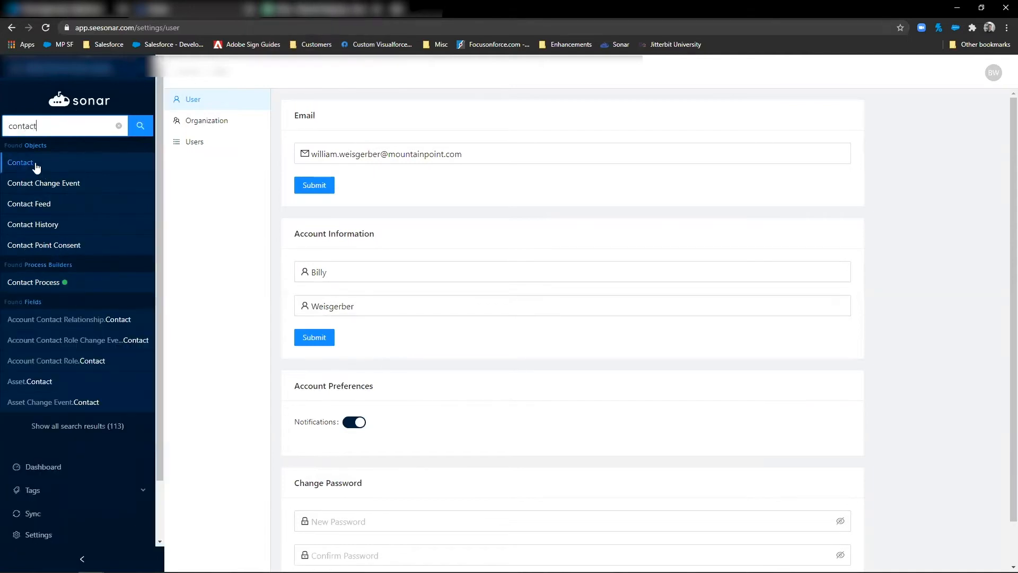
# - Open Contact from Found Objects and scroll through its fields list
pyautogui.click(20, 162)
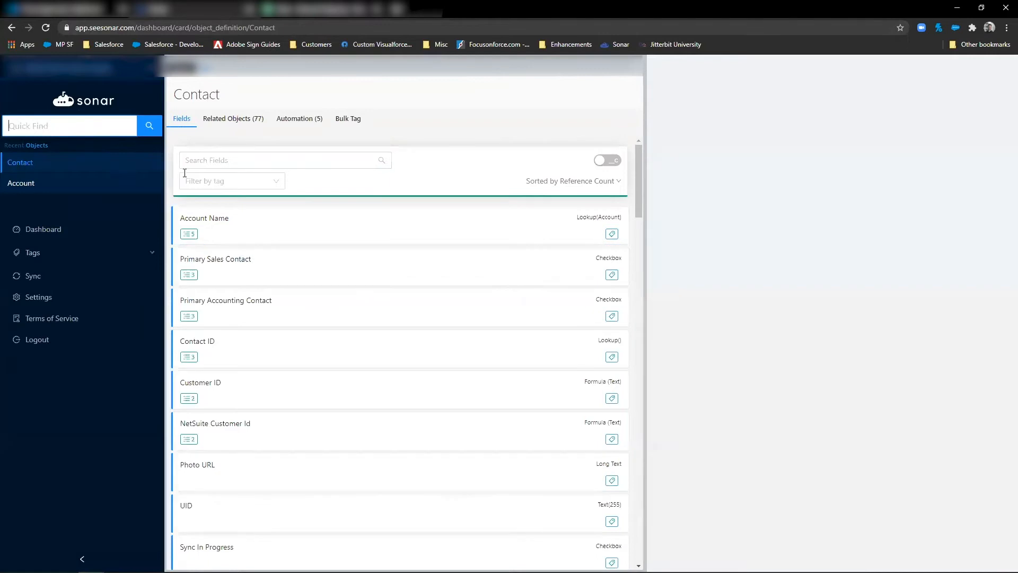
pyautogui.moveTo(299, 119)
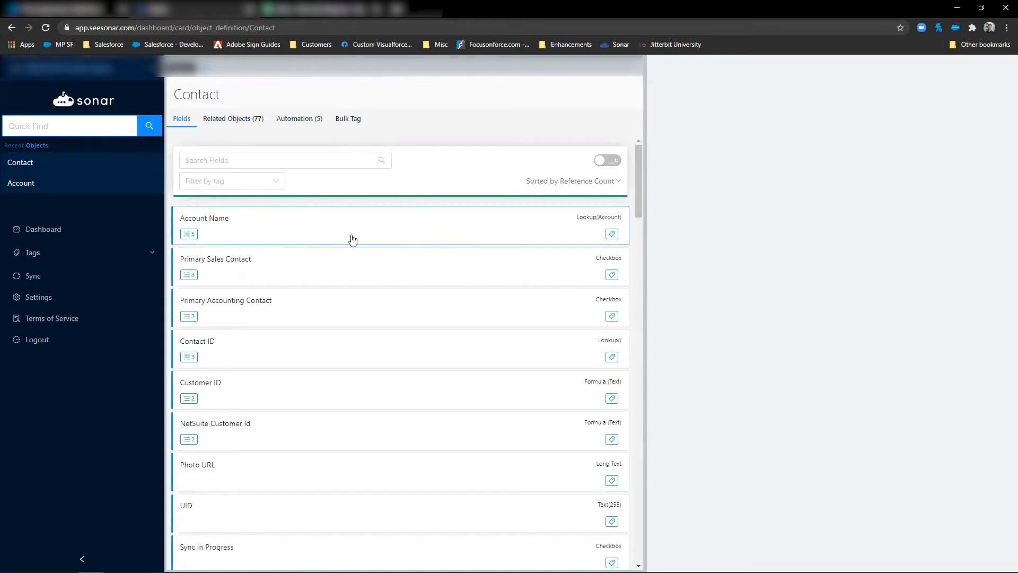
pyautogui.scroll(-3)
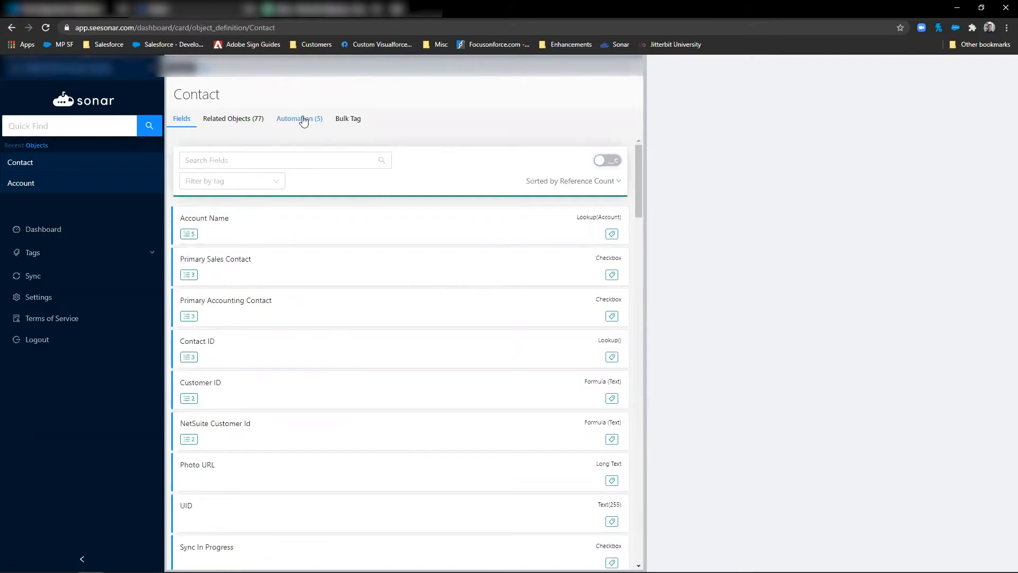
# - View the Contact Process automation by field and by node, then return to Contact's fields
pyautogui.click(299, 118)
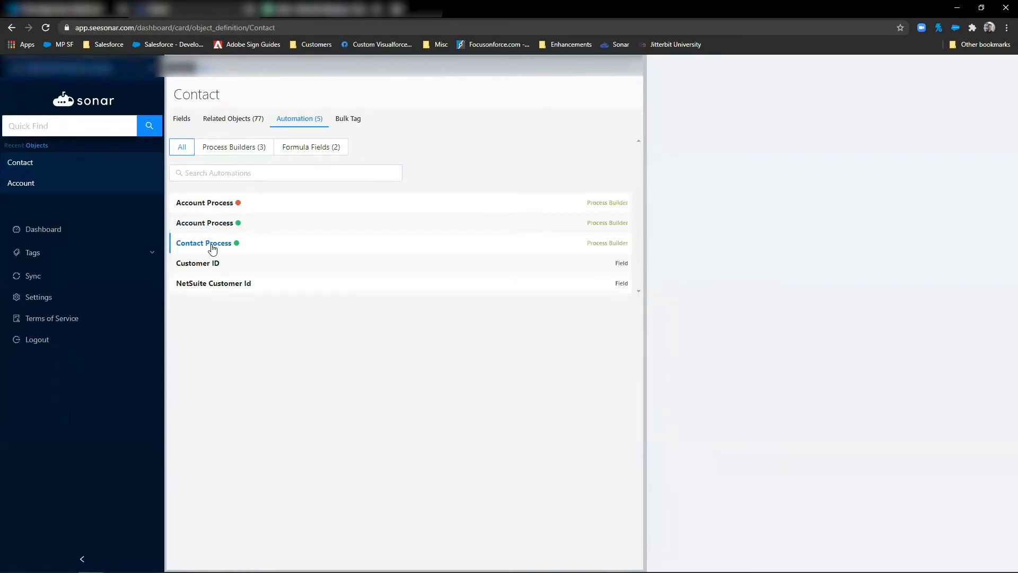
pyautogui.click(204, 243)
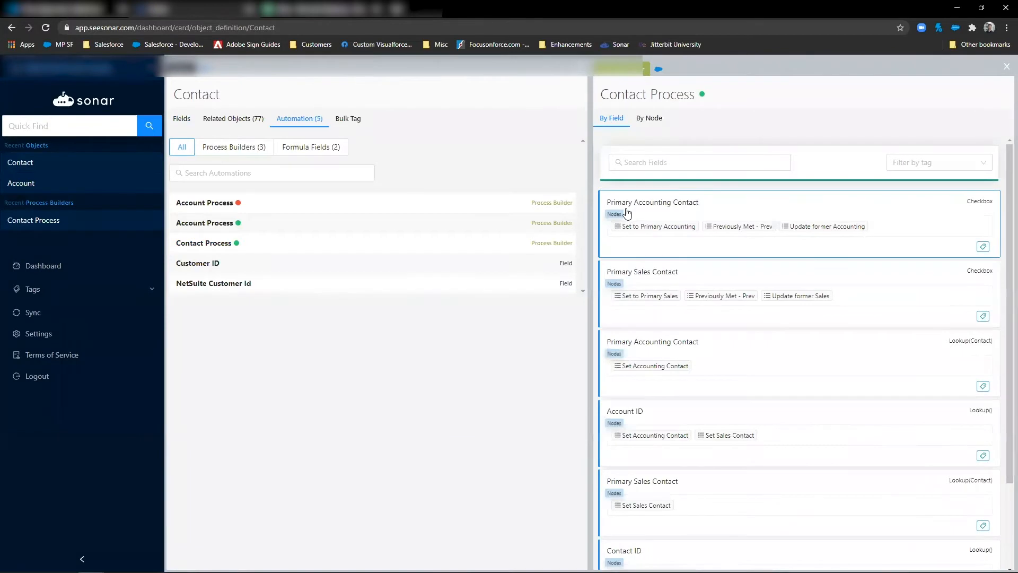
pyautogui.scroll(-3)
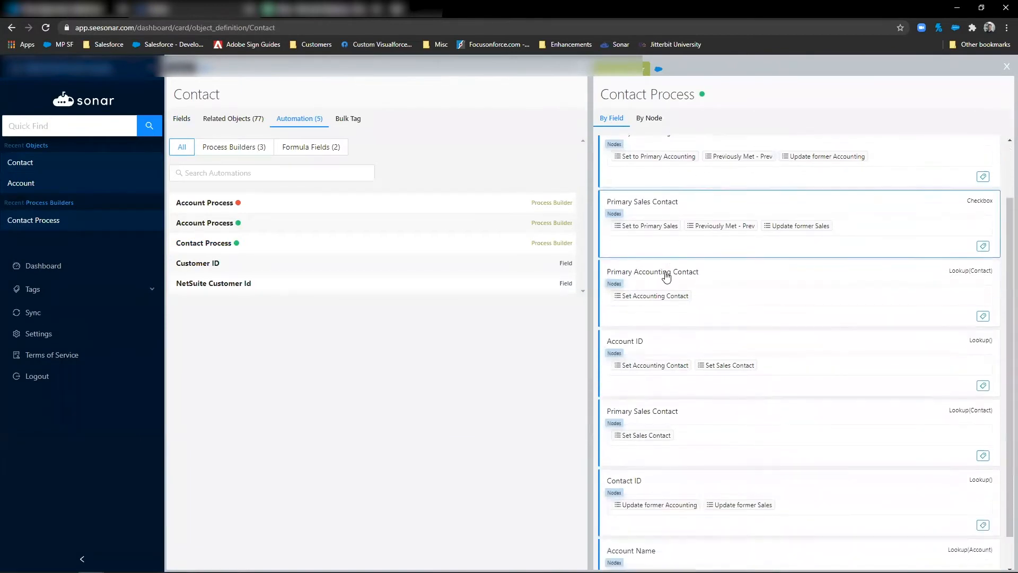
pyautogui.scroll(-3)
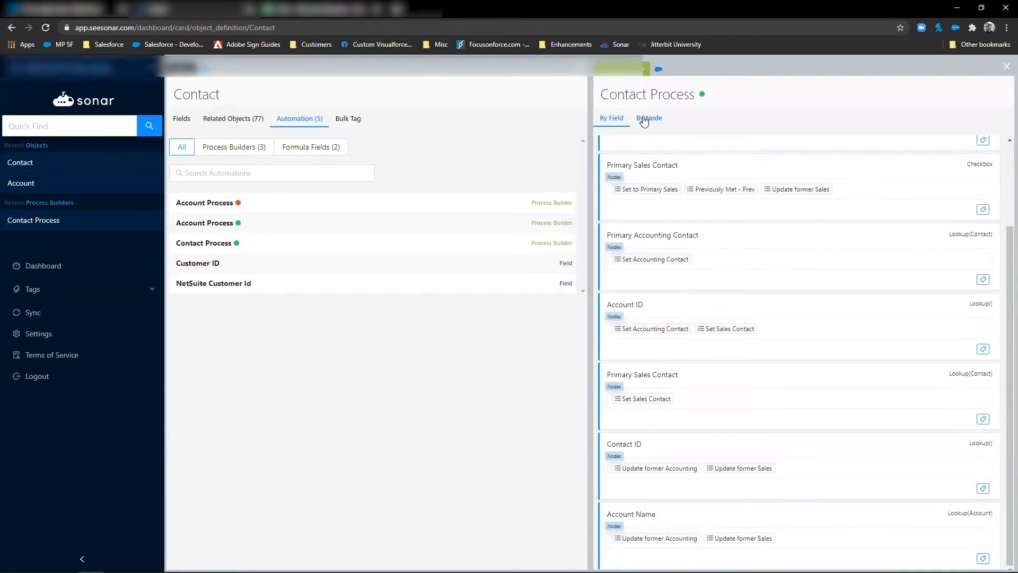
pyautogui.click(648, 117)
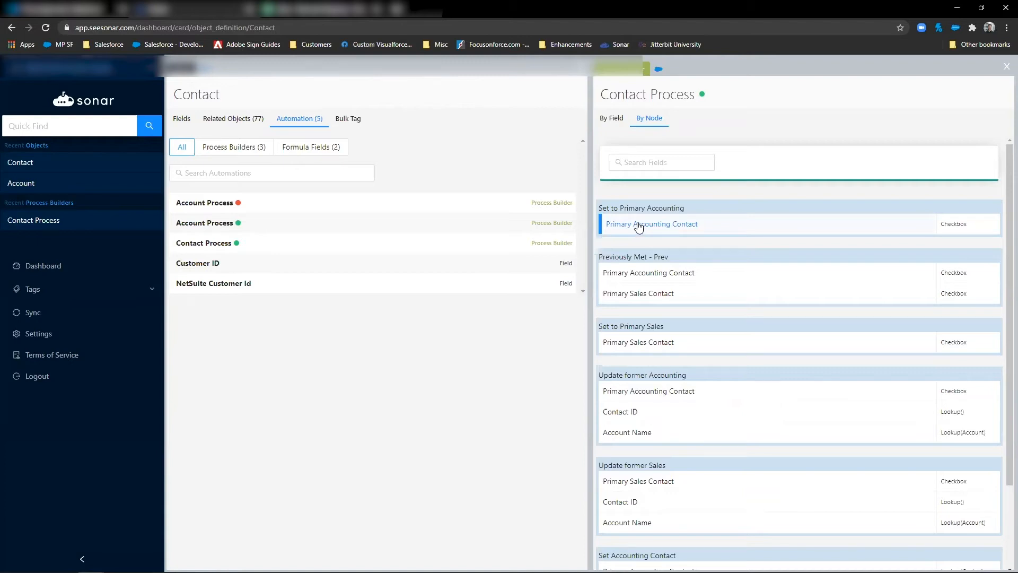
pyautogui.moveTo(349, 210)
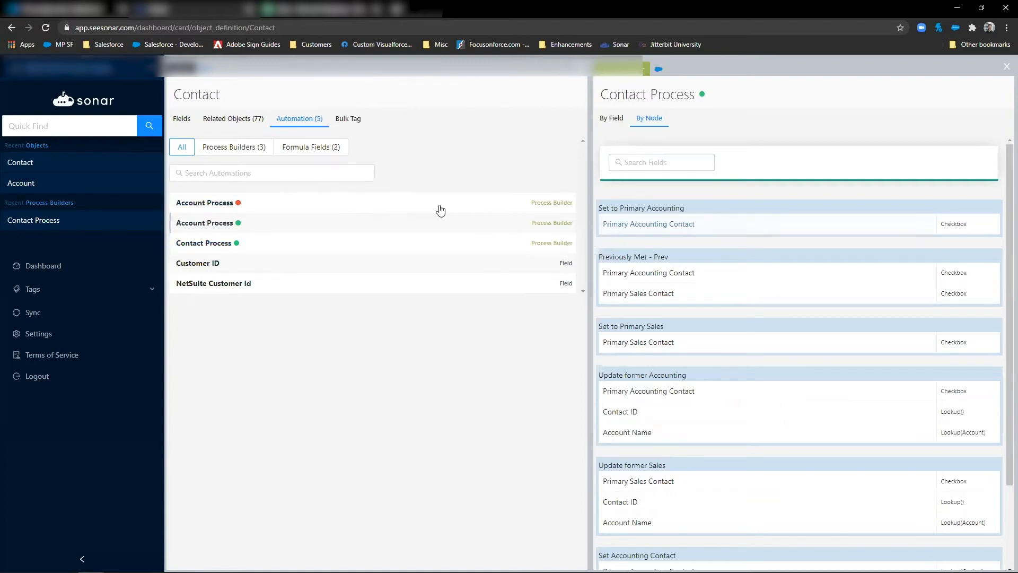
pyautogui.click(182, 118)
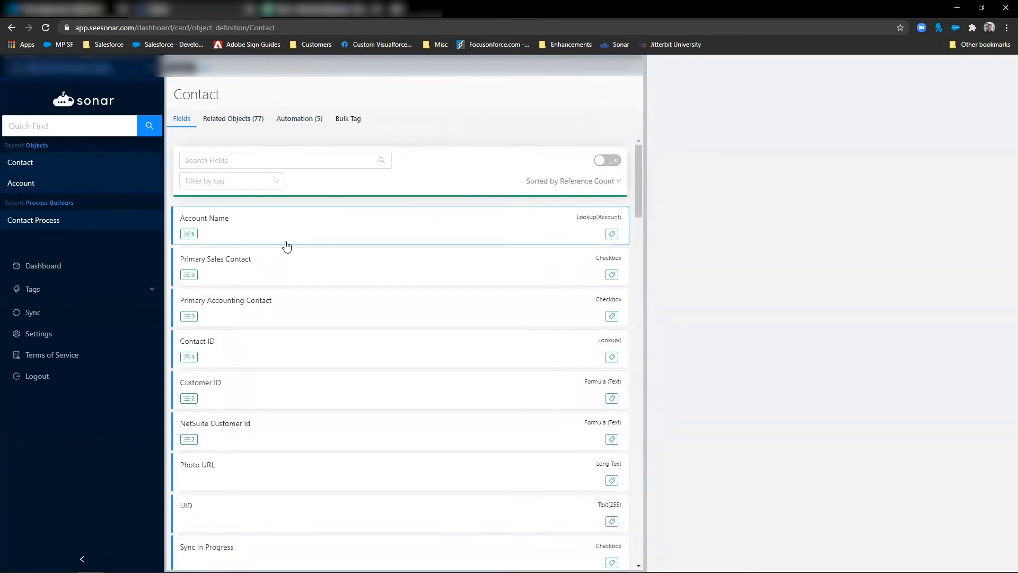
# - Inspect Primary Accounting Contact's process builder references, then close its detail panel
pyautogui.click(225, 300)
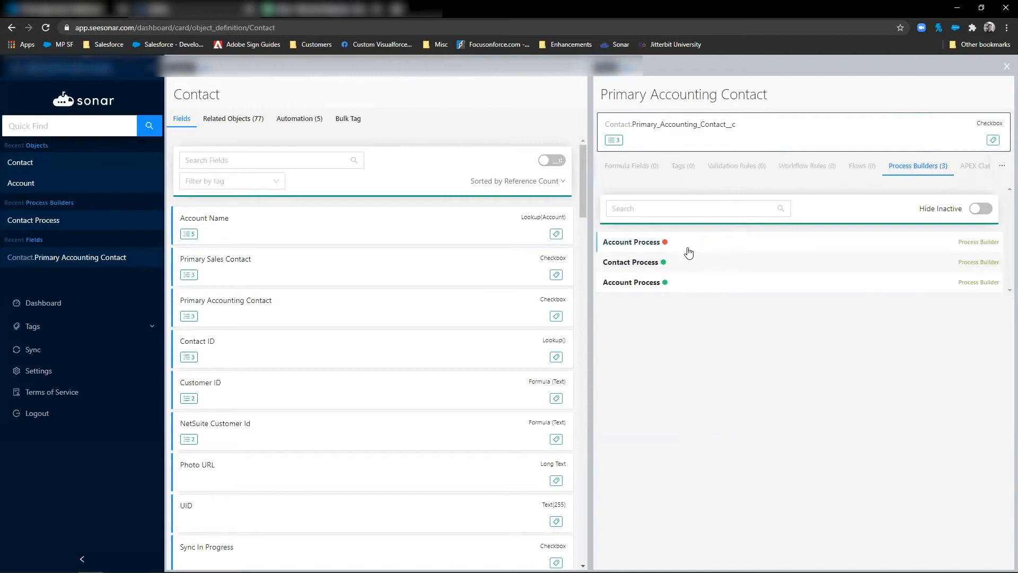
pyautogui.moveTo(665, 242)
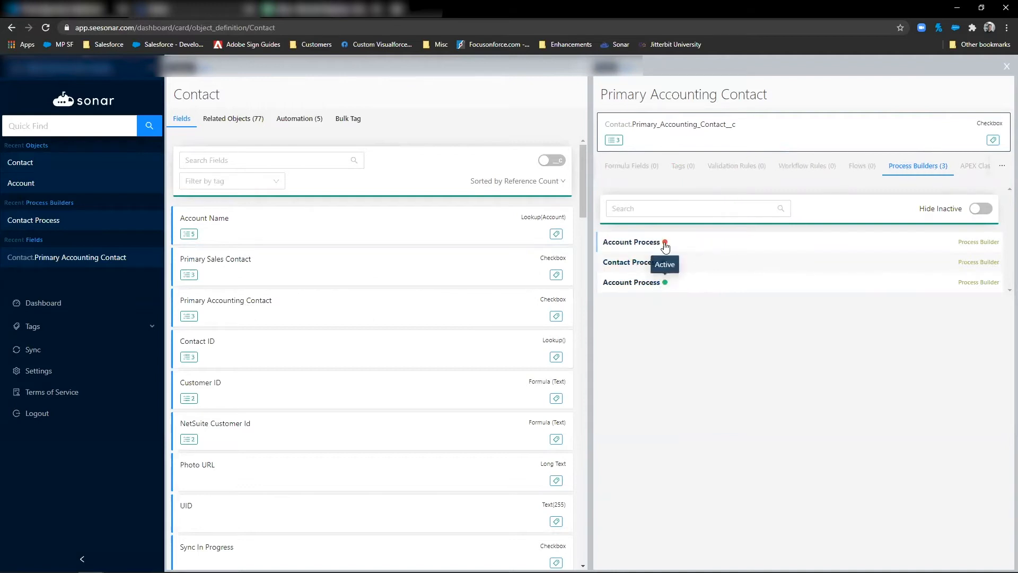
pyautogui.moveTo(737, 335)
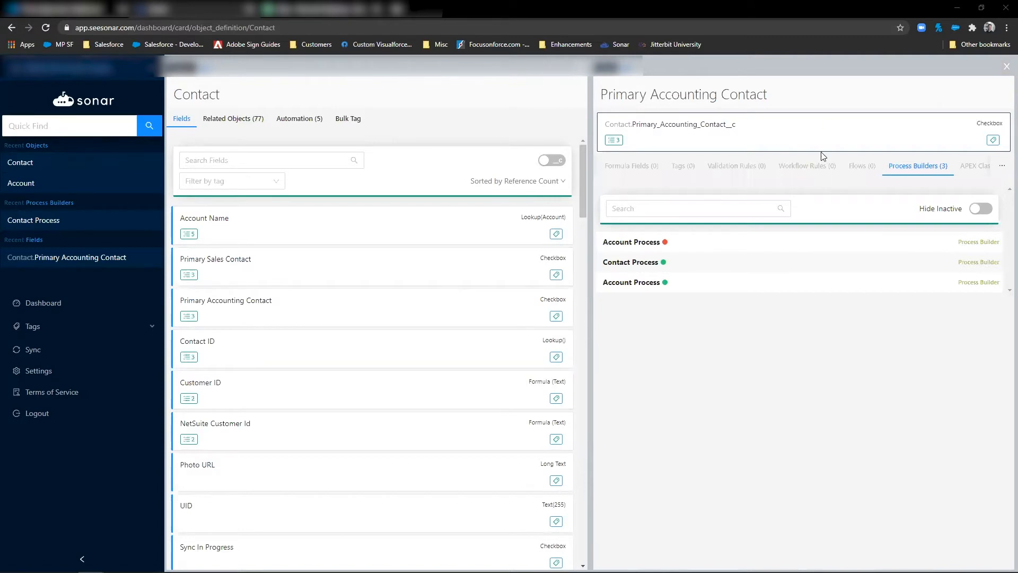
pyautogui.moveTo(822, 156)
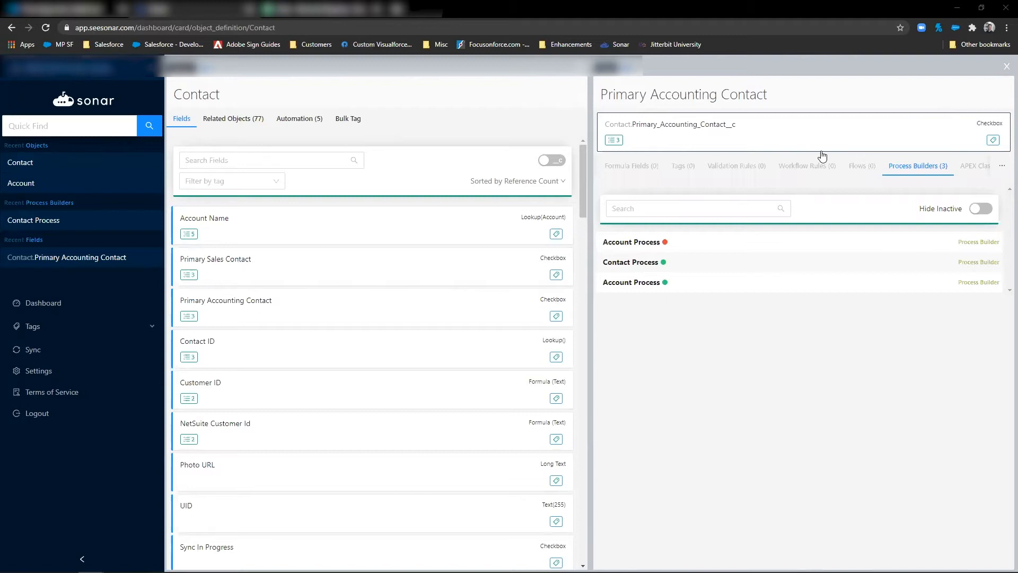
pyautogui.moveTo(920, 98)
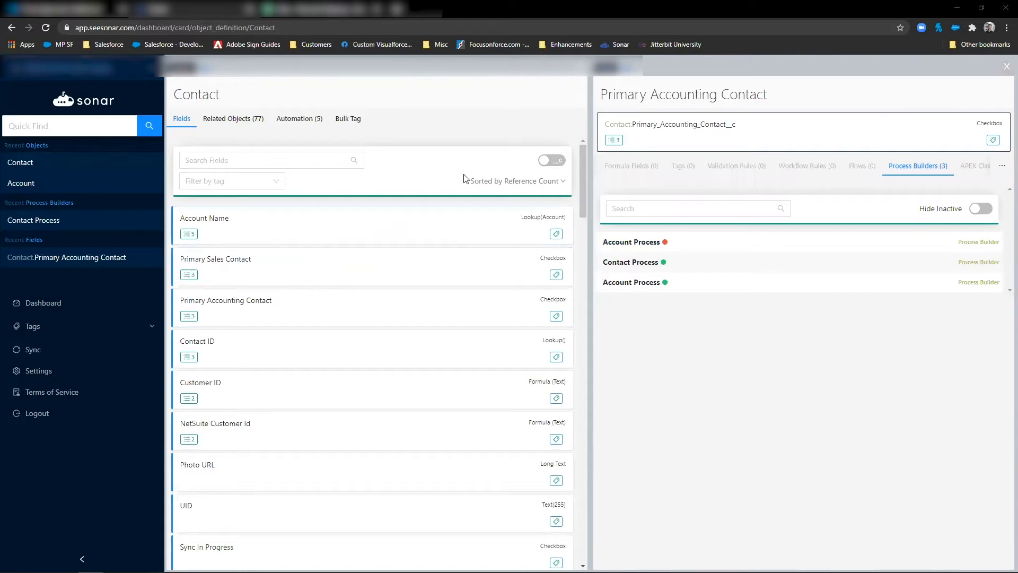
pyautogui.moveTo(455, 175)
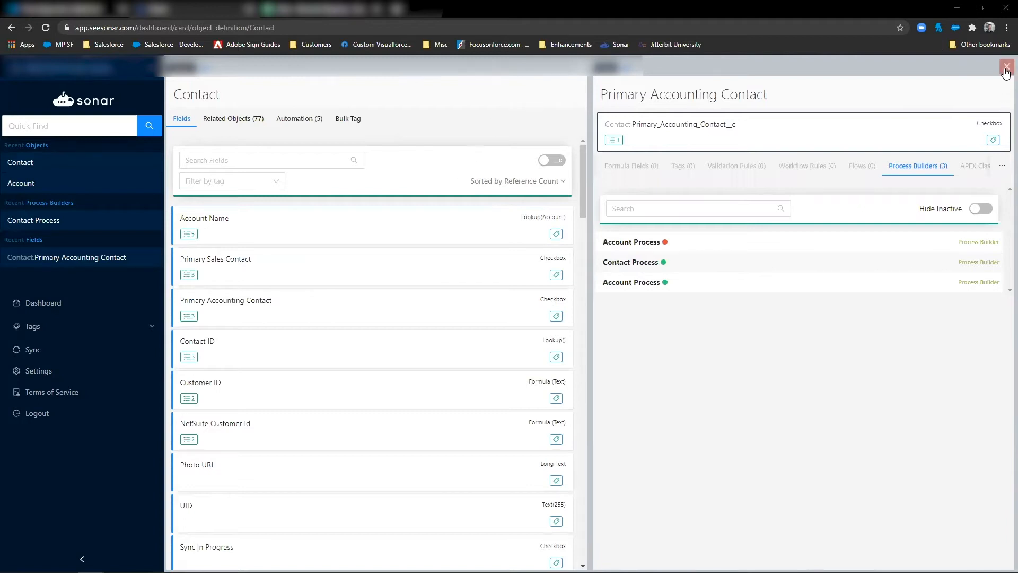
pyautogui.click(1006, 69)
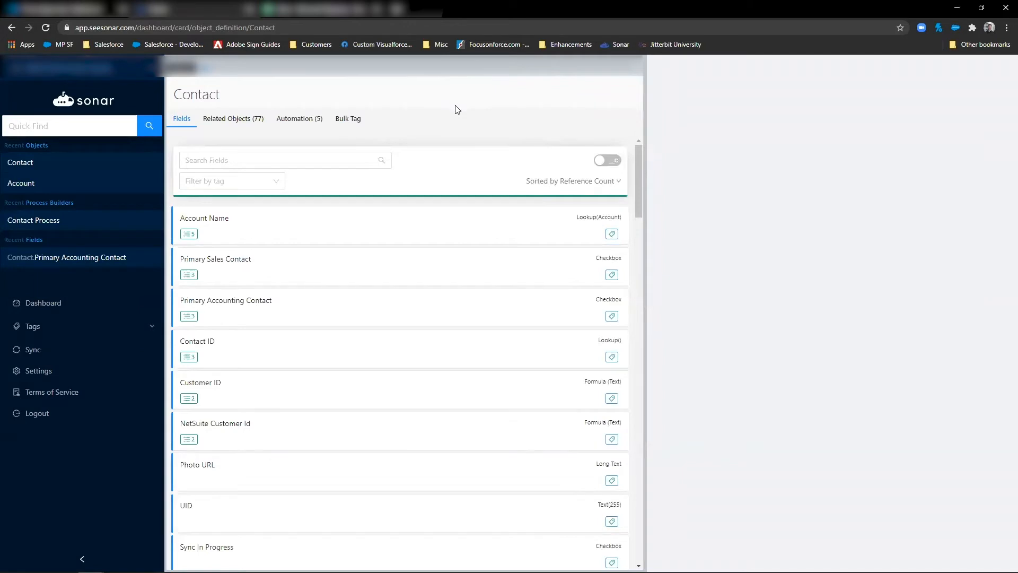
pyautogui.moveTo(432, 126)
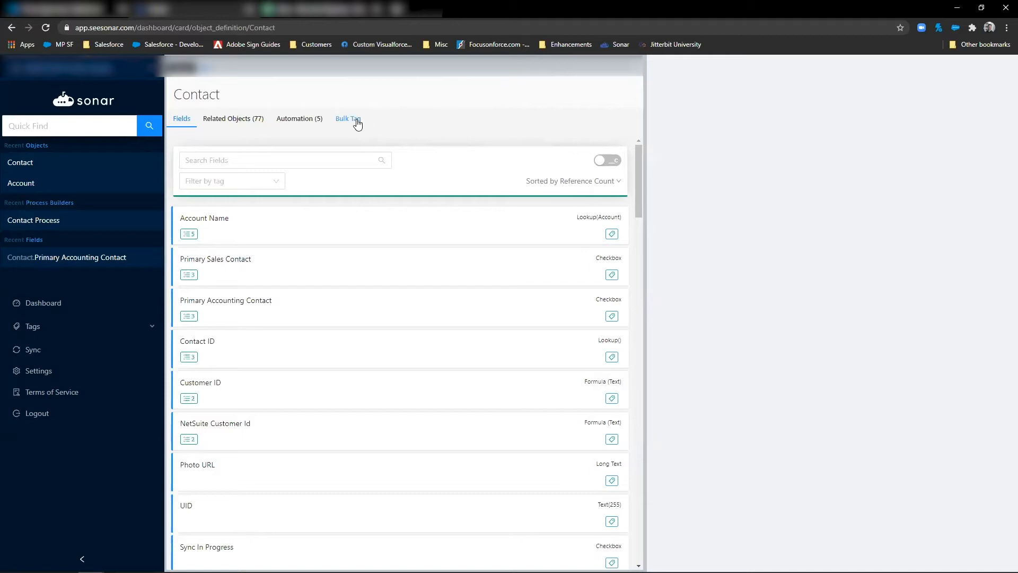
# - After a look at Bulk Tag, show Contact fields by API name, then switch to the mapping spreadsheet
pyautogui.click(348, 119)
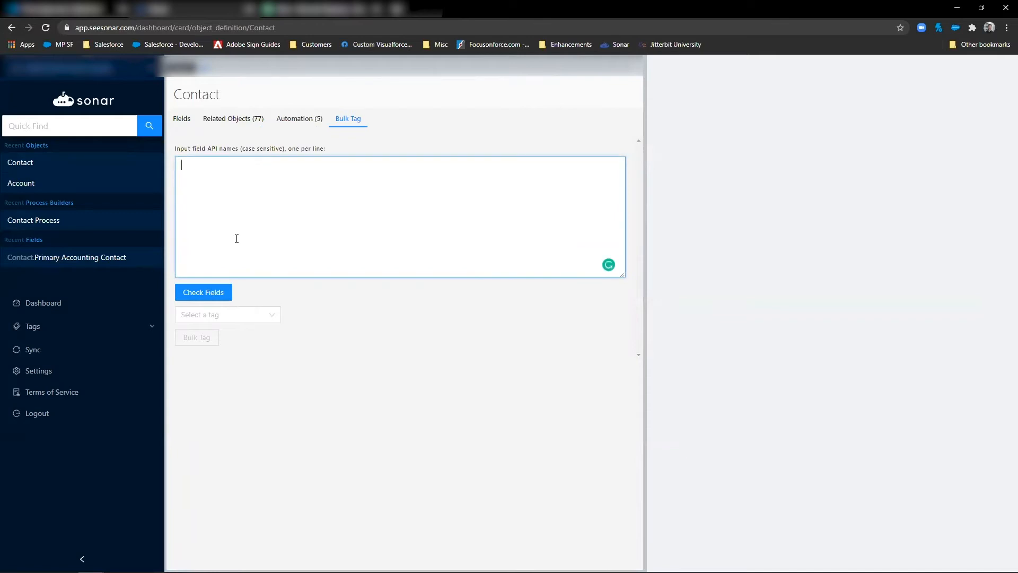
pyautogui.moveTo(211, 134)
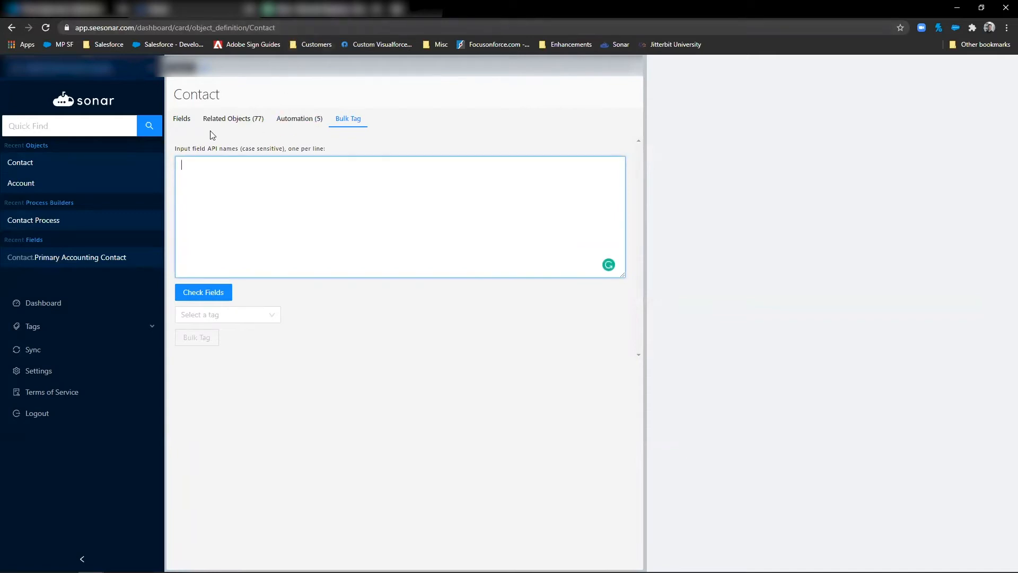
pyautogui.click(182, 118)
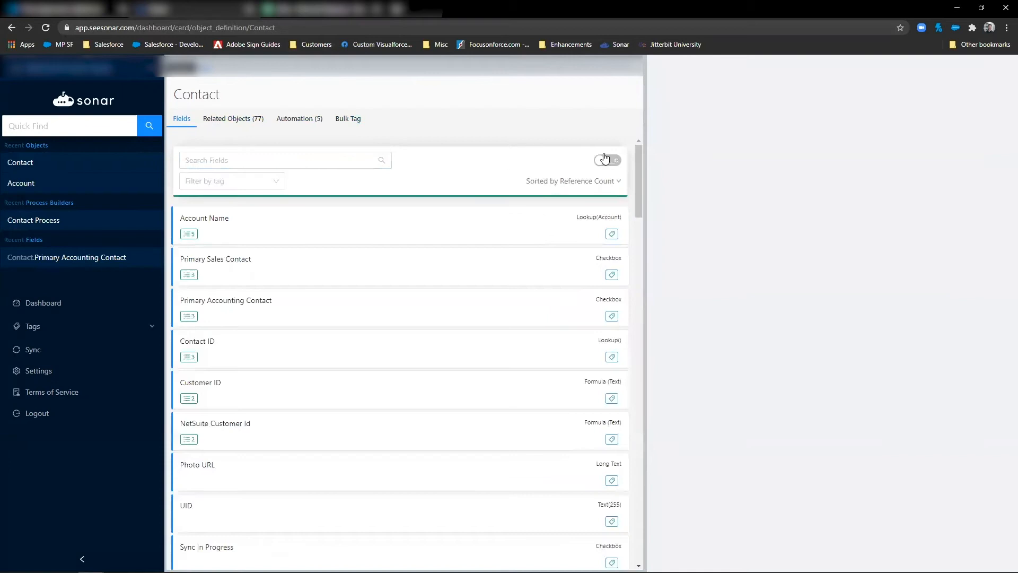
pyautogui.click(607, 160)
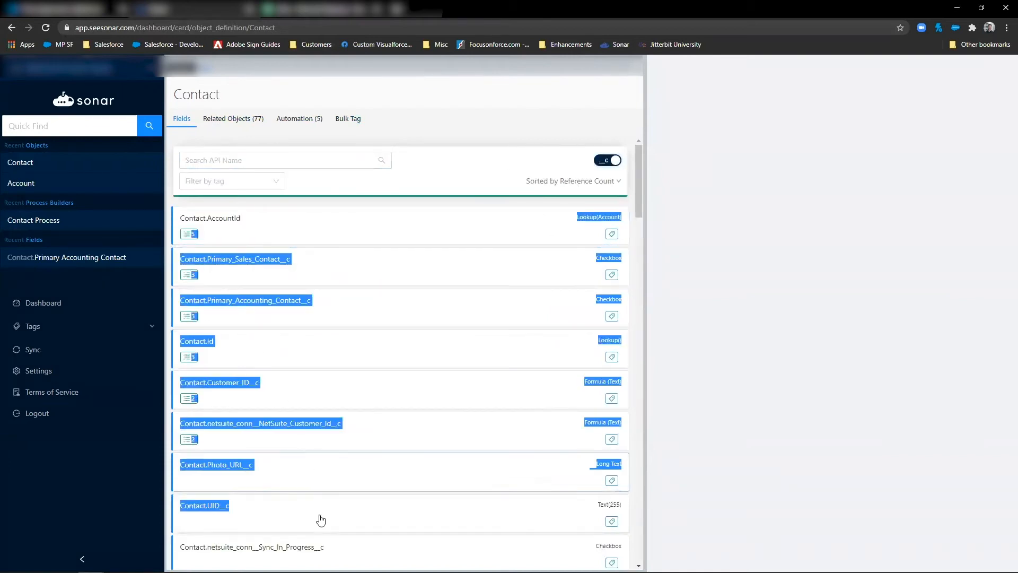
pyautogui.scroll(-3)
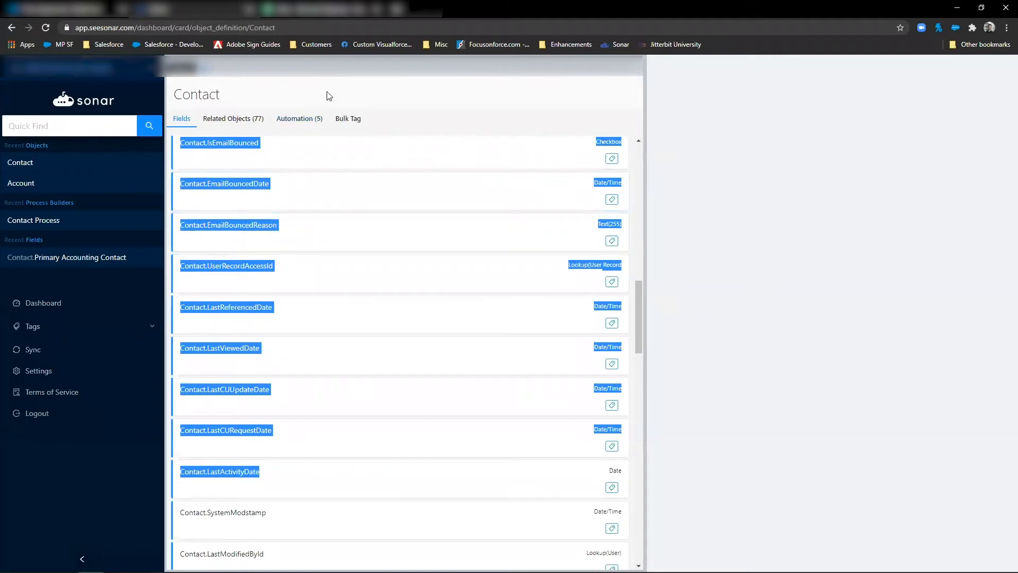
pyautogui.click(347, 118)
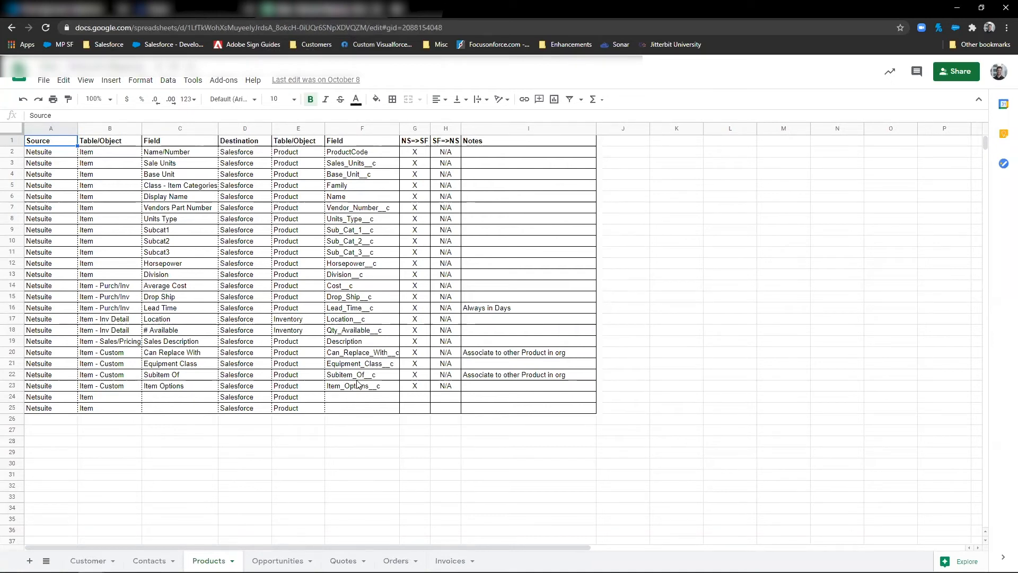
pyautogui.moveTo(446, 263)
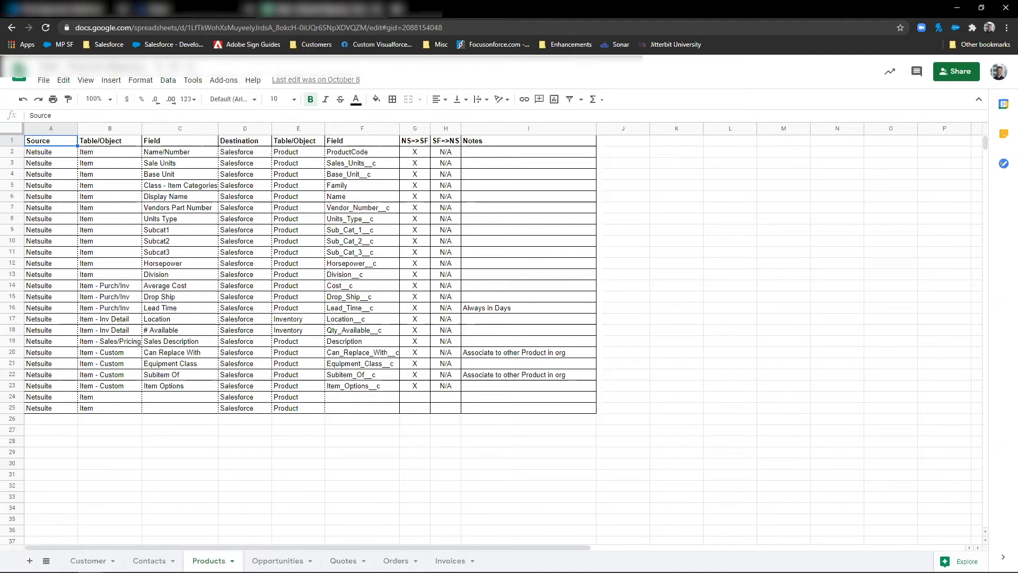
# - Select the Salesforce field names F2 through F9 on the Contacts sheet
pyautogui.click(149, 561)
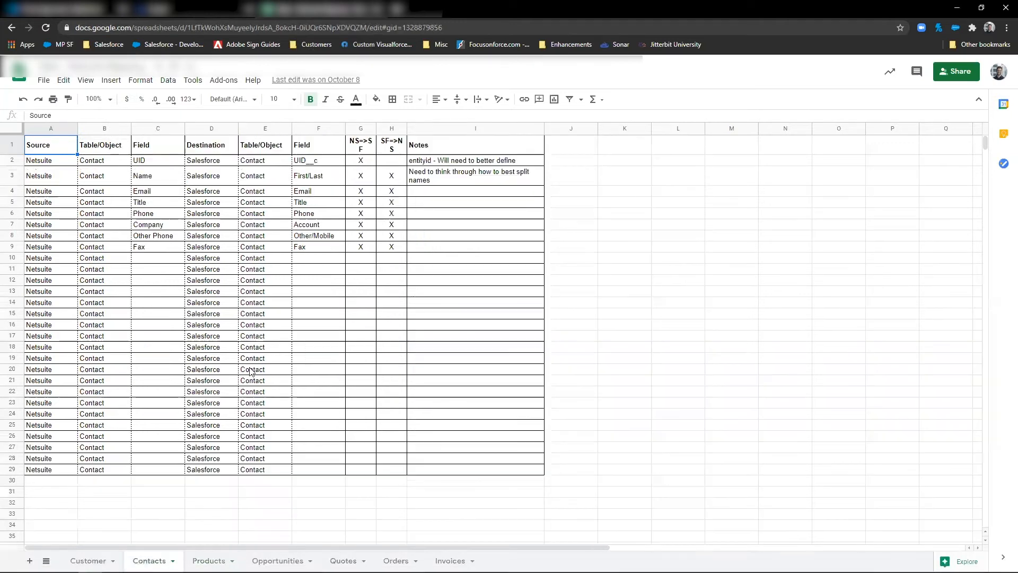
pyautogui.click(319, 160)
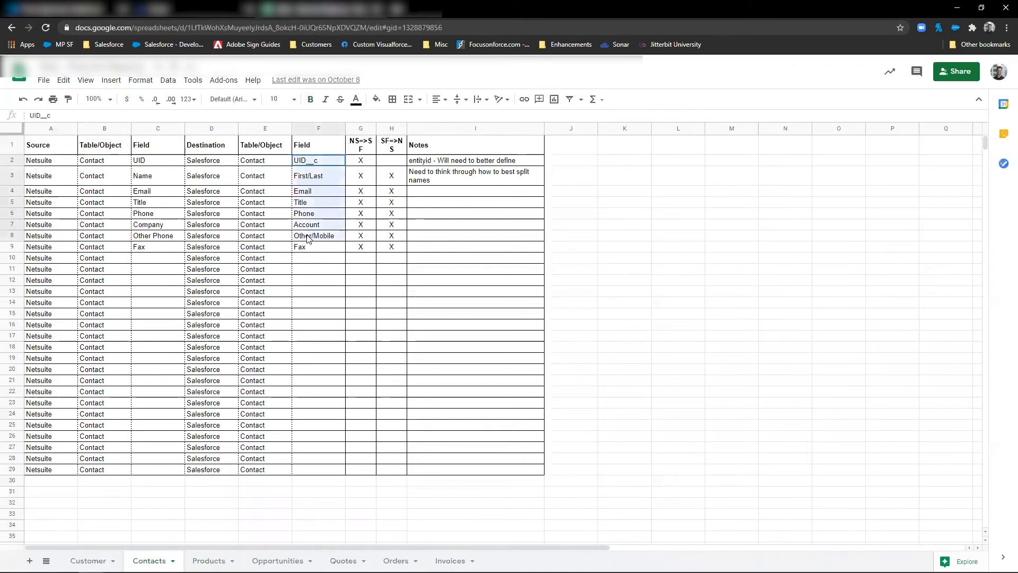
pyautogui.moveTo(319, 161); pyautogui.dragTo(319, 246)
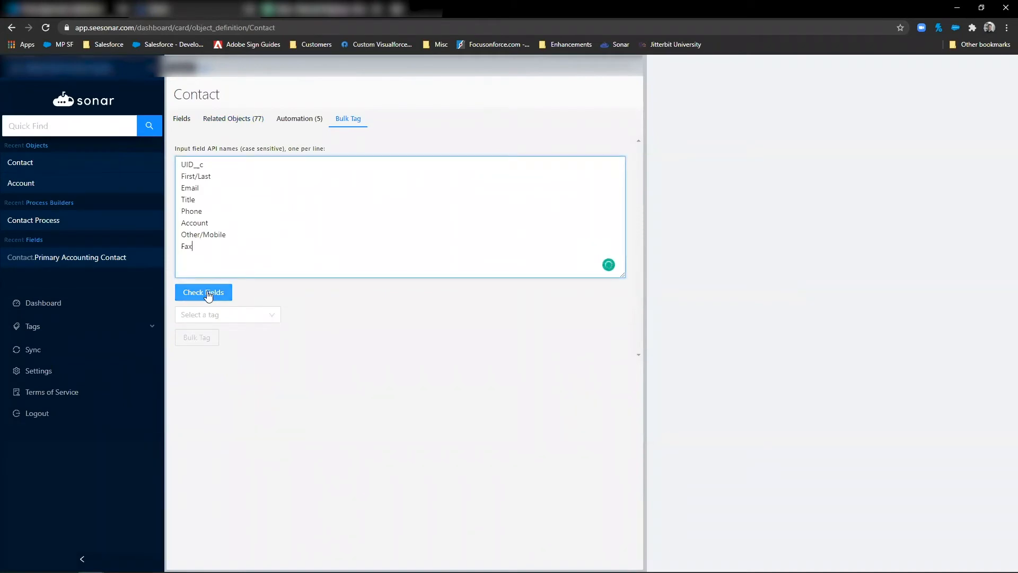
# - Validate the pasted Contact field names, correct the invalid ones and delete Mobile
pyautogui.click(203, 292)
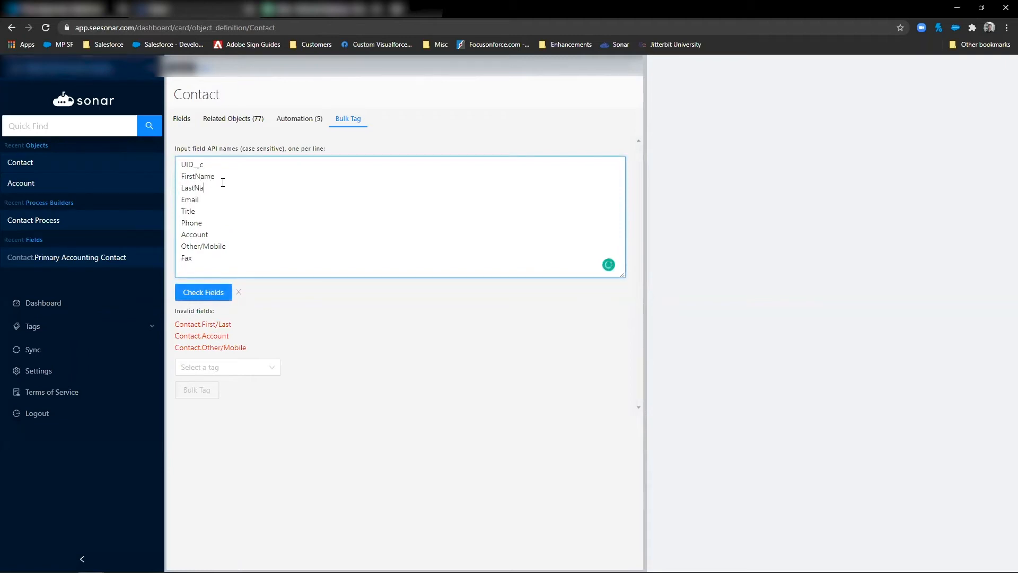
pyautogui.write('me')
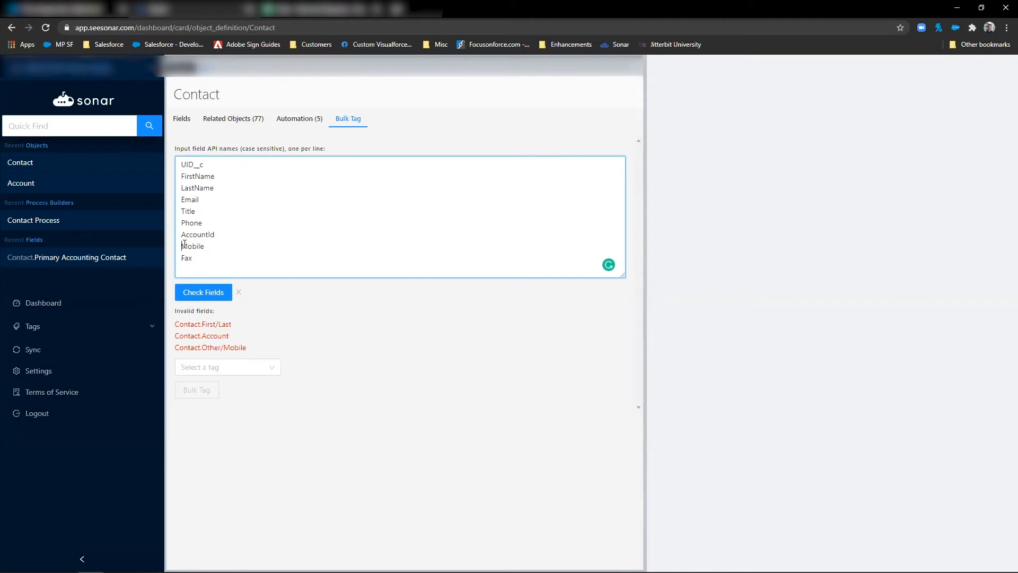
pyautogui.click(203, 292)
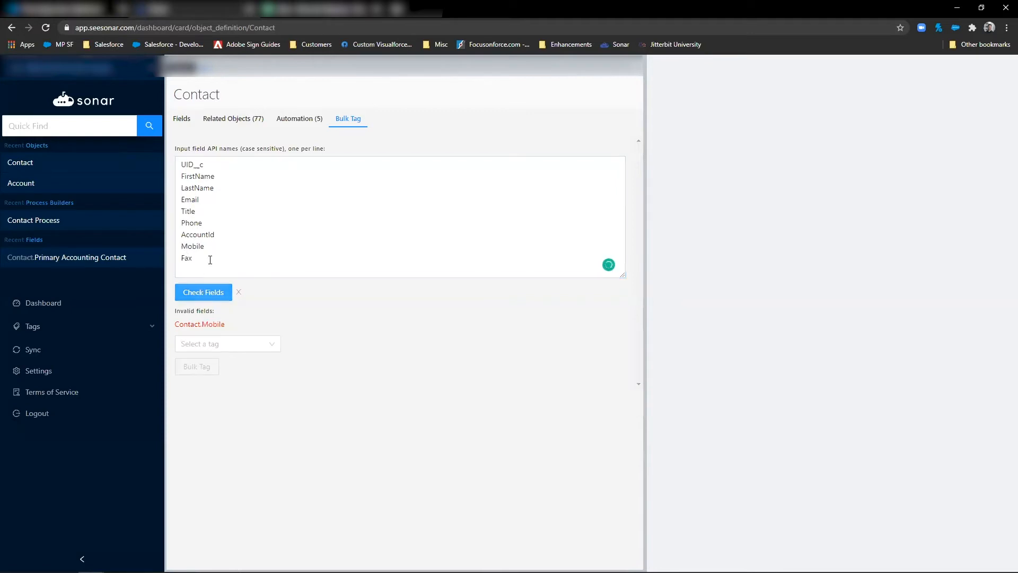
pyautogui.doubleClick(192, 247)
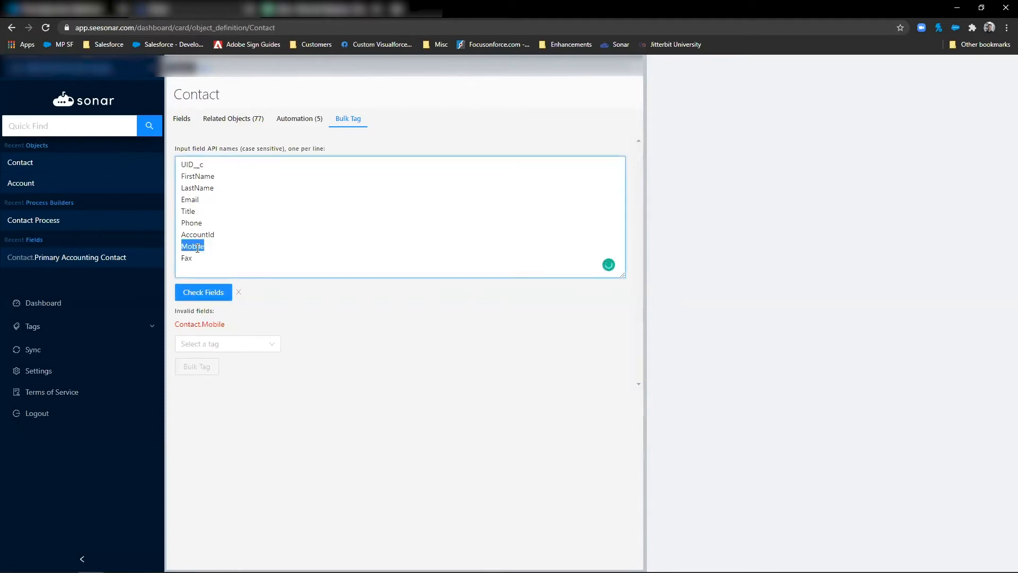
pyautogui.press('Delete')
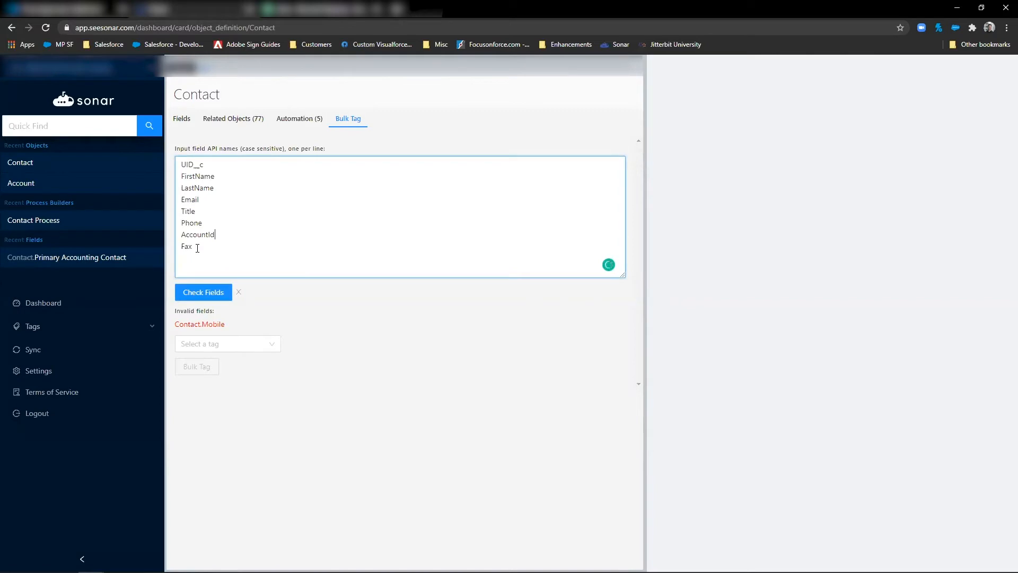
pyautogui.click(203, 292)
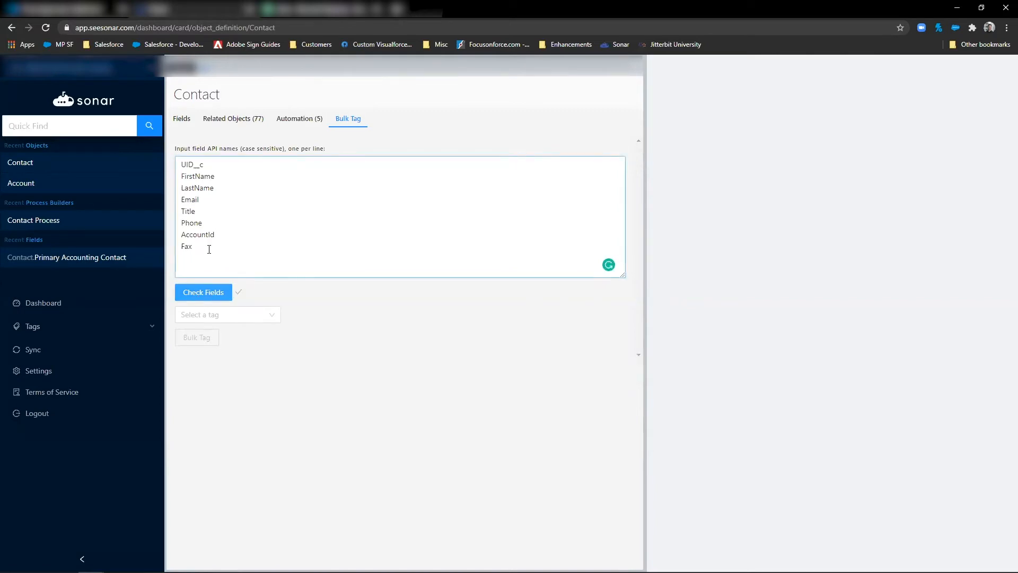
# - Bulk tag the eight valid Contact fields with Scribe and return to the fields list
pyautogui.click(228, 314)
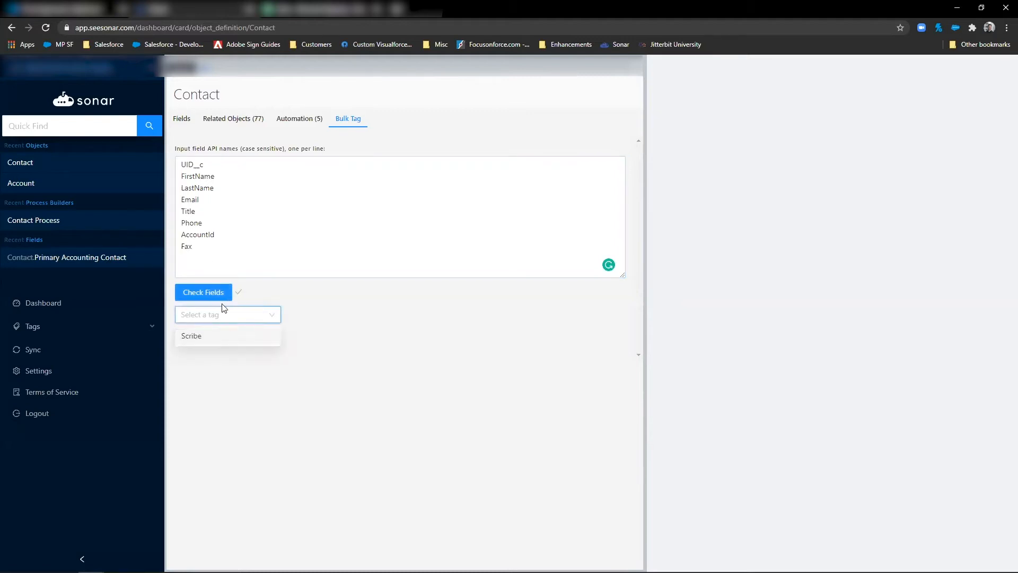
pyautogui.click(191, 336)
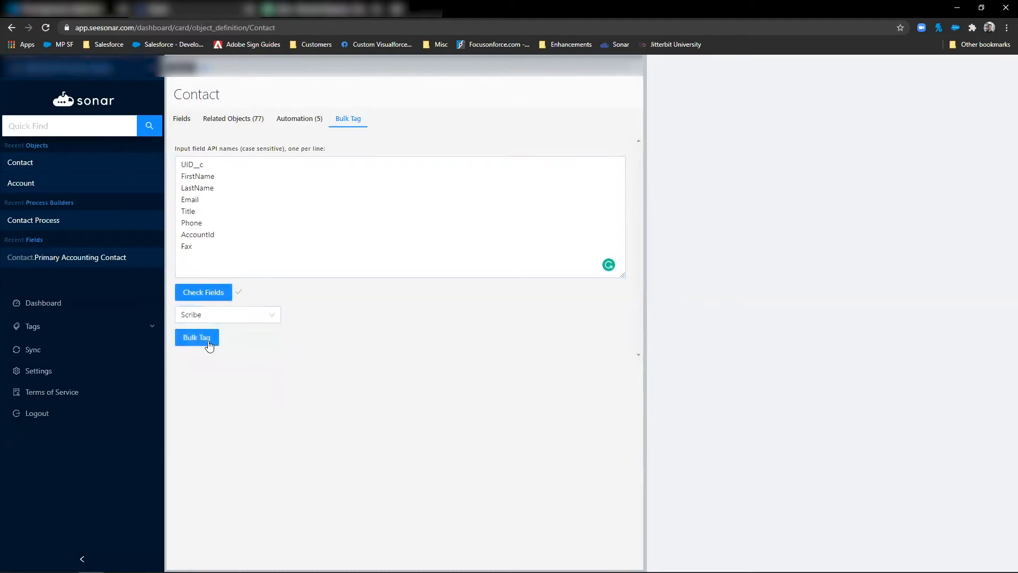
pyautogui.click(197, 337)
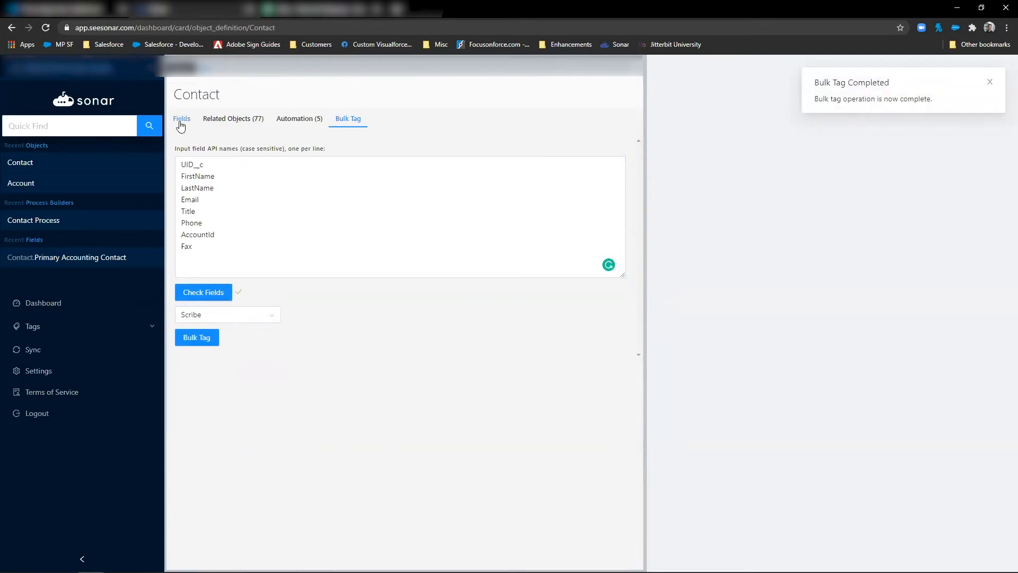
pyautogui.click(182, 119)
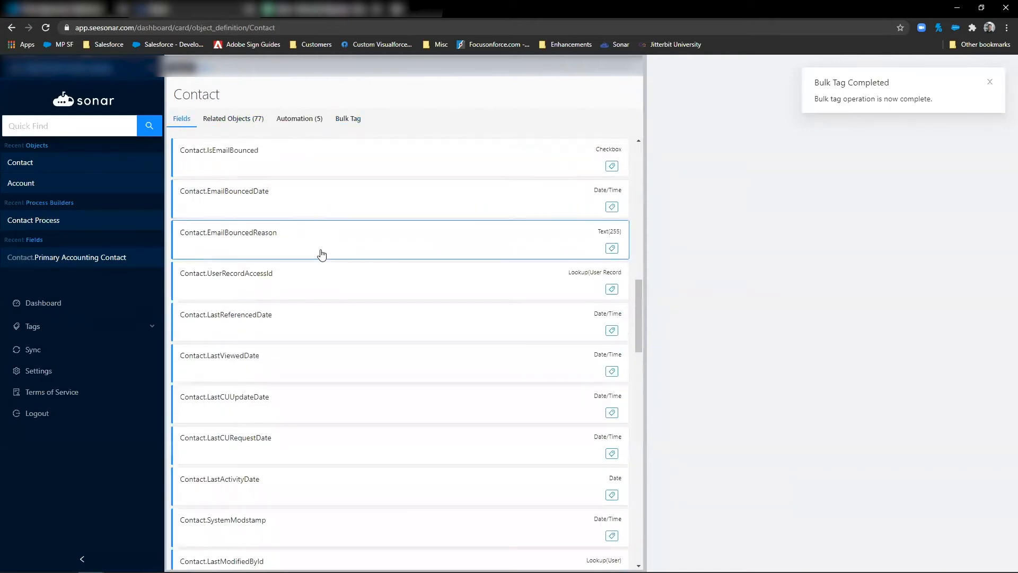
pyautogui.scroll(-3)
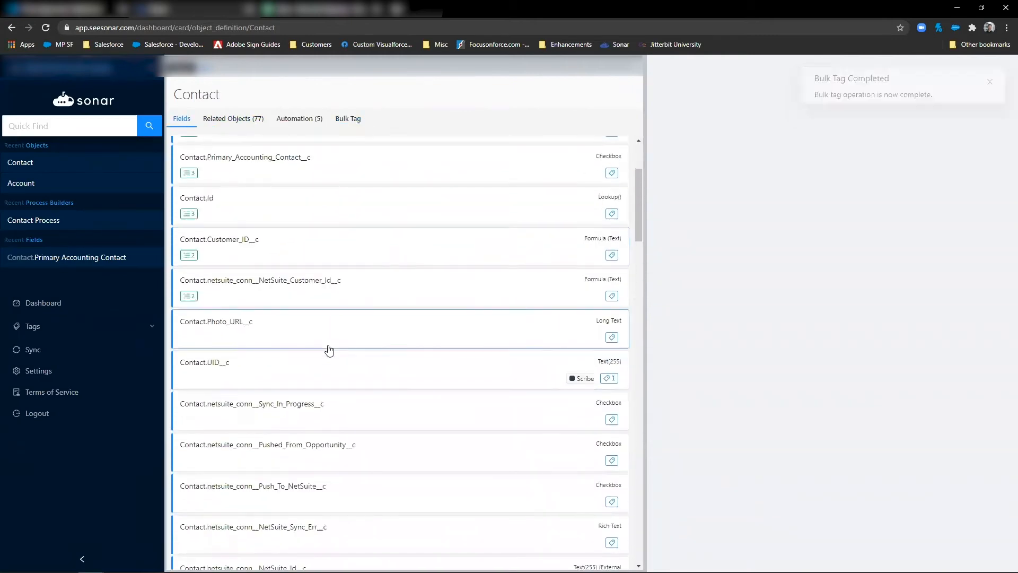
pyautogui.moveTo(541, 383)
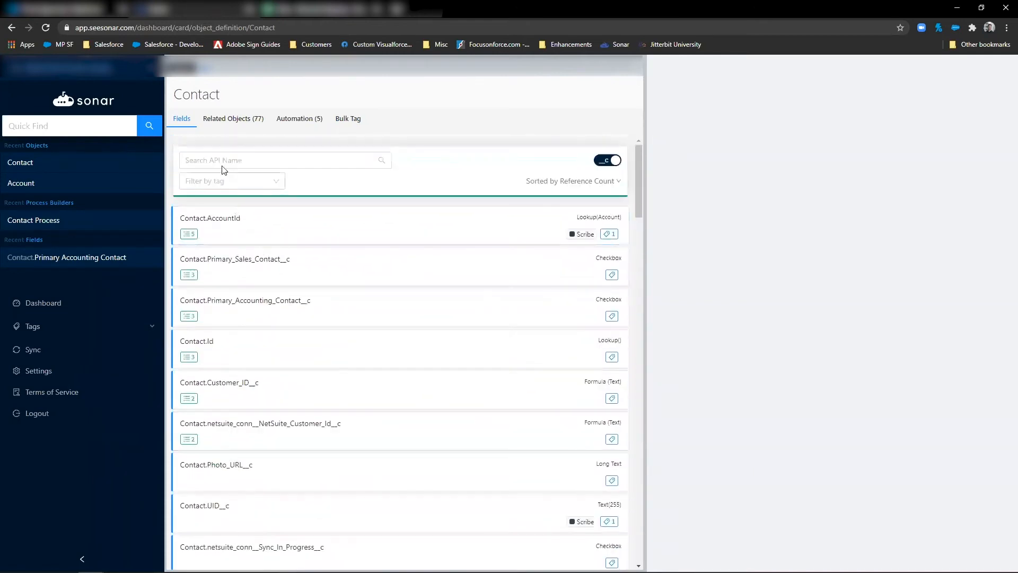
# - Search Contact fields for 'first', then 'mobile' with labels shown, confirming Scribe tags
pyautogui.write('first')
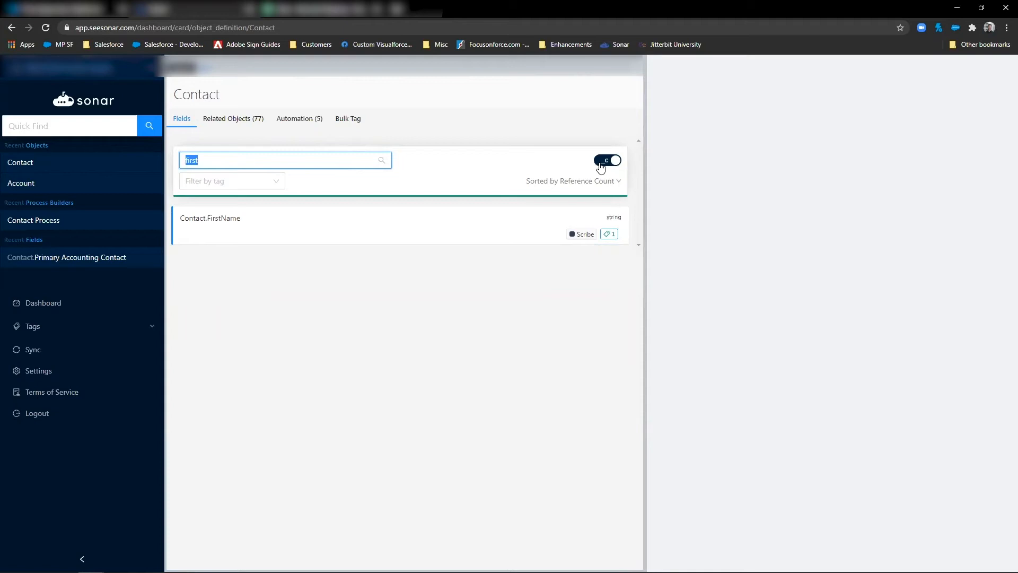
pyautogui.click(605, 160)
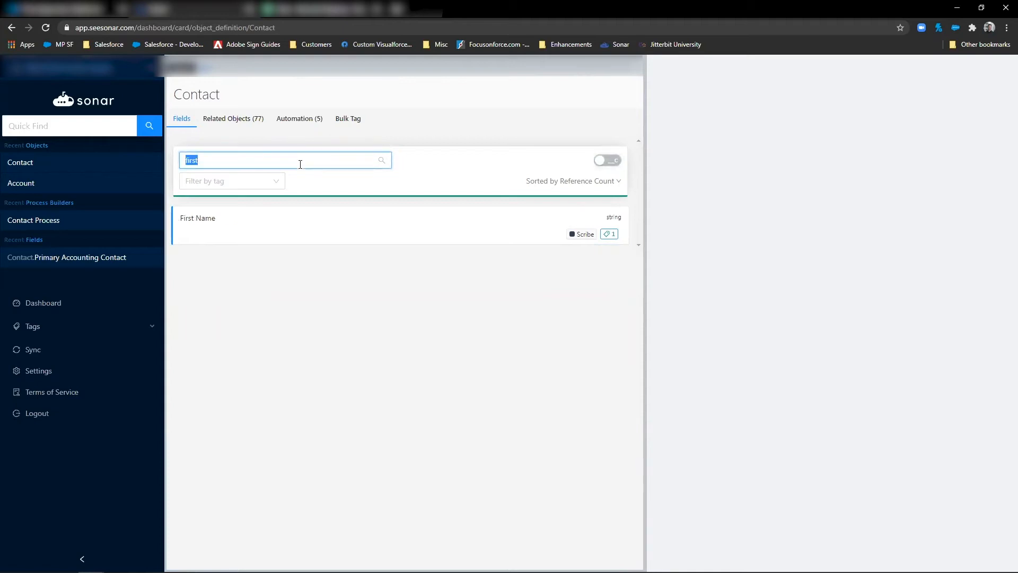
pyautogui.write('mobile')
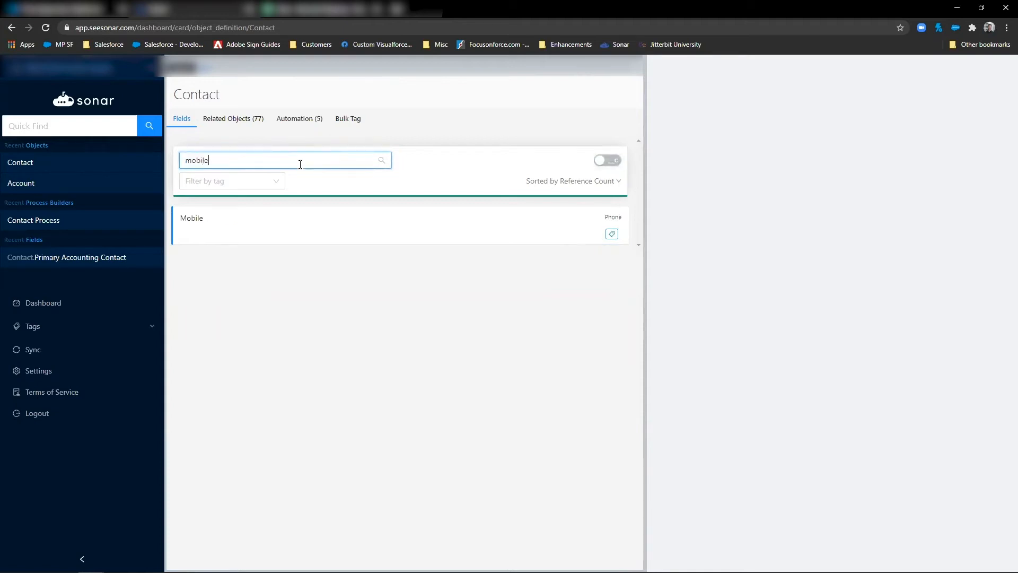
pyautogui.click(611, 234)
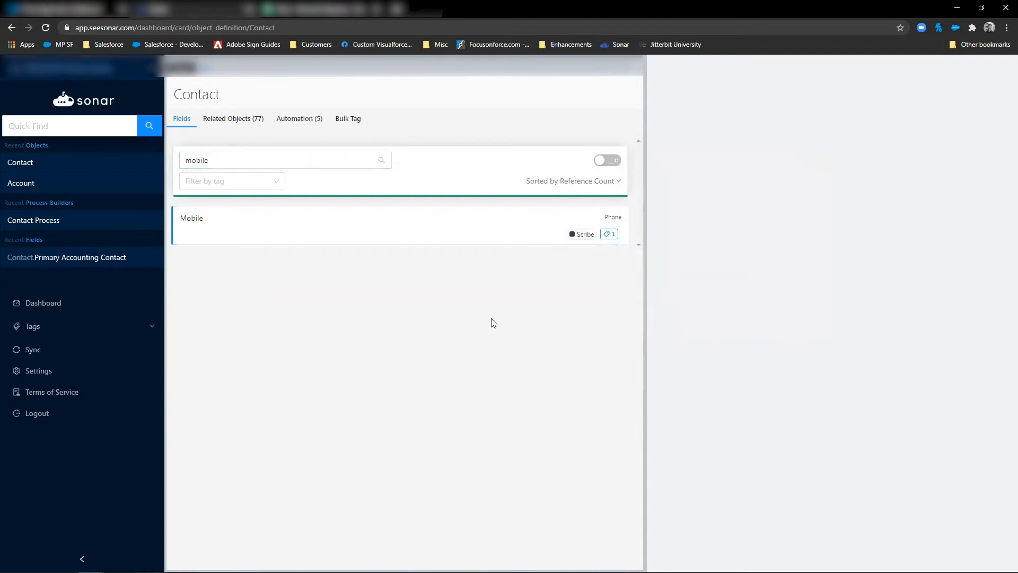
pyautogui.moveTo(290, 178)
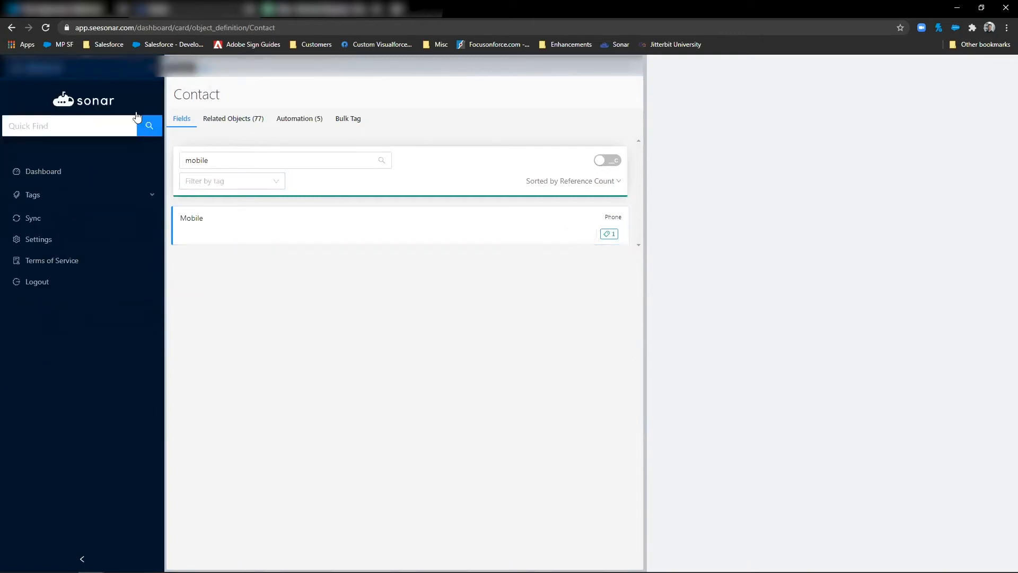
pyautogui.click(43, 171)
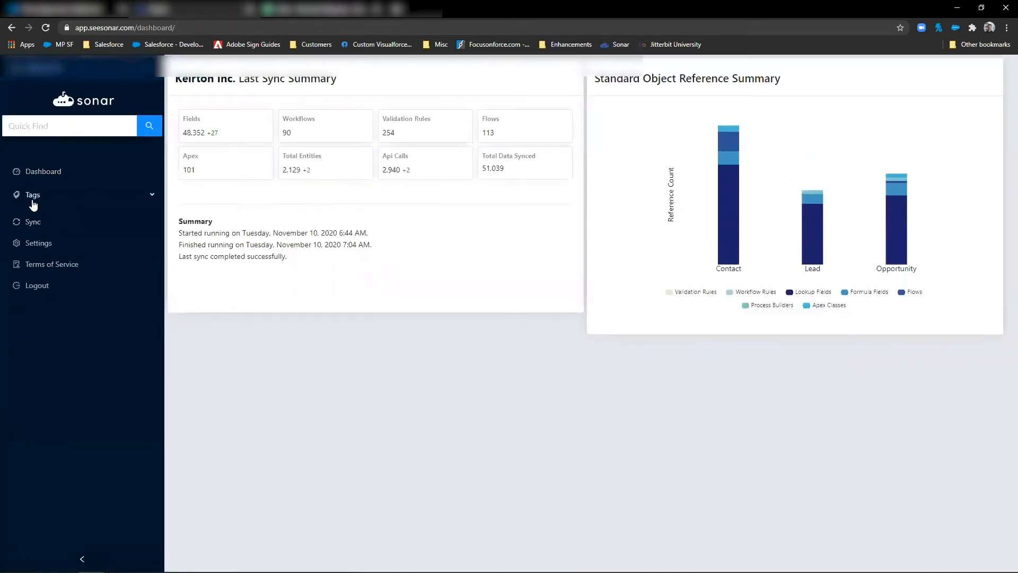
# - Expand Tags in the sidebar and show a tag's three Product Creator flows
pyautogui.click(33, 194)
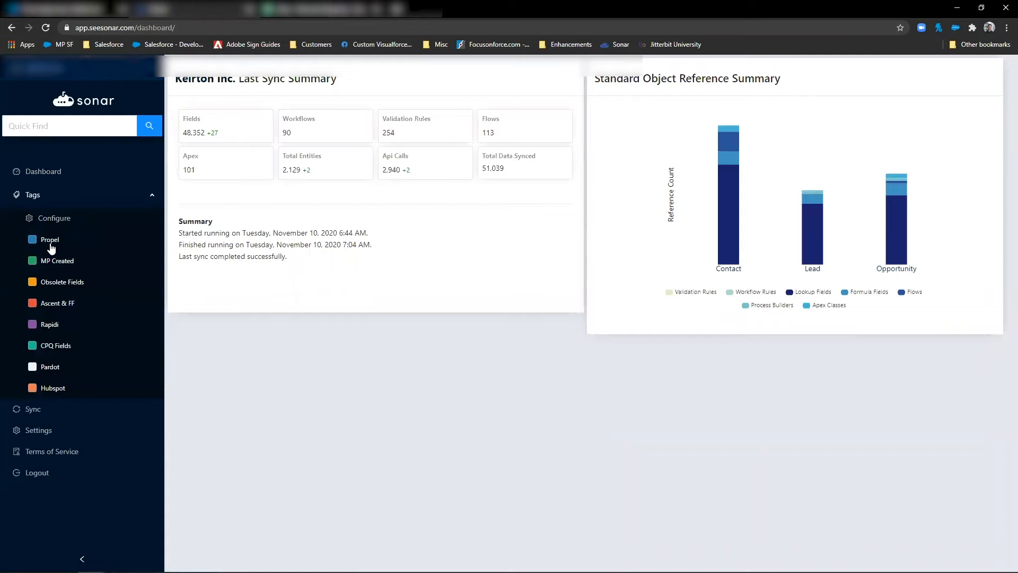
pyautogui.moveTo(51, 289)
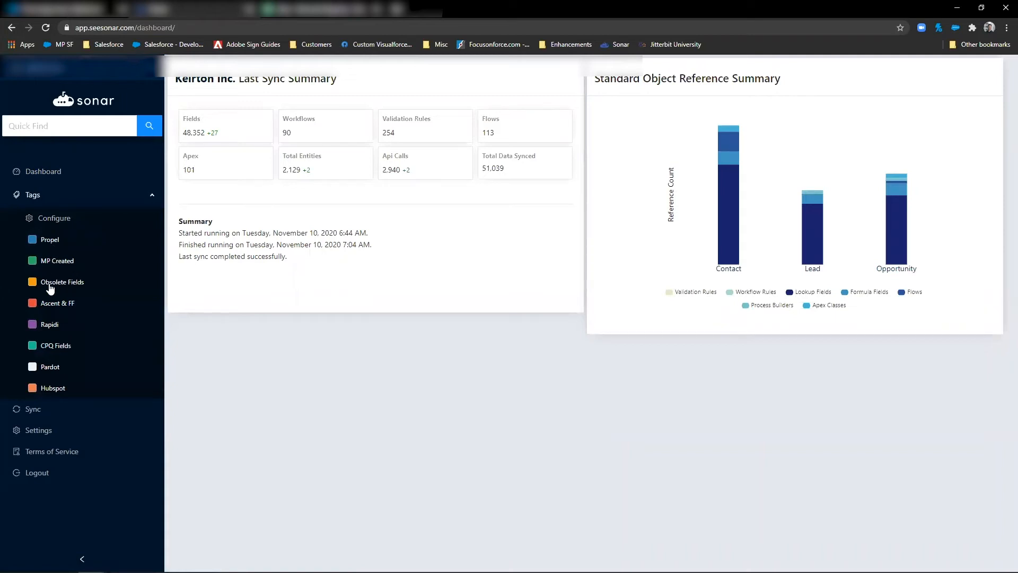
pyautogui.moveTo(55, 311)
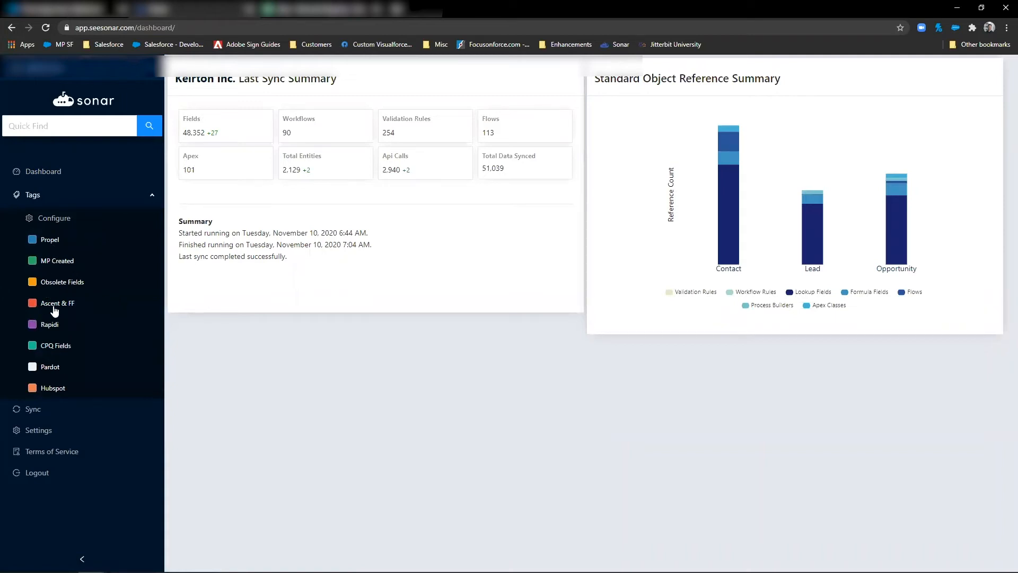
pyautogui.moveTo(53, 328)
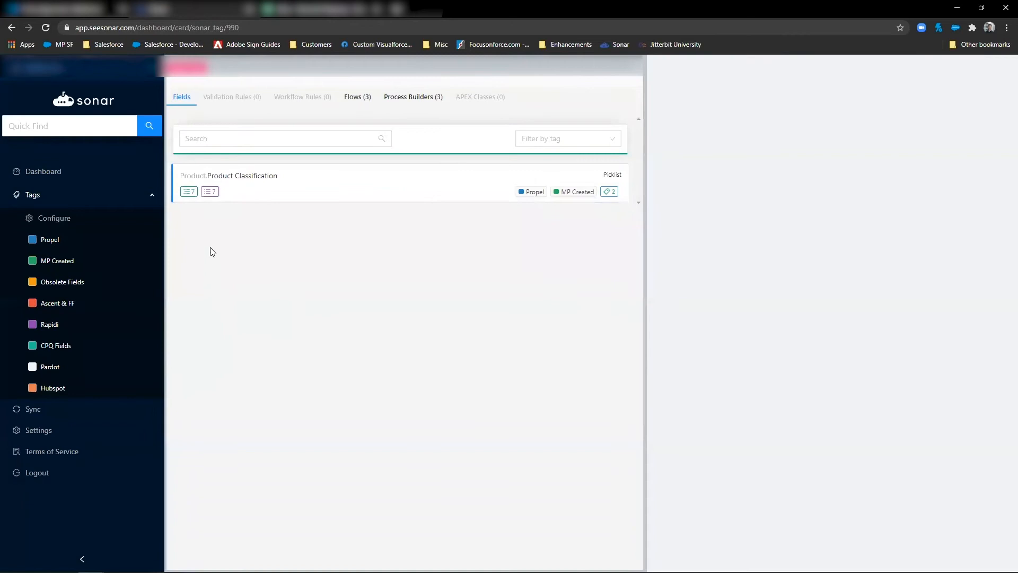
pyautogui.moveTo(69, 299)
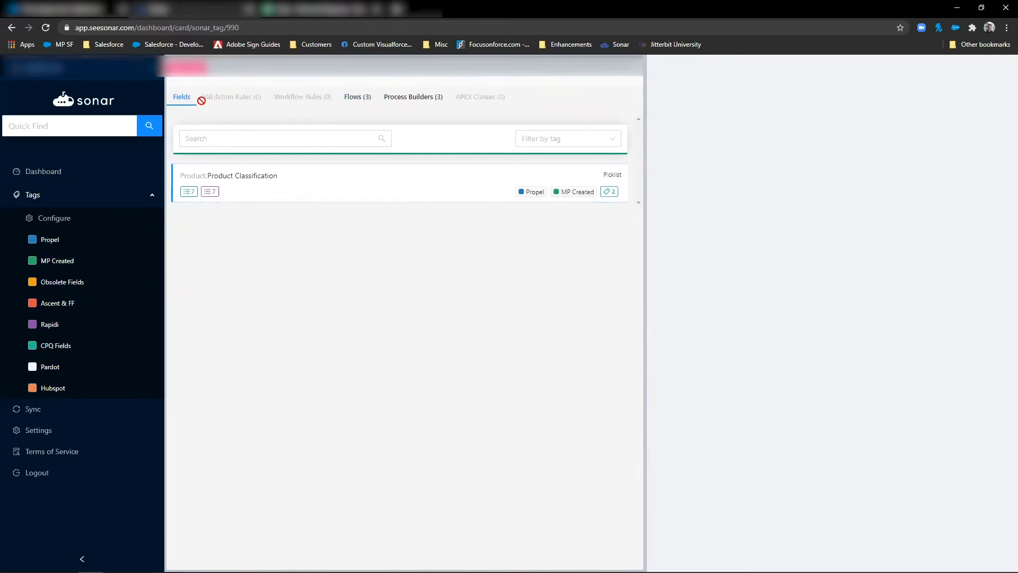
pyautogui.click(357, 97)
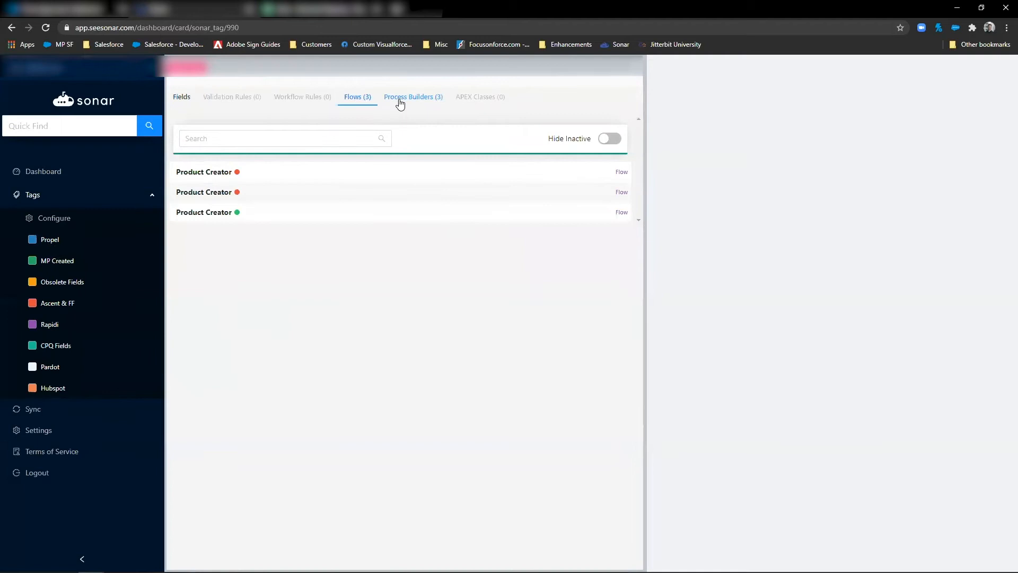
# - Show the tag's three Item Process process builders, then return to its tagged fields
pyautogui.click(413, 96)
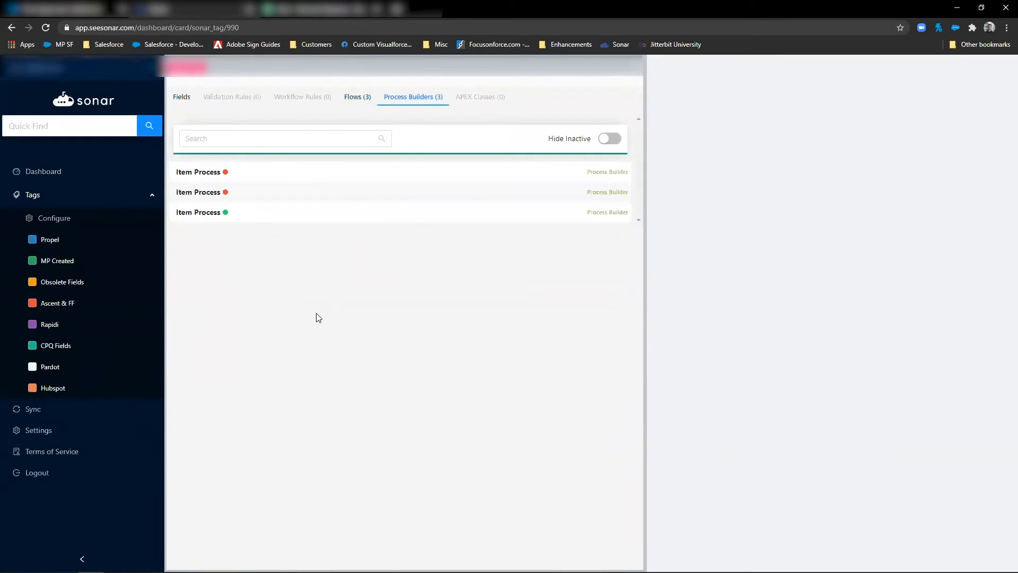
pyautogui.moveTo(289, 393)
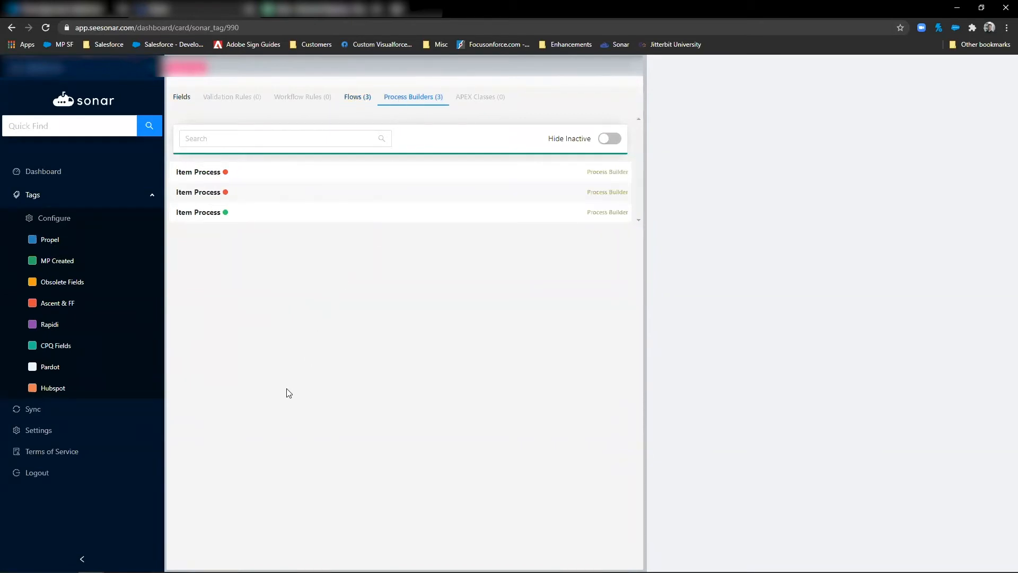
pyautogui.moveTo(183, 295)
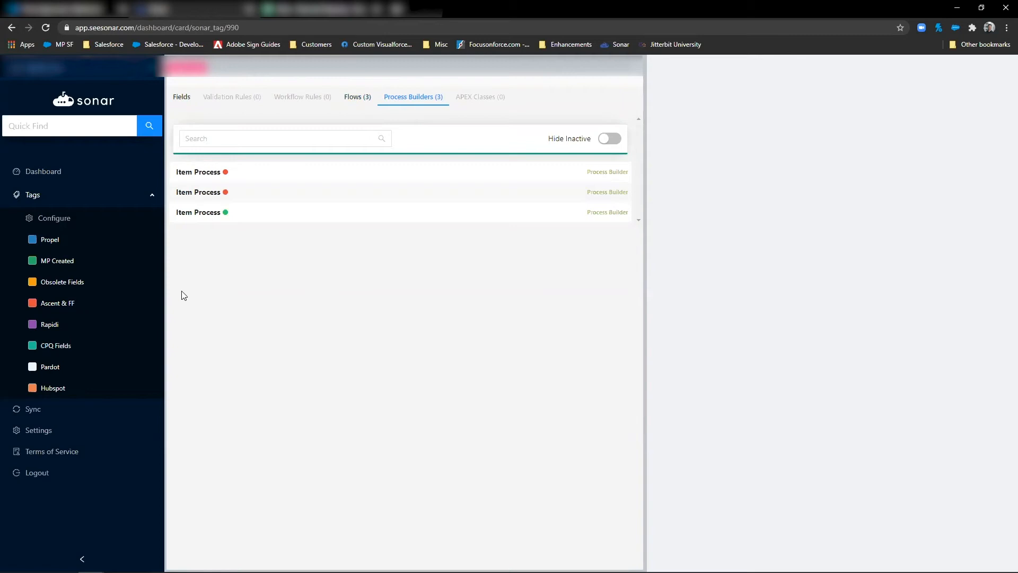
pyautogui.moveTo(48, 299)
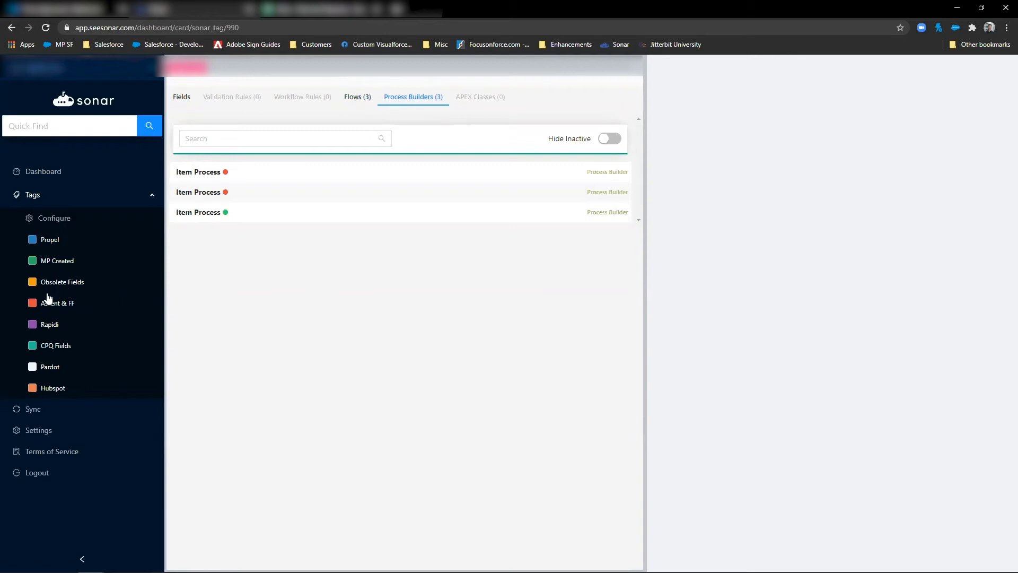
pyautogui.moveTo(50, 307)
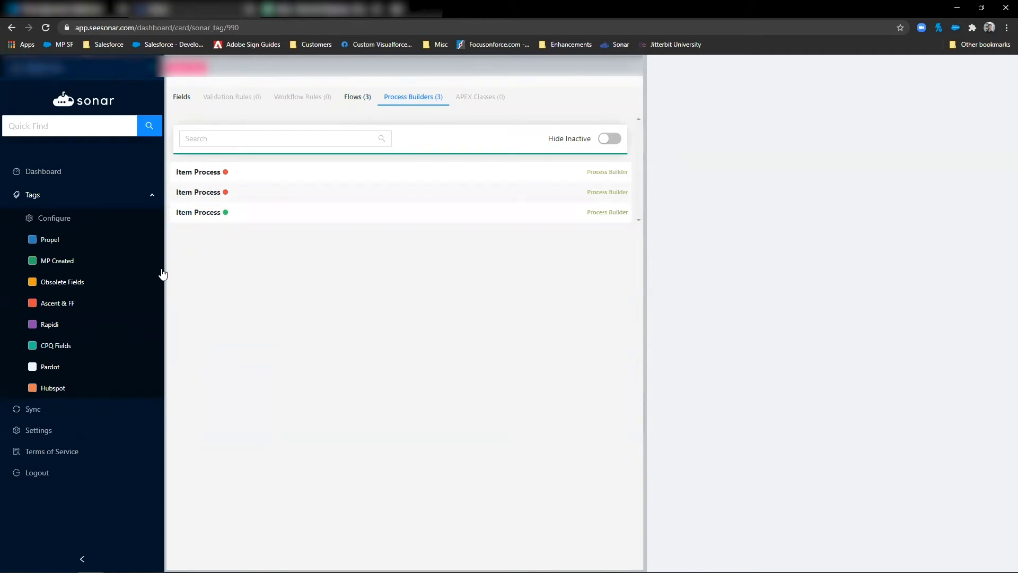
pyautogui.moveTo(87, 312)
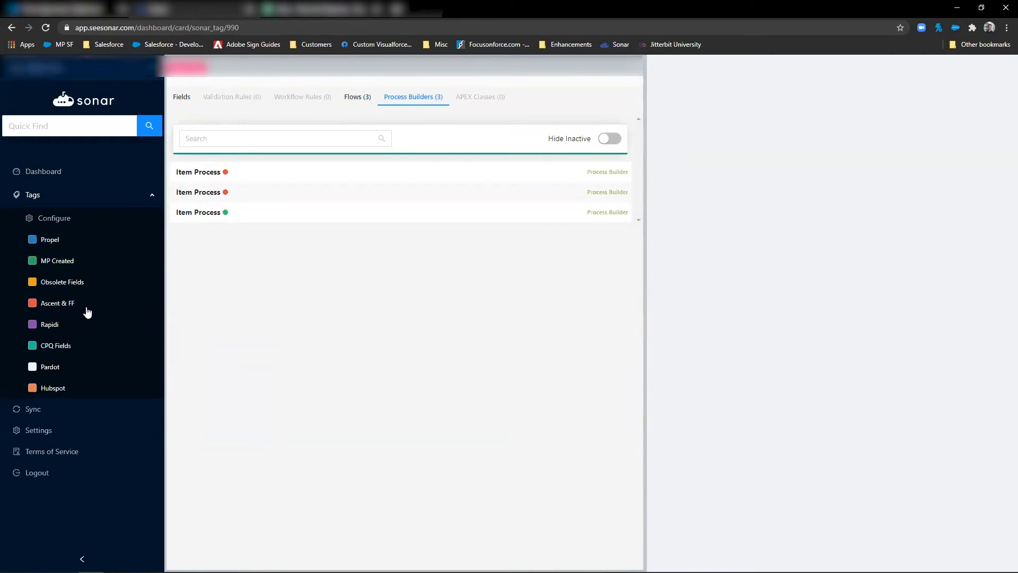
pyautogui.click(182, 96)
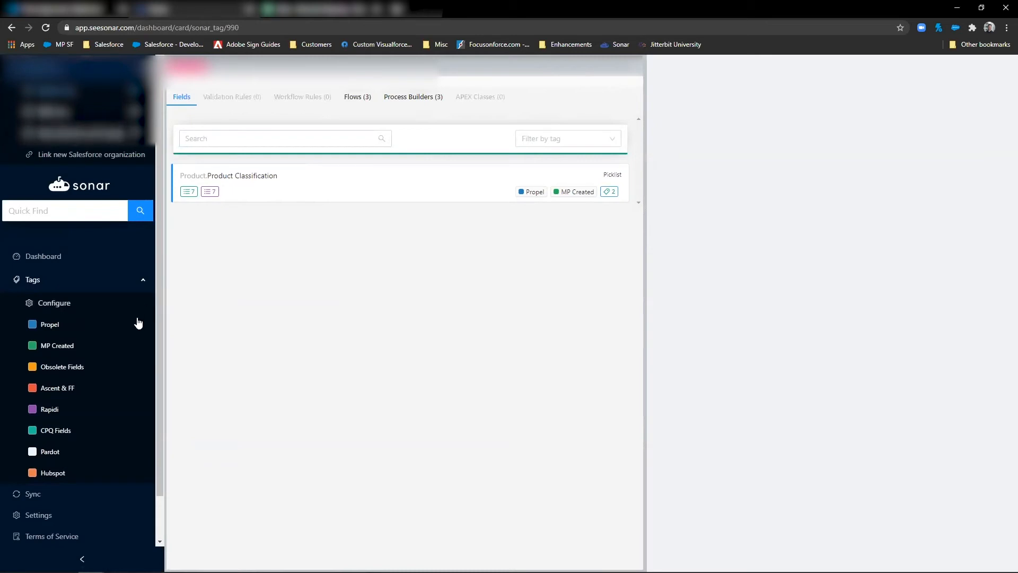
pyautogui.moveTo(65, 158)
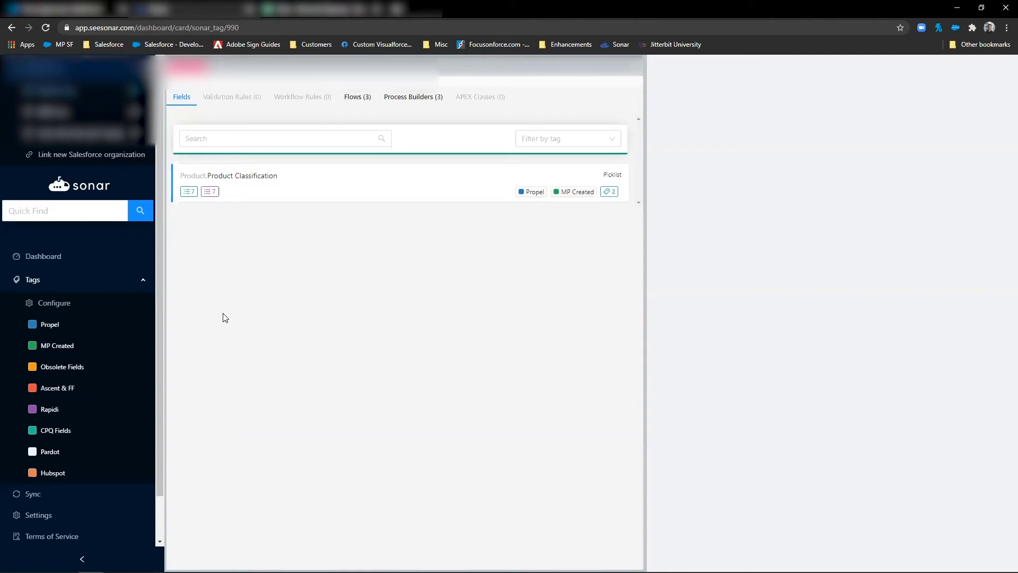
pyautogui.moveTo(178, 373)
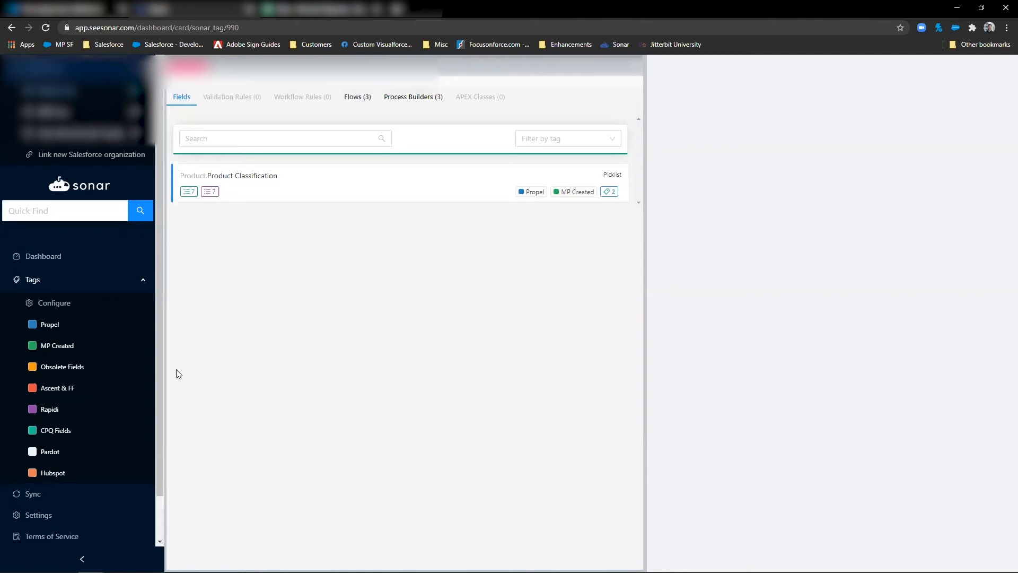
pyautogui.moveTo(145, 282)
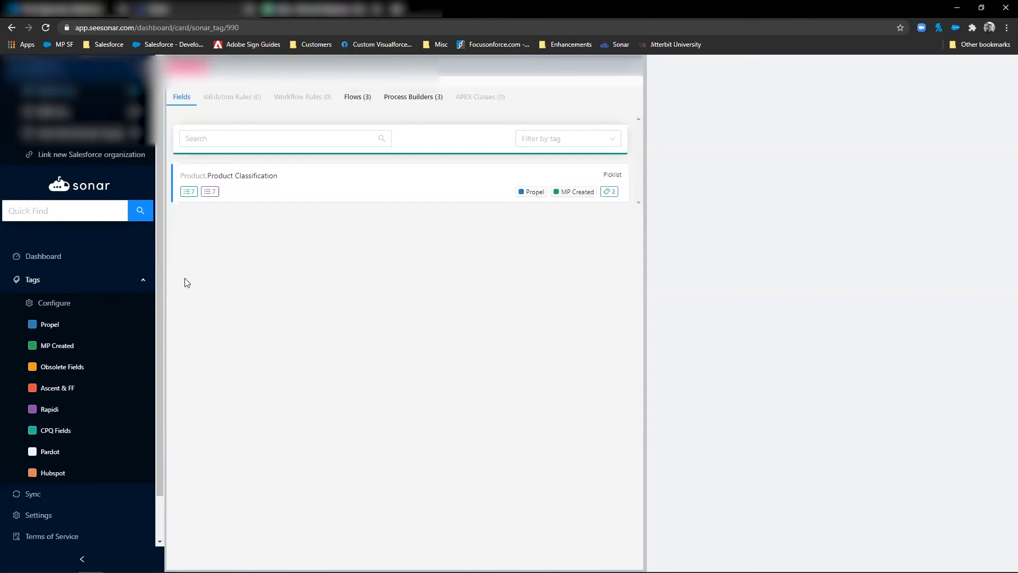
pyautogui.moveTo(122, 323)
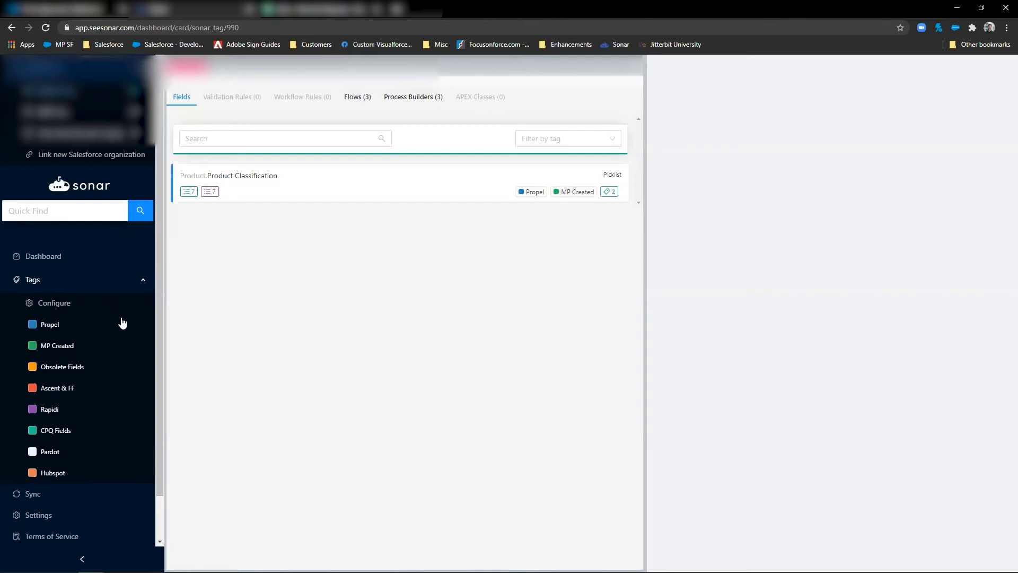
pyautogui.moveTo(142, 285)
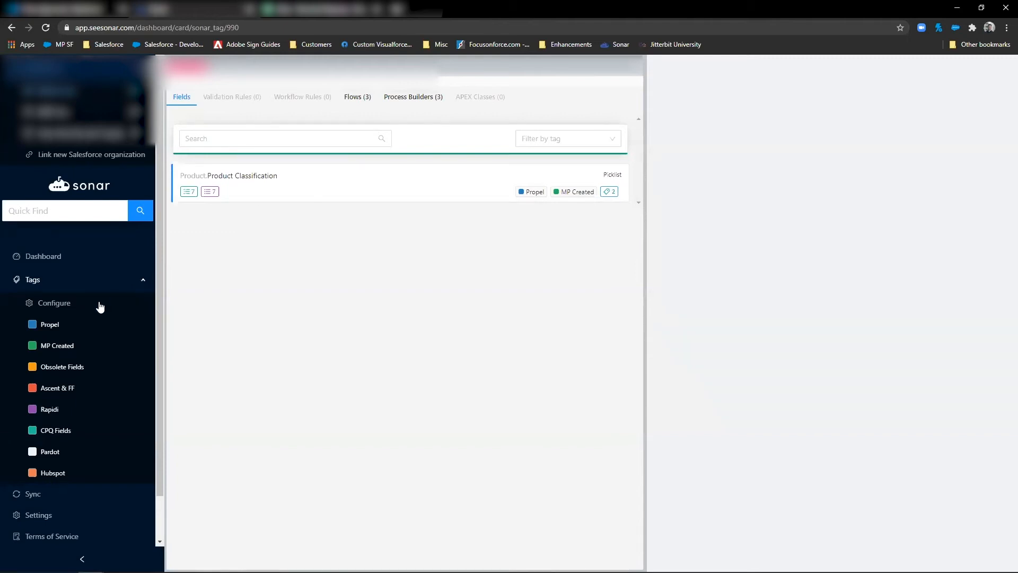
# - Start an empty quick search across the org
pyautogui.click(64, 211)
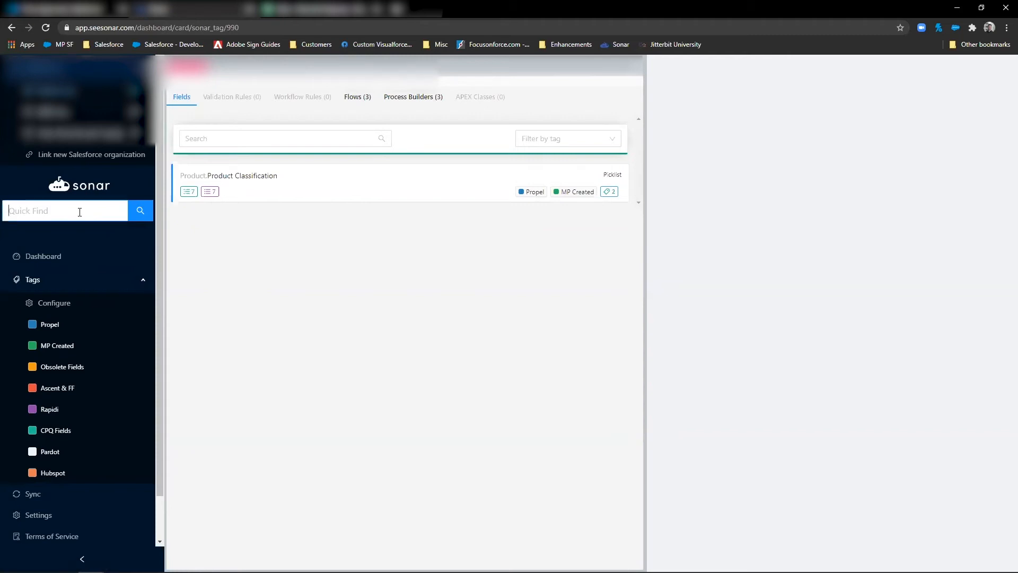
# - Quick search 'item' and view two Item objects' fields by API name
pyautogui.write('item')
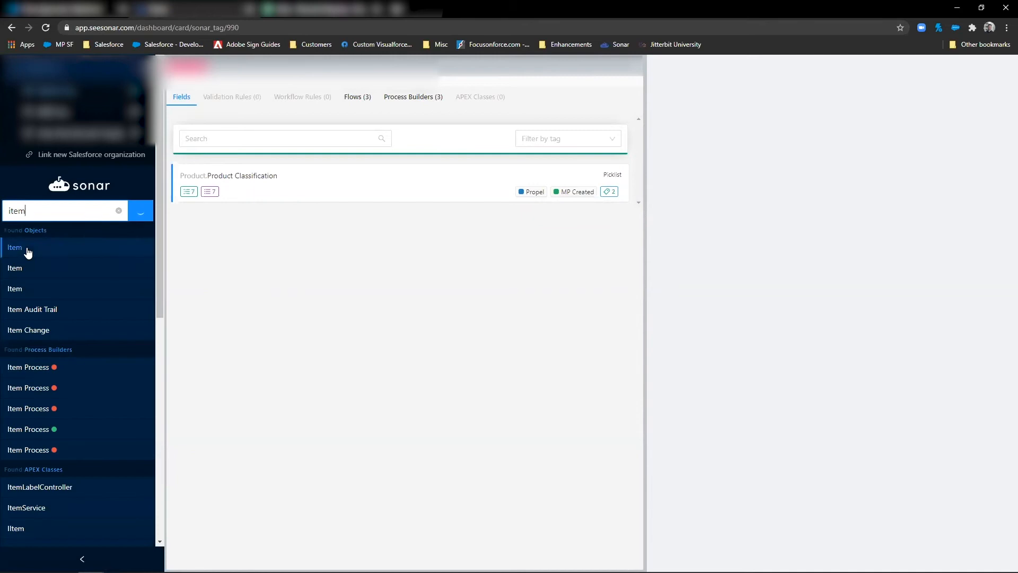
pyautogui.moveTo(26, 275)
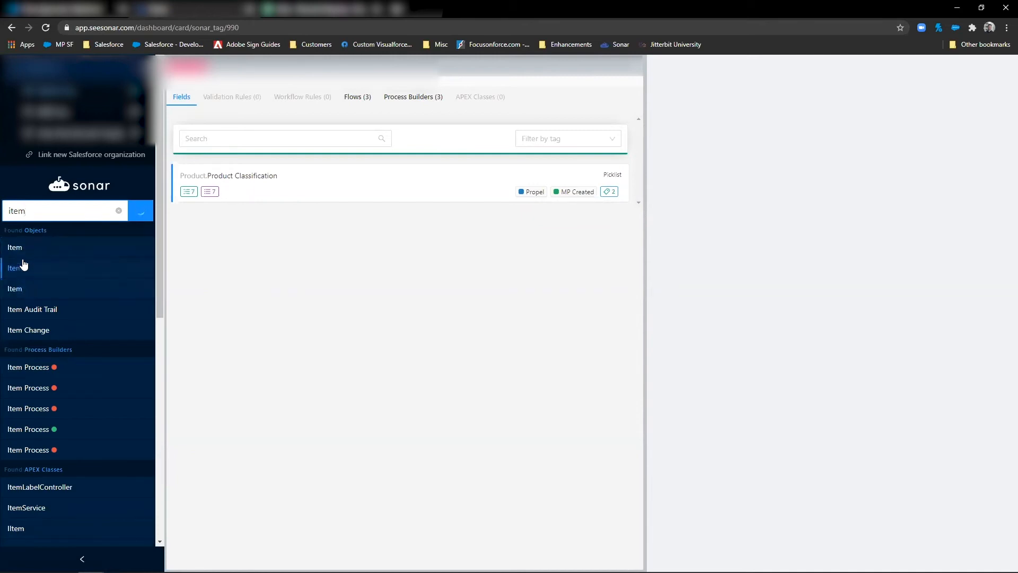
pyautogui.click(15, 248)
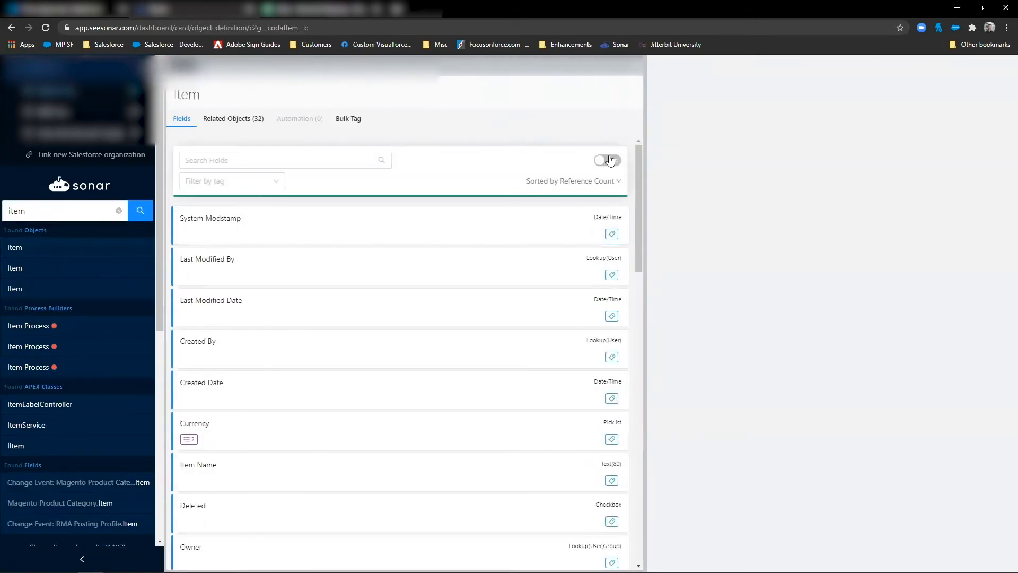
pyautogui.click(607, 160)
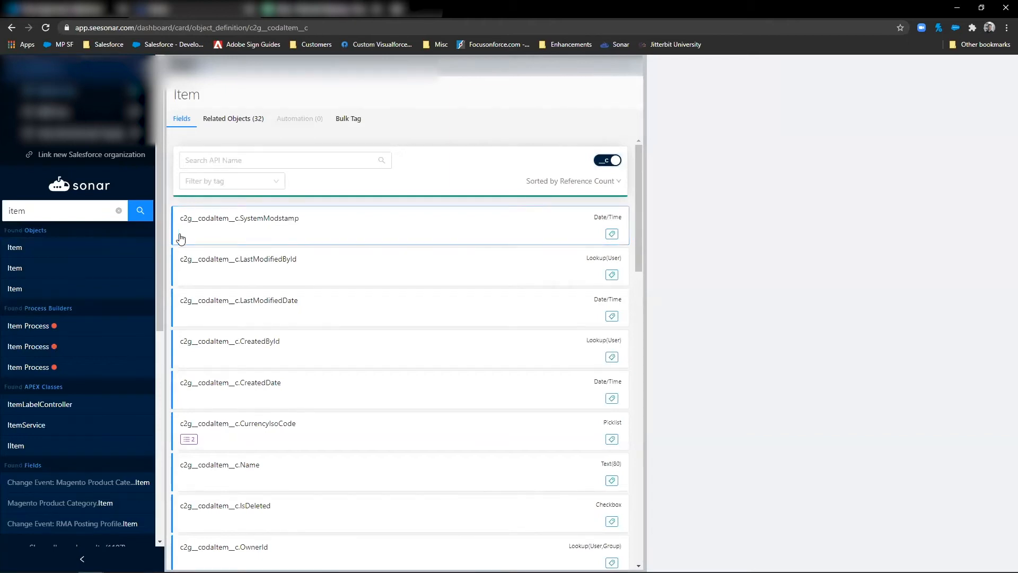
pyautogui.click(15, 267)
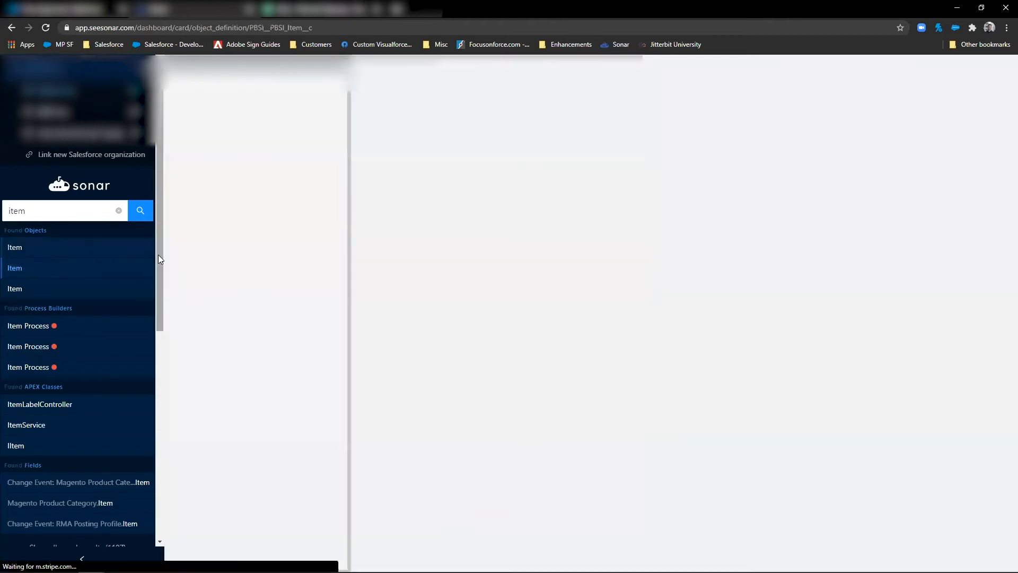
pyautogui.click(14, 267)
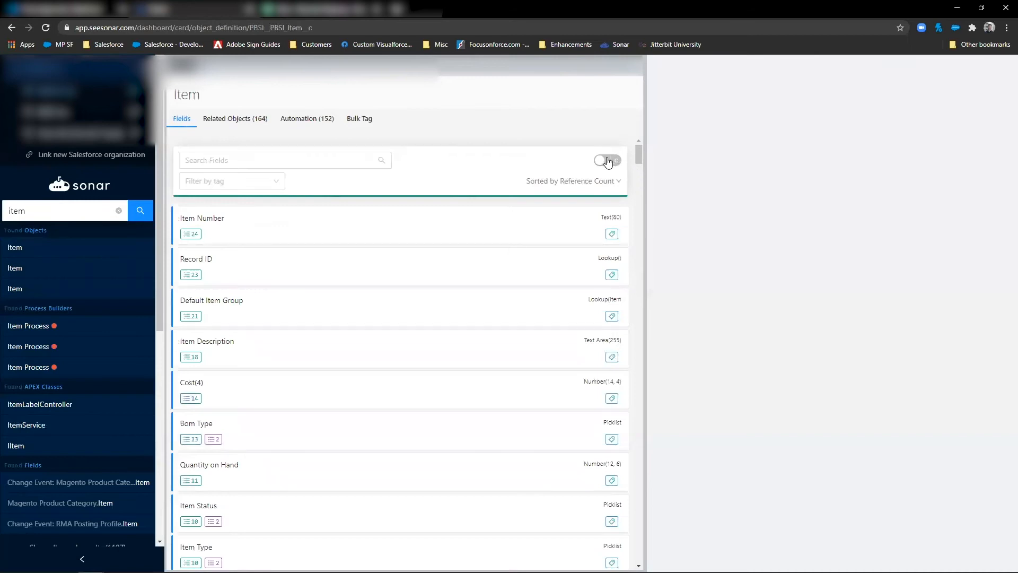
pyautogui.click(607, 161)
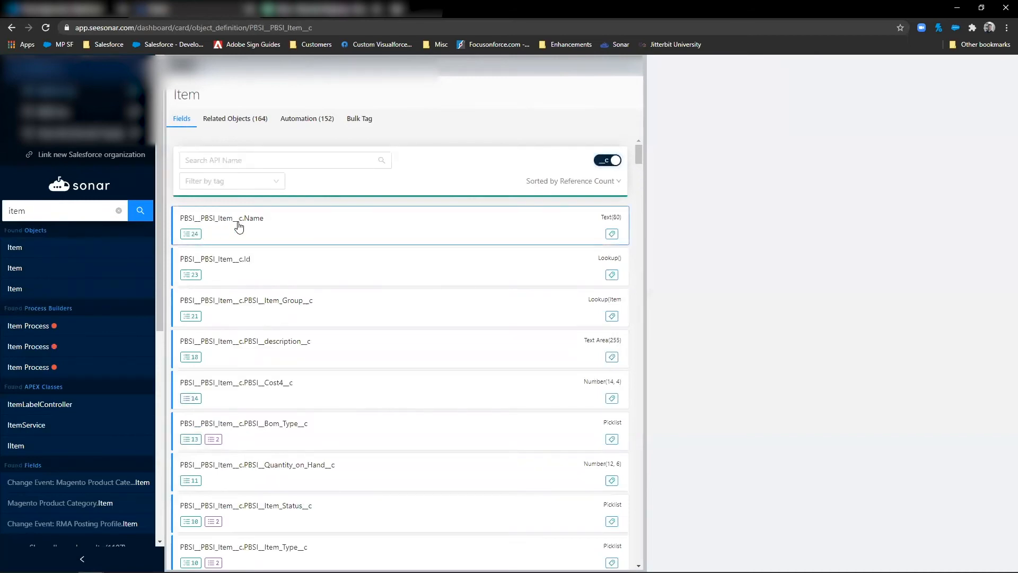
# - Open the PDLM Item object and show its 61 related objects
pyautogui.click(14, 289)
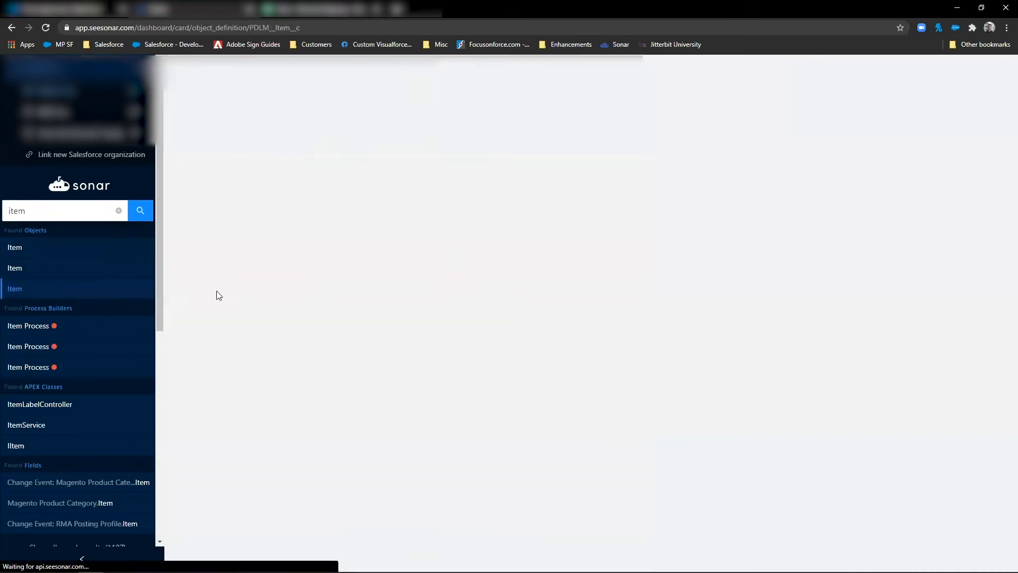
pyautogui.click(14, 289)
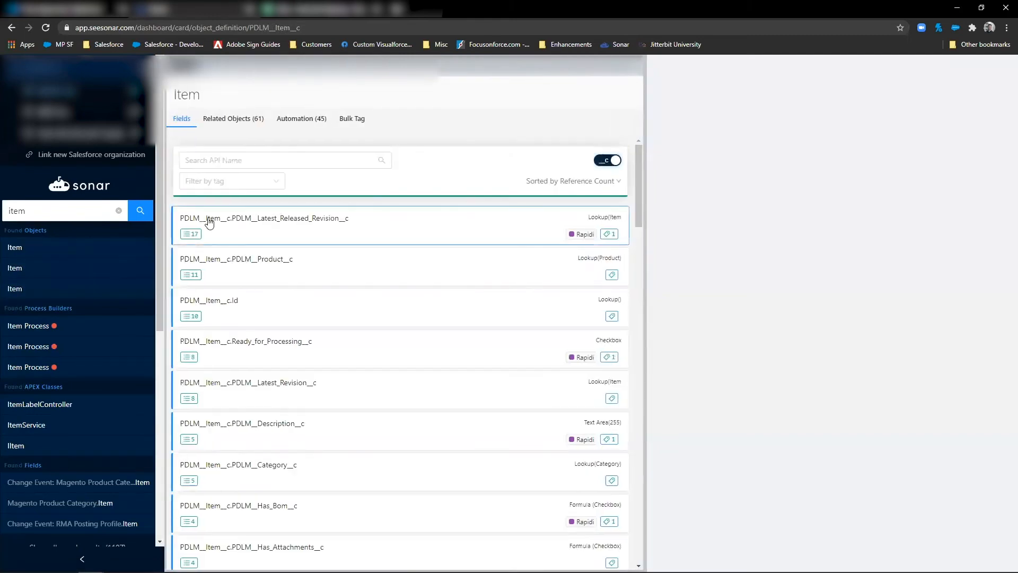
pyautogui.moveTo(310, 216)
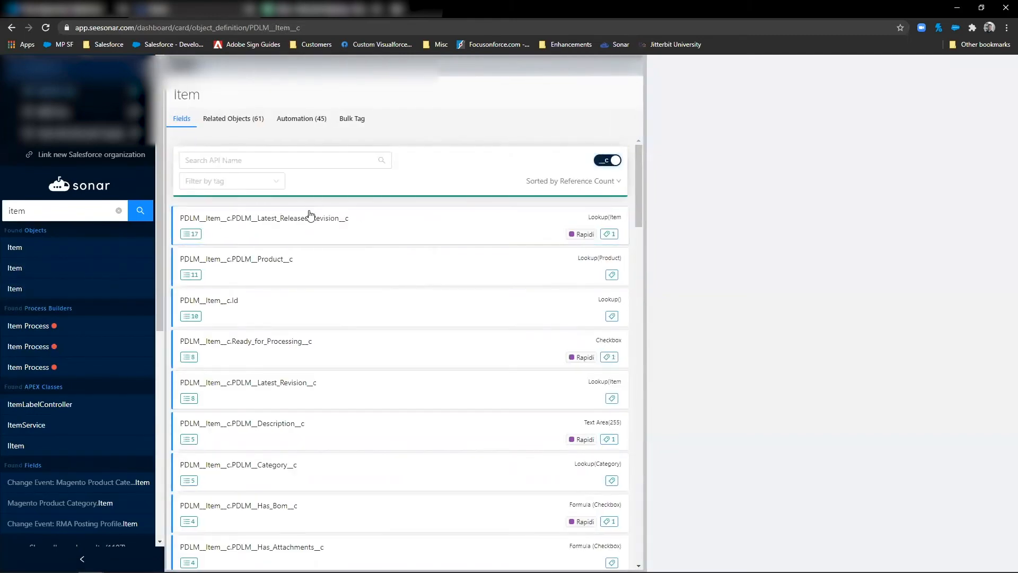
pyautogui.click(234, 118)
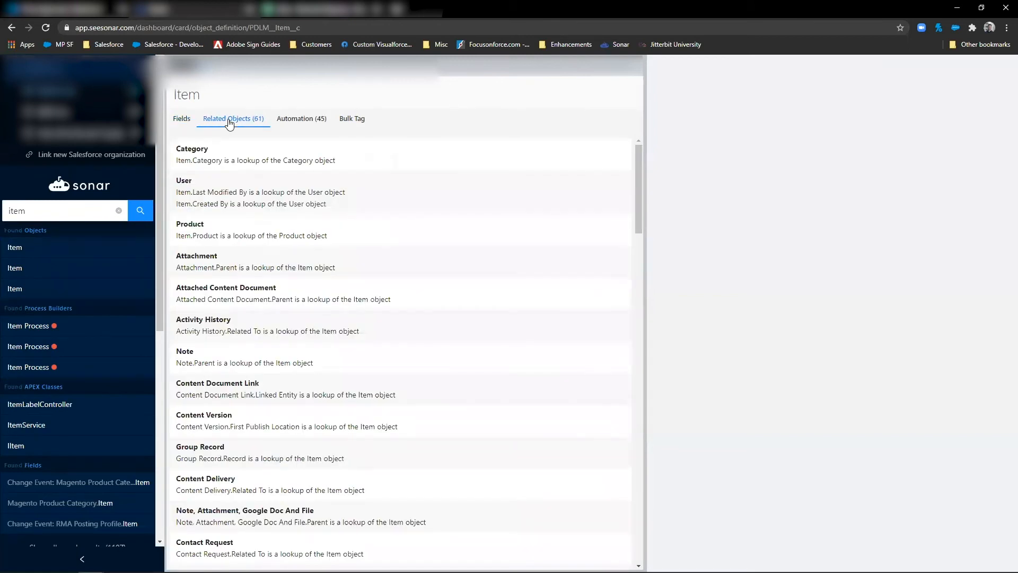
# - Open Product from Item's related objects and show Product's 123 related objects
pyautogui.scroll(-3)
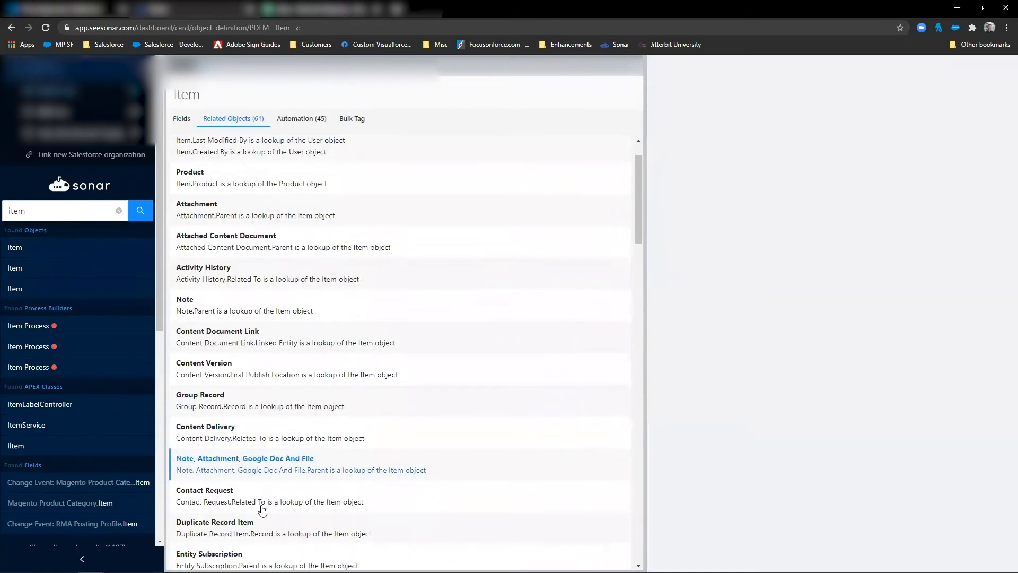
pyautogui.scroll(-3)
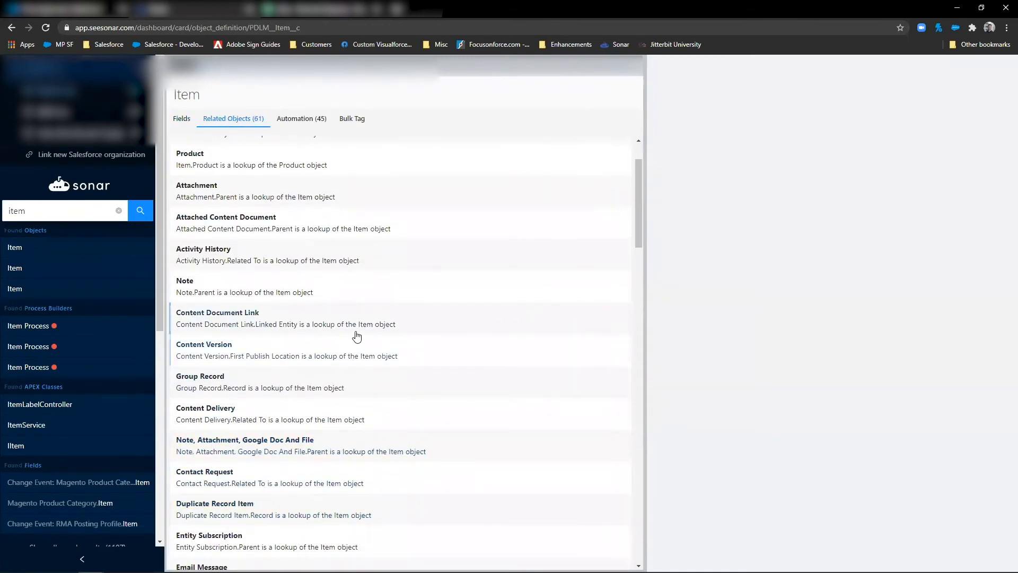
pyautogui.scroll(-3)
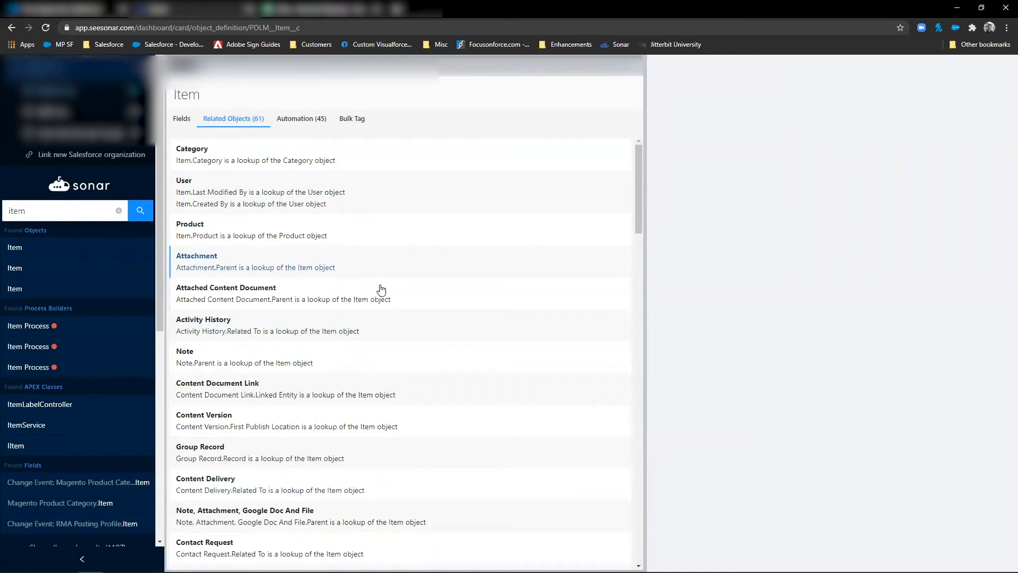
pyautogui.moveTo(190, 227)
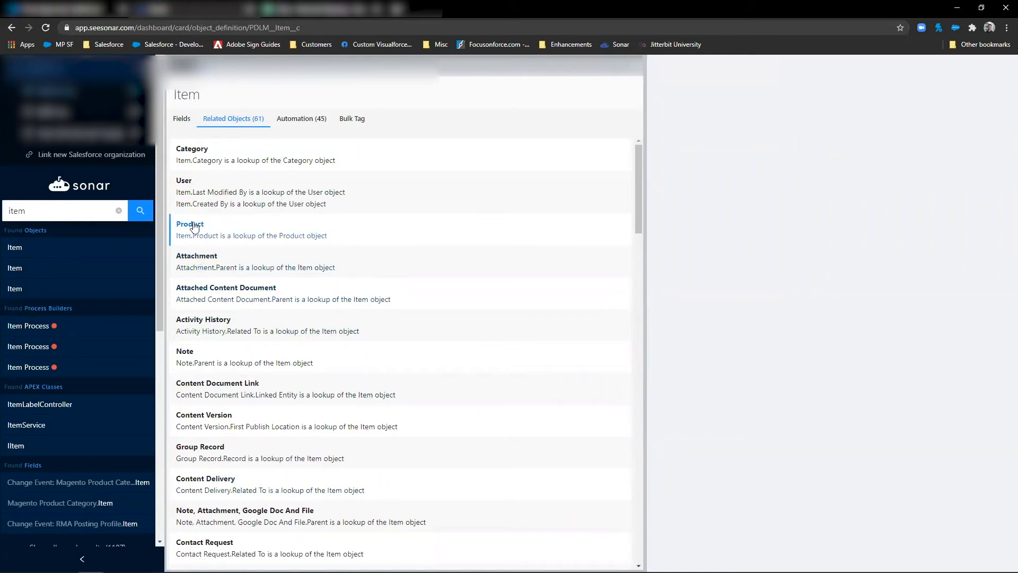
pyautogui.click(190, 224)
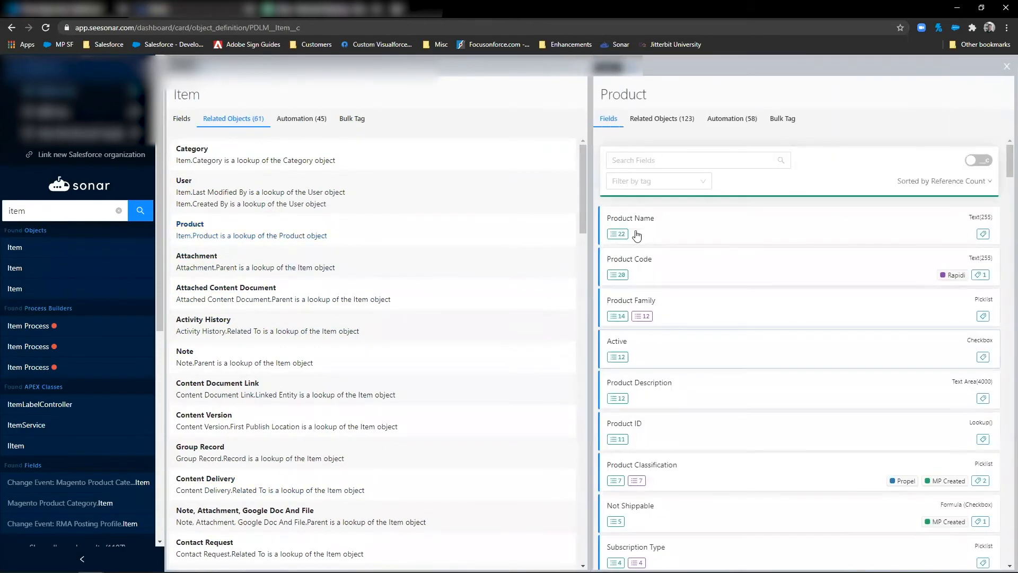
pyautogui.click(661, 118)
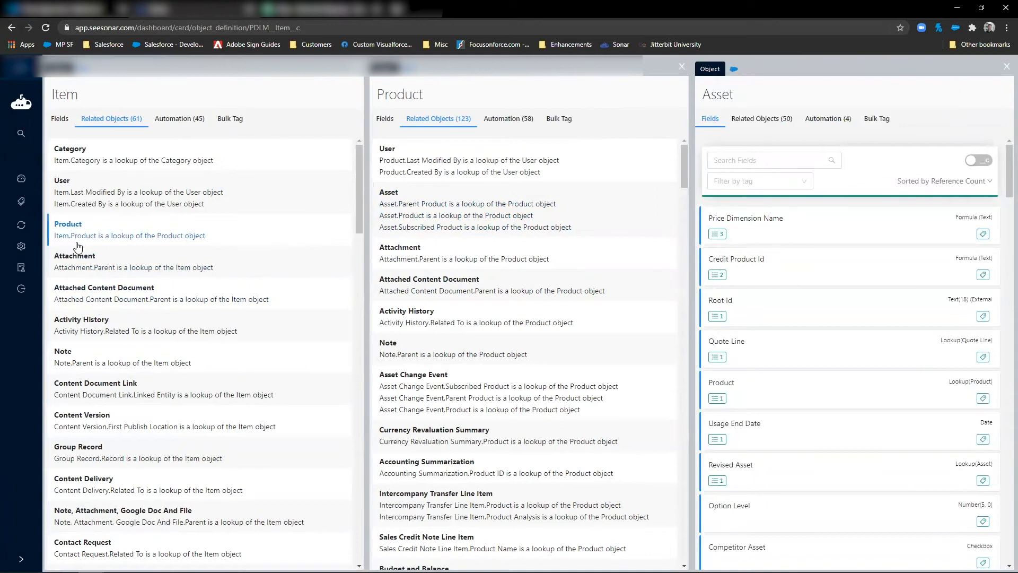
pyautogui.moveTo(209, 239)
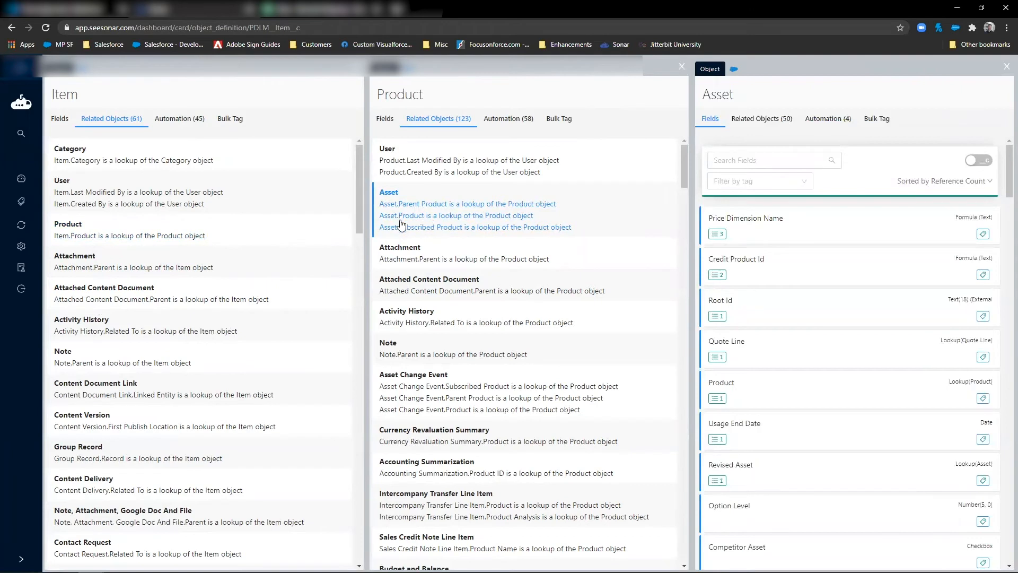
pyautogui.moveTo(544, 235)
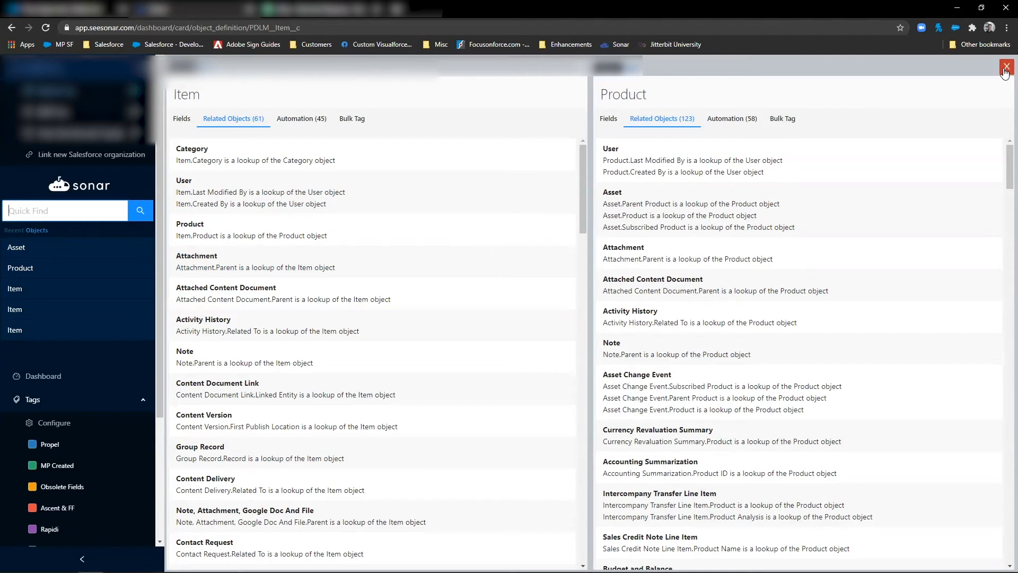
# - Close the Product panel, leaving only PDLM Item's 61 related objects
pyautogui.click(1006, 69)
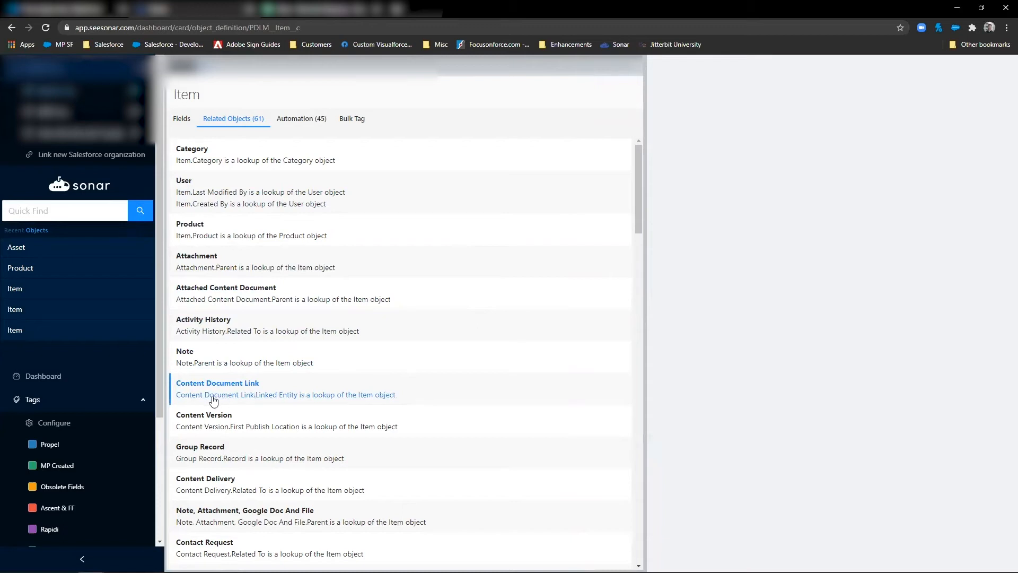
pyautogui.moveTo(214, 401)
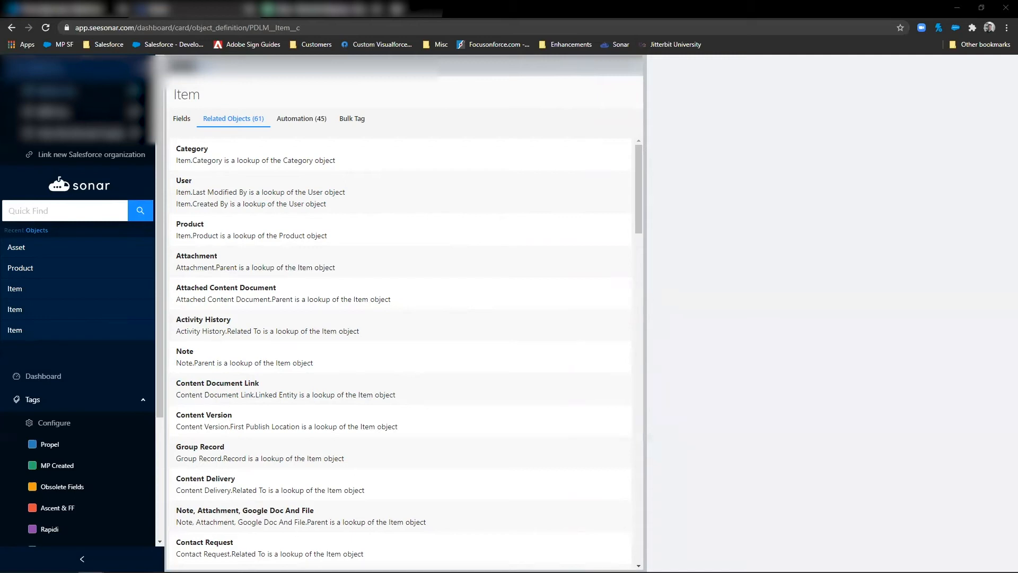
pyautogui.moveTo(335, 382)
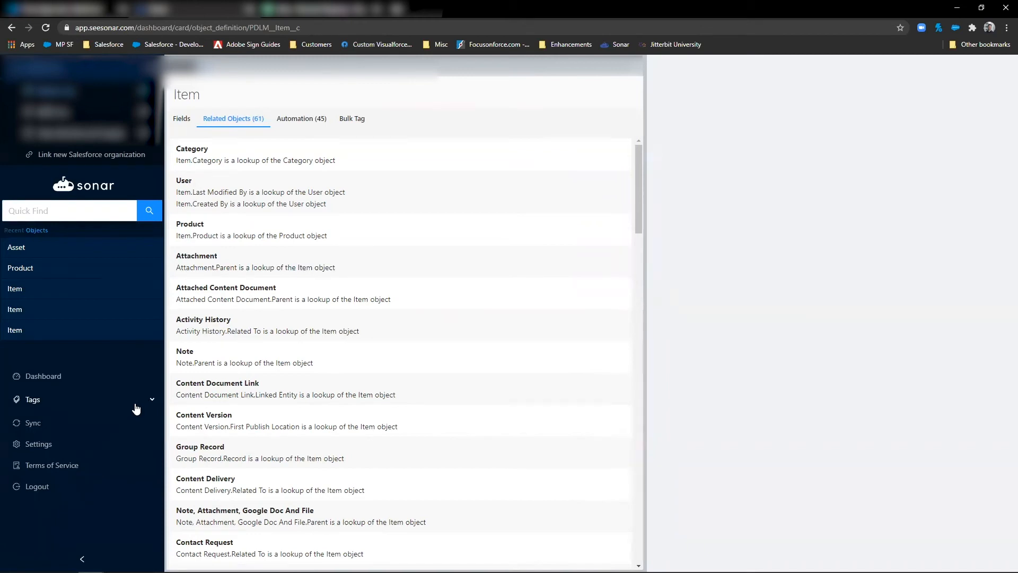
pyautogui.moveTo(128, 394)
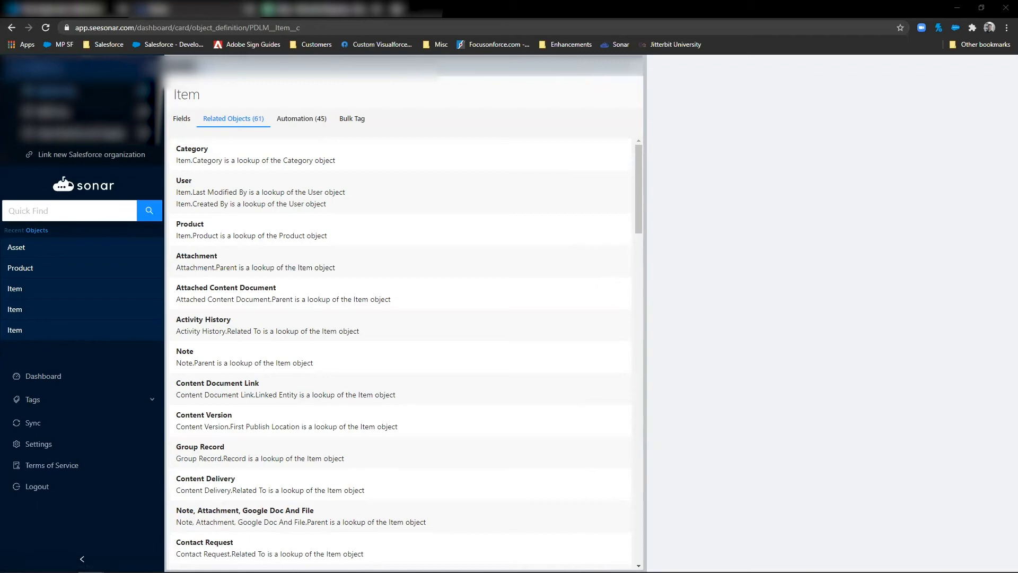
pyautogui.moveTo(261, 372)
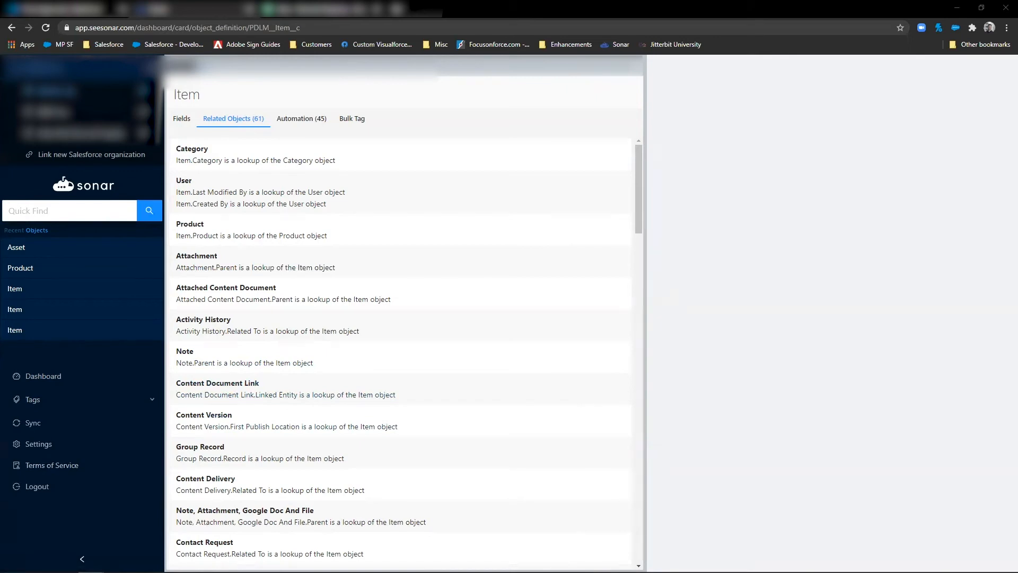
pyautogui.moveTo(102, 363)
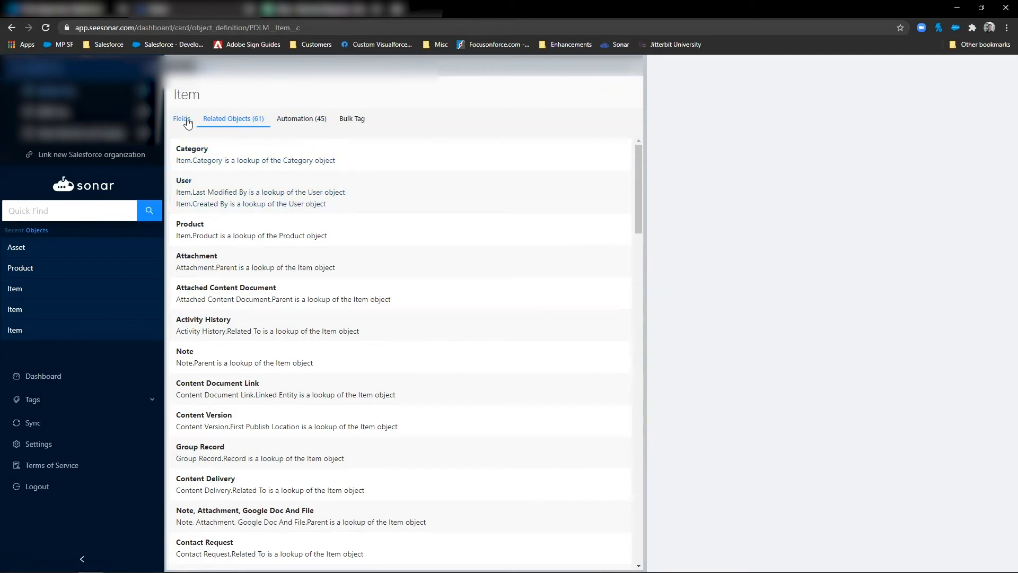
# - Search Item's fields for 'cla' and open the Classification__c picklist field details
pyautogui.click(181, 118)
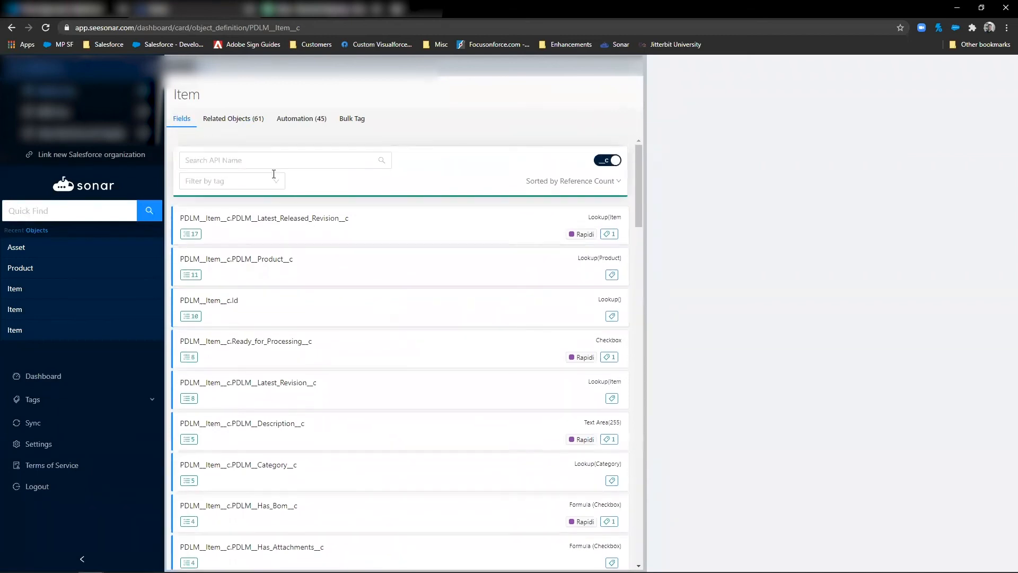
pyautogui.write('clas')
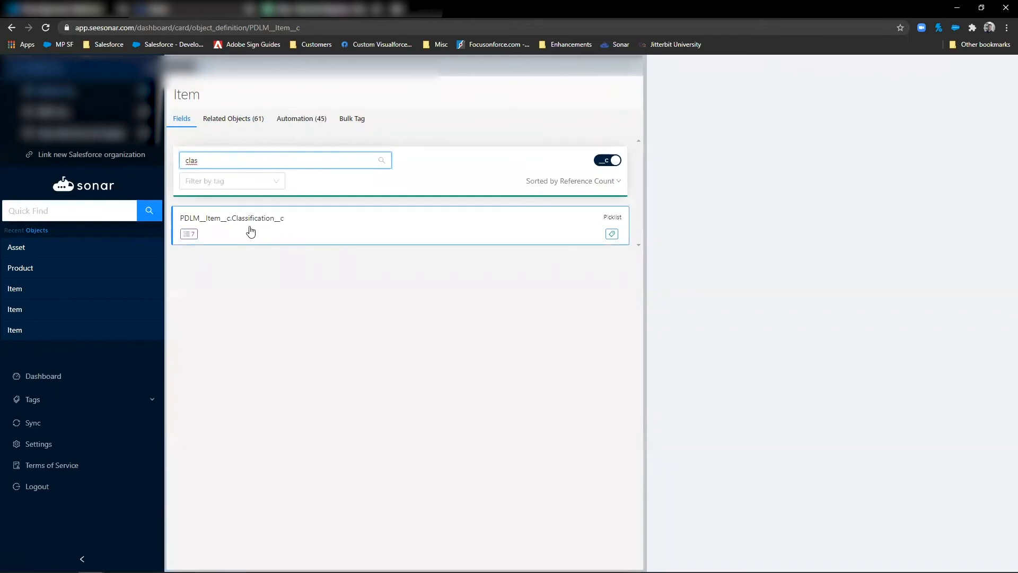
pyautogui.moveTo(253, 228)
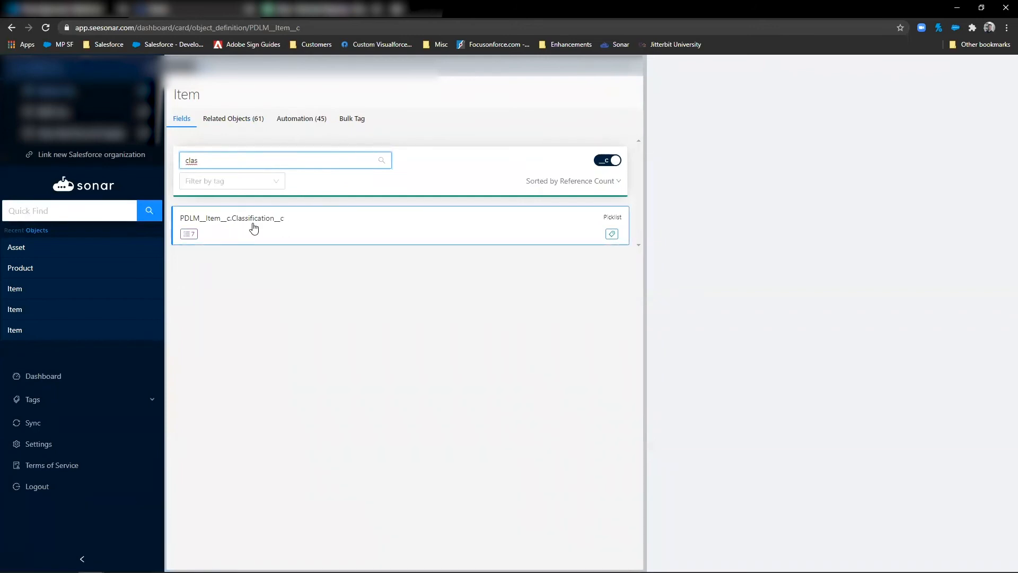
pyautogui.click(231, 217)
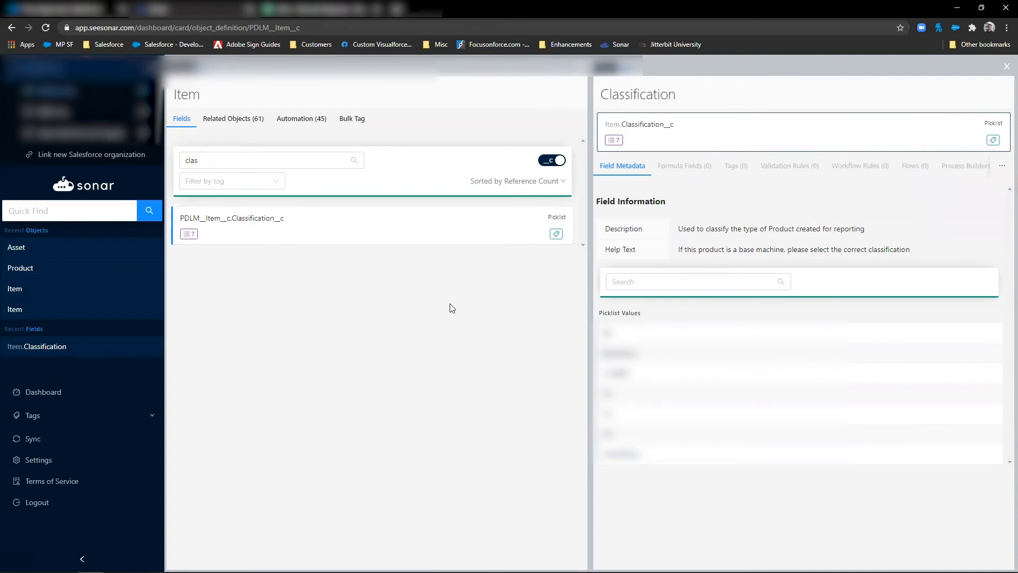
pyautogui.moveTo(382, 331)
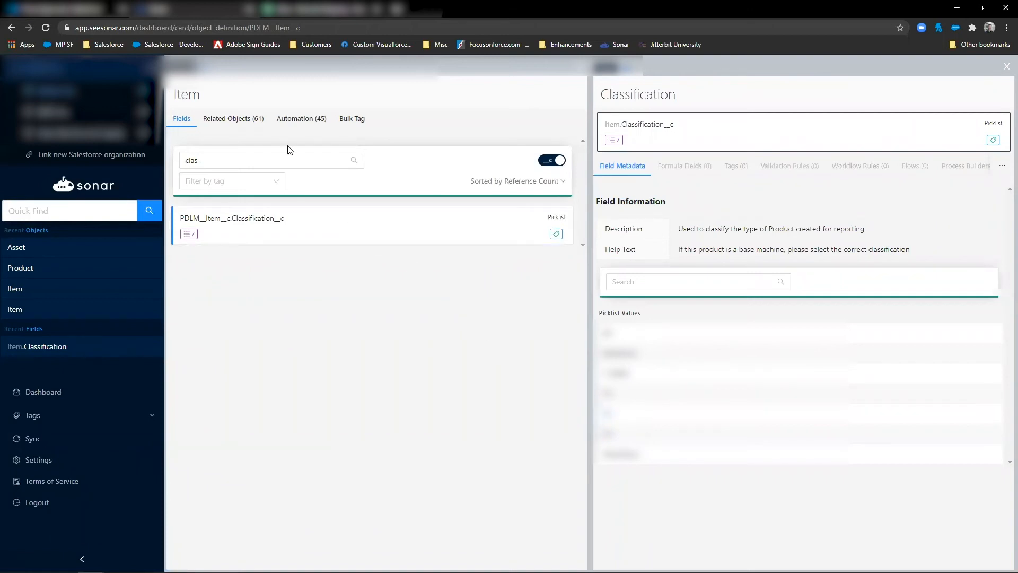
# - List Item's automations and view the Product Creator flow's fields grouped by node
pyautogui.click(301, 118)
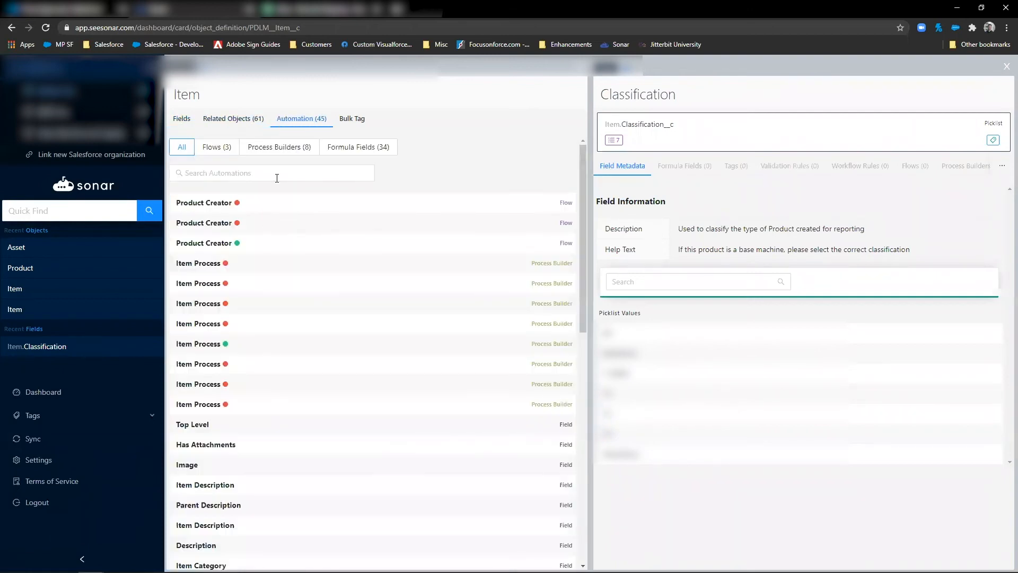
pyautogui.click(203, 243)
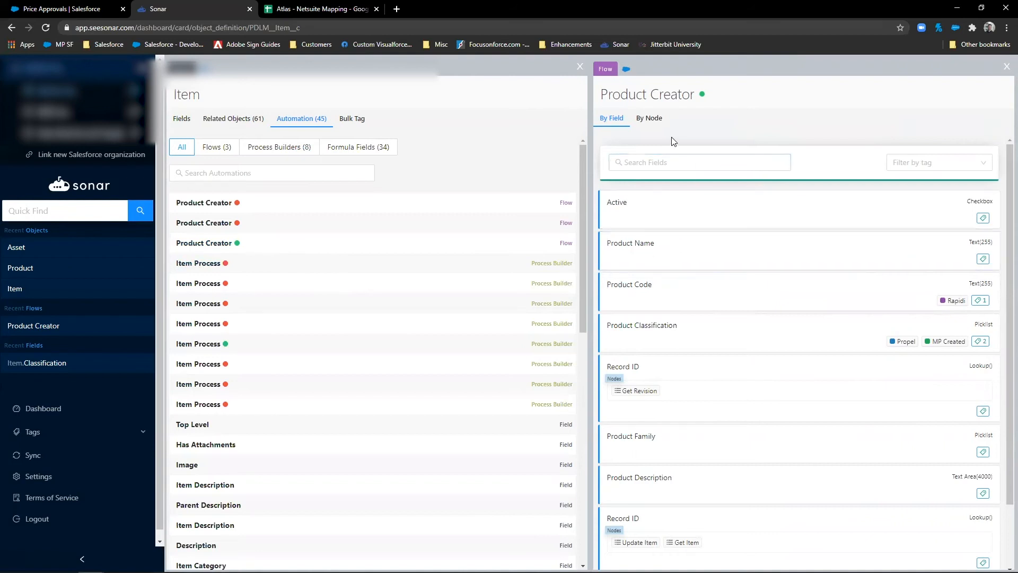
pyautogui.moveTo(671, 224)
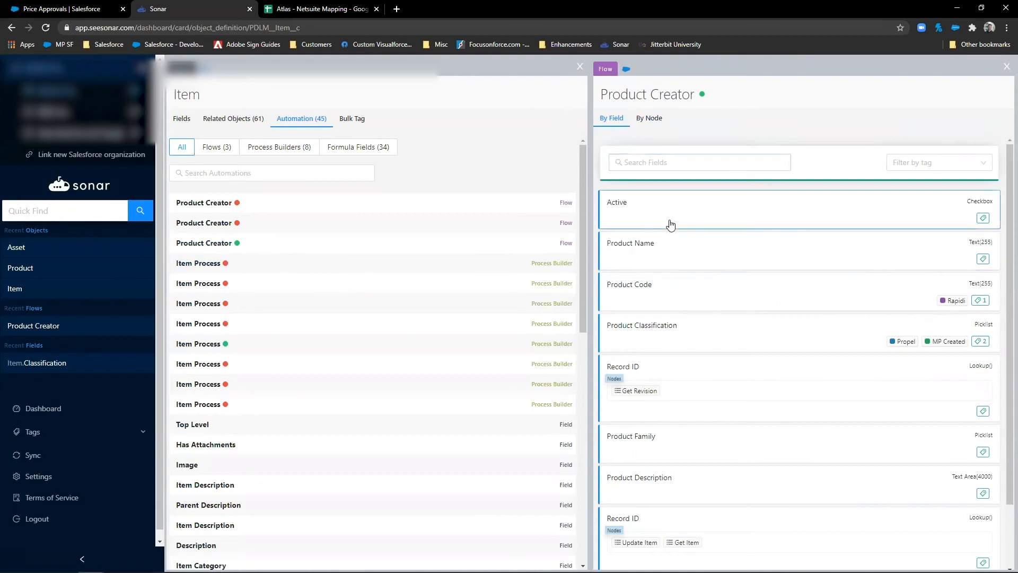
pyautogui.click(648, 118)
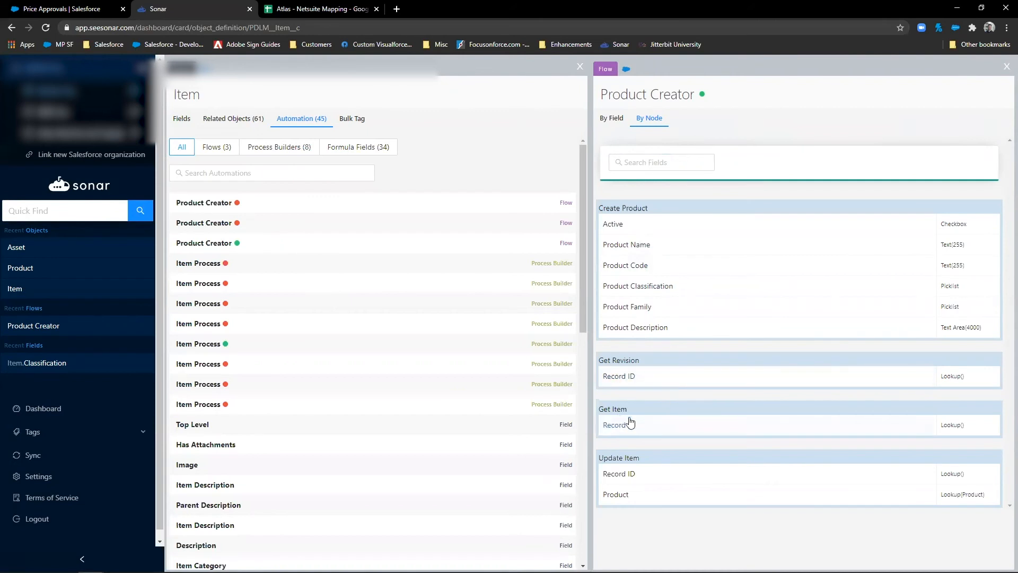
pyautogui.moveTo(665, 434)
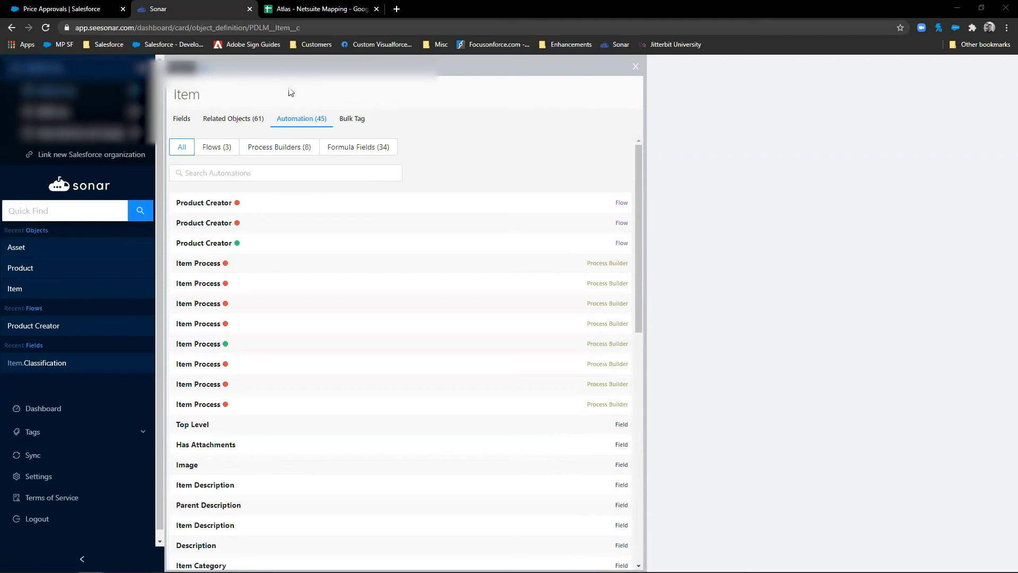
pyautogui.moveTo(287, 89)
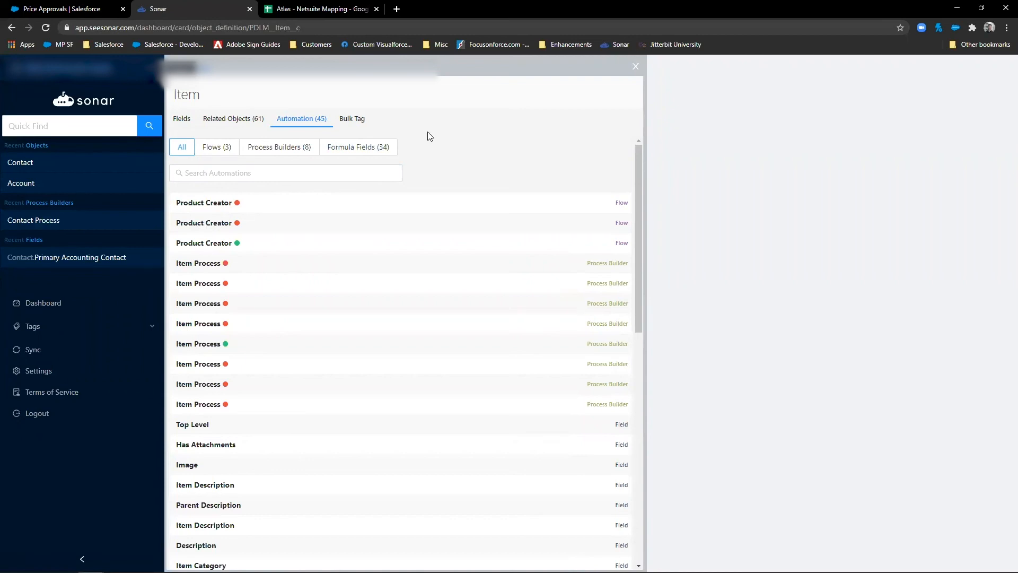
pyautogui.moveTo(501, 139)
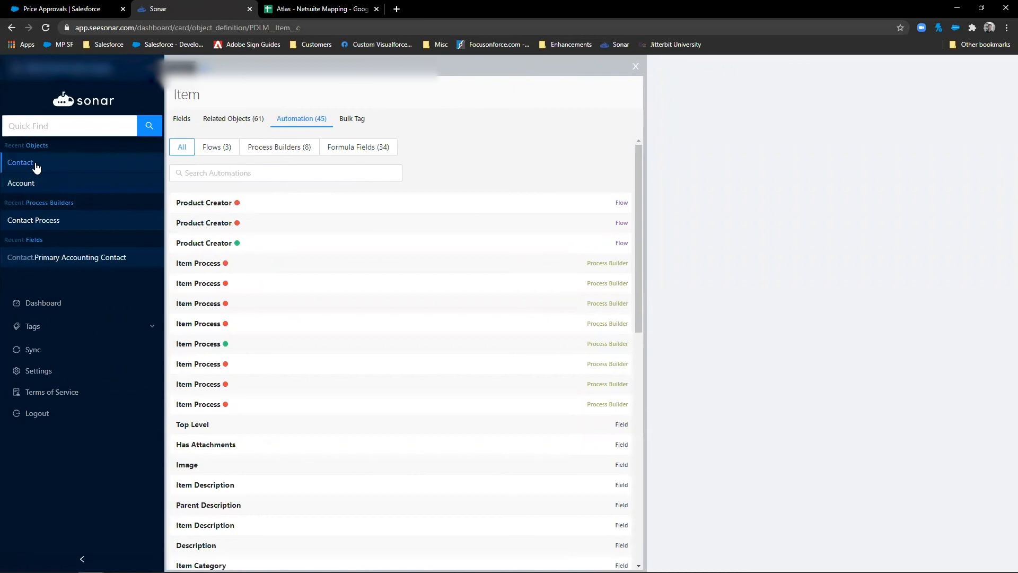
# - Open Contact from Recent Objects to review its fields, types and tags
pyautogui.click(20, 162)
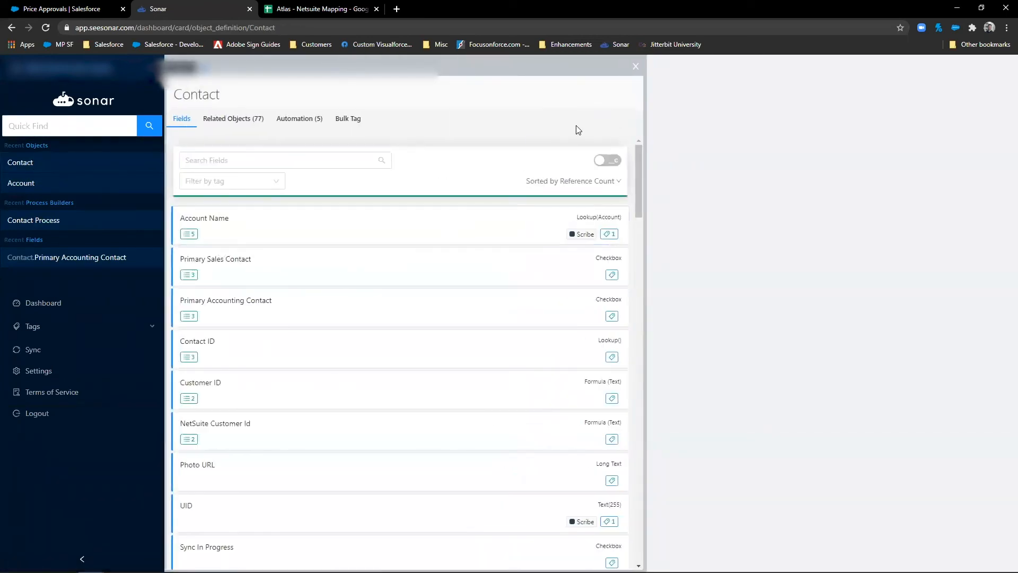
pyautogui.moveTo(275, 225)
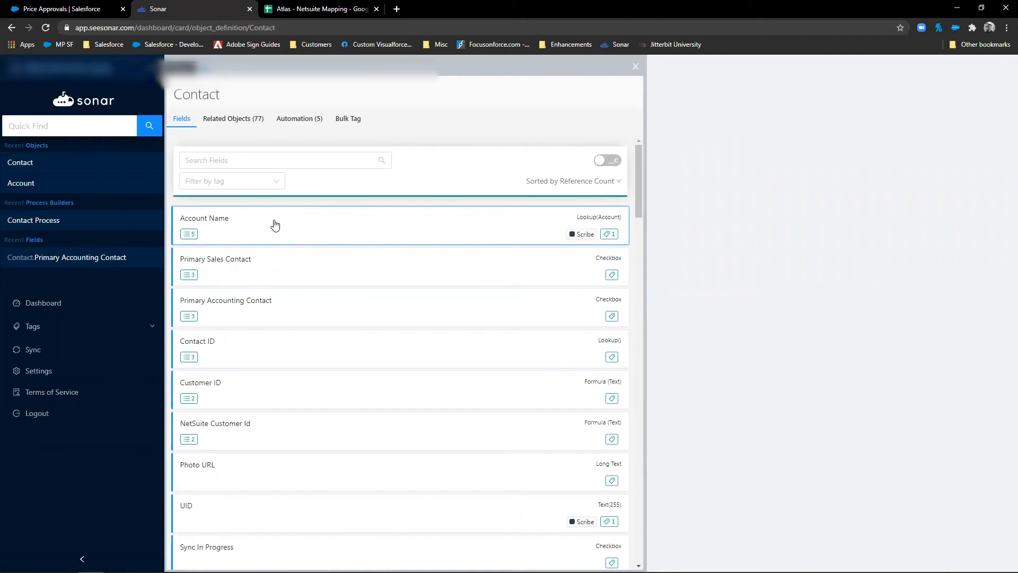
pyautogui.moveTo(269, 233)
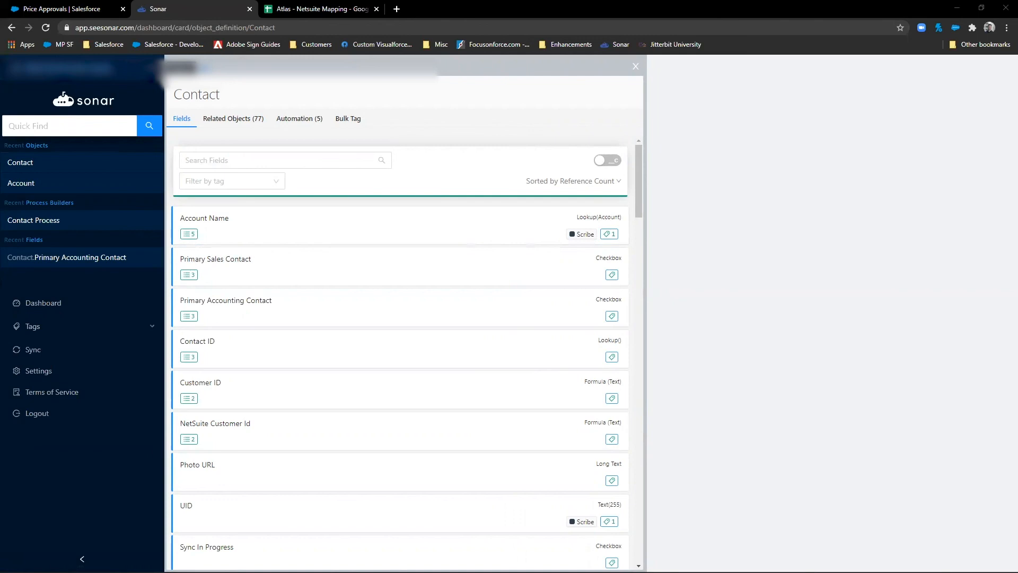
pyautogui.moveTo(422, 396)
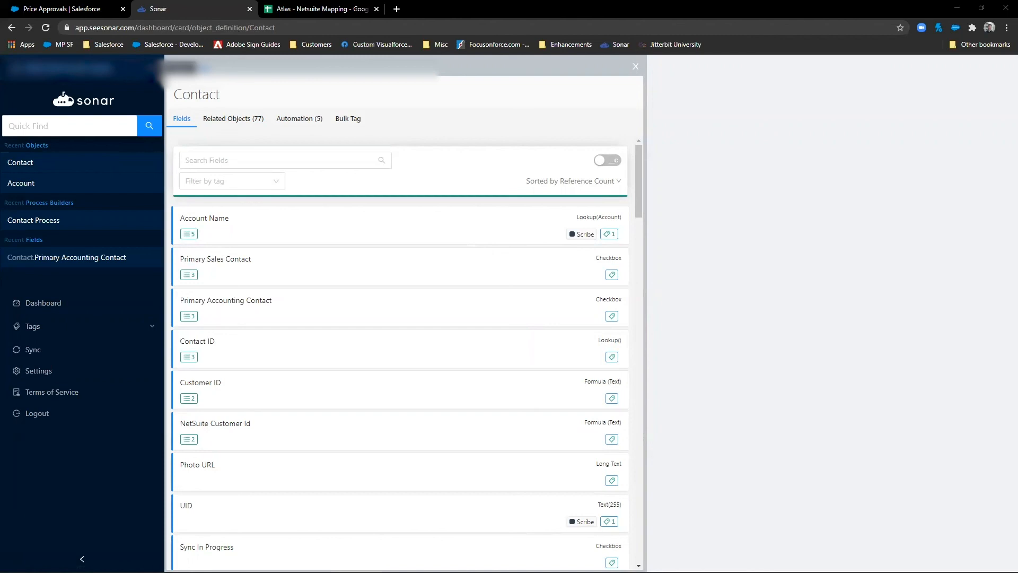
pyautogui.click(68, 125)
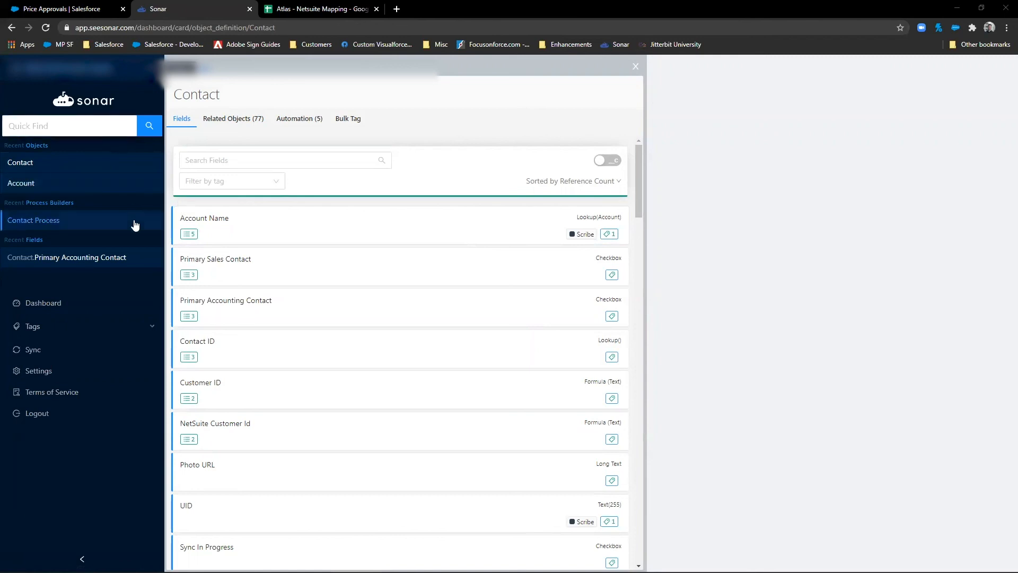
pyautogui.moveTo(135, 225)
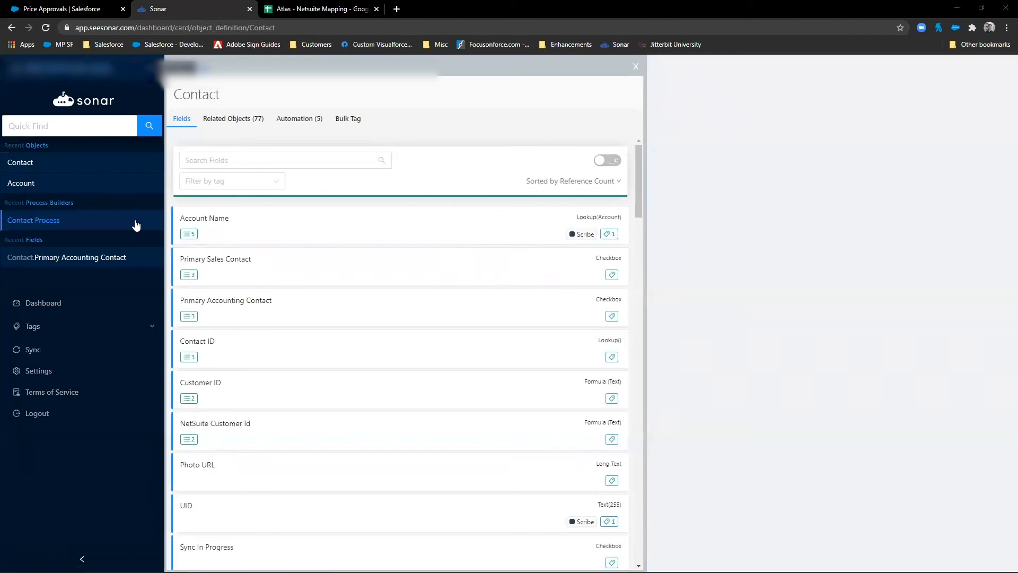
pyautogui.moveTo(130, 221)
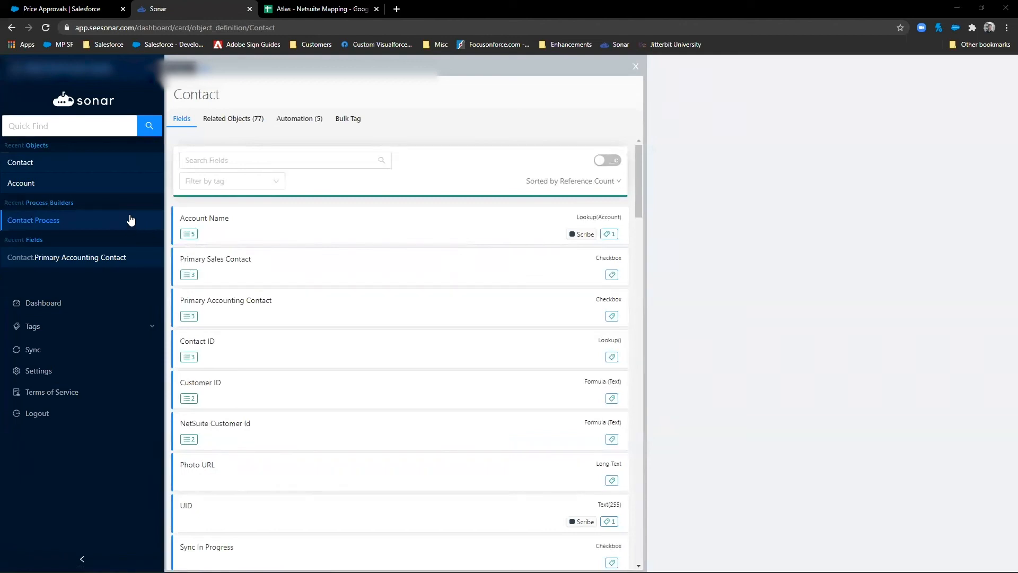
pyautogui.moveTo(294, 108)
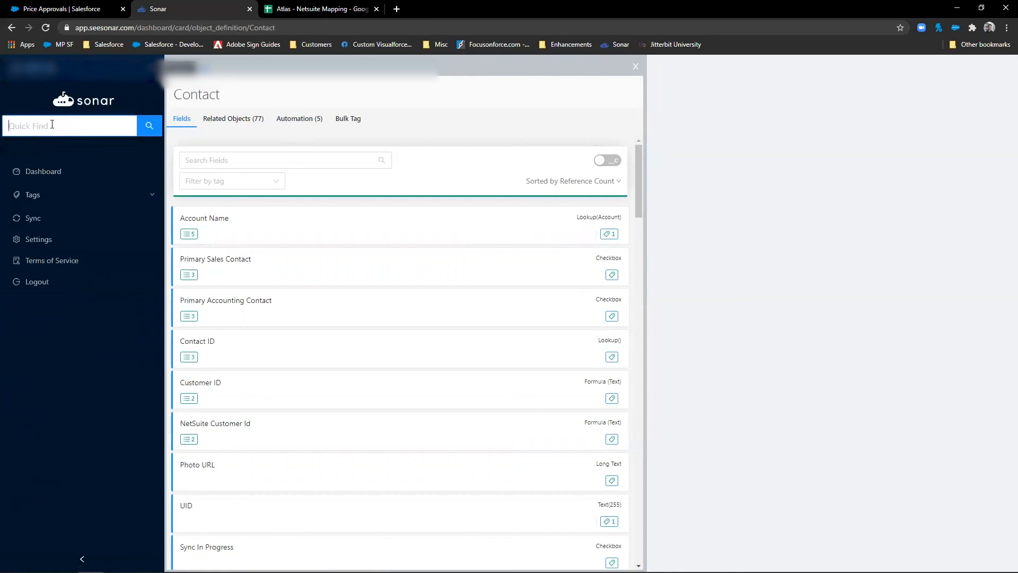
# - Quick Find 'quote', open the Quote object, and toggle its fields to API names and back
pyautogui.write('quot')
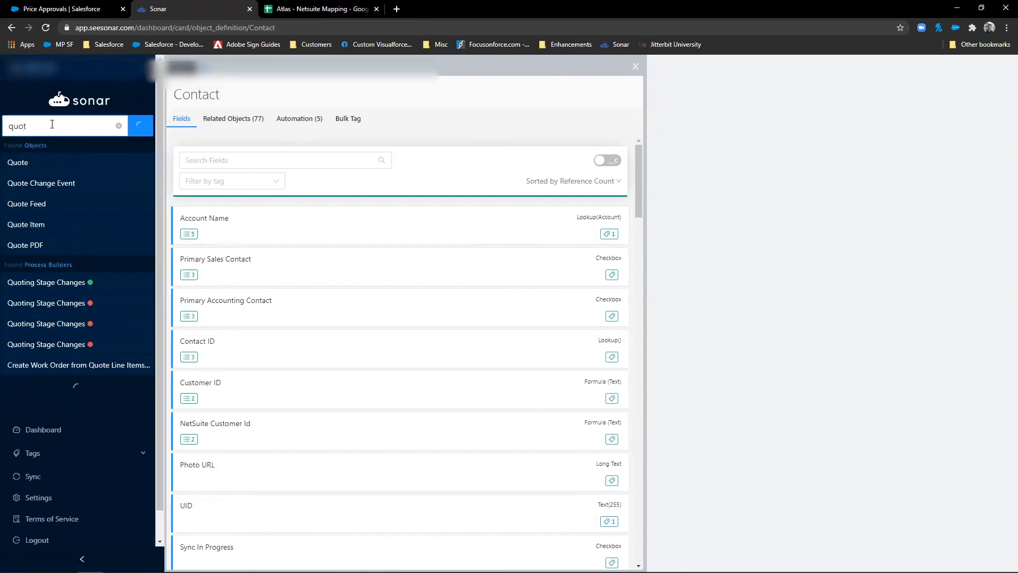
pyautogui.click(17, 163)
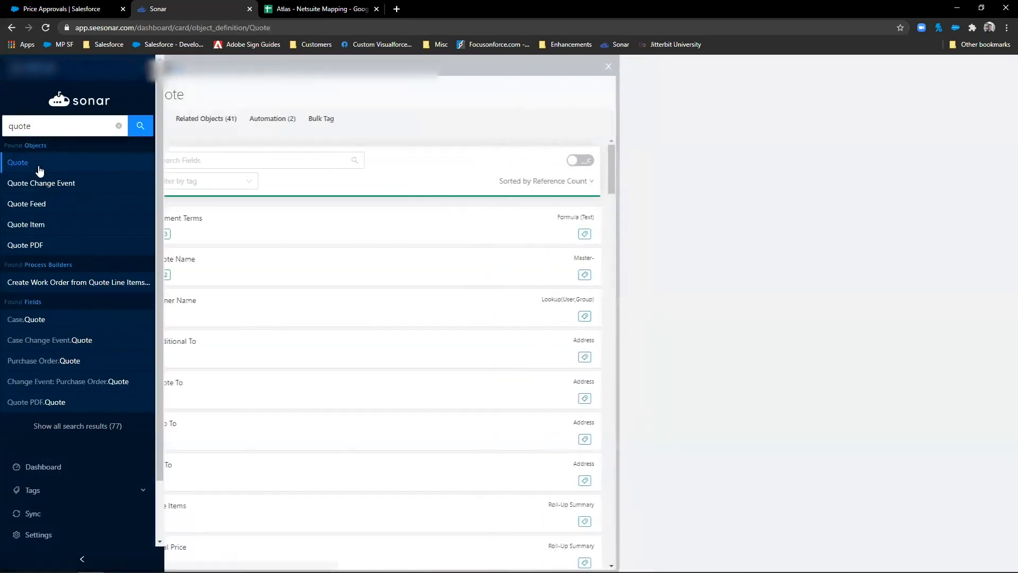
pyautogui.click(606, 160)
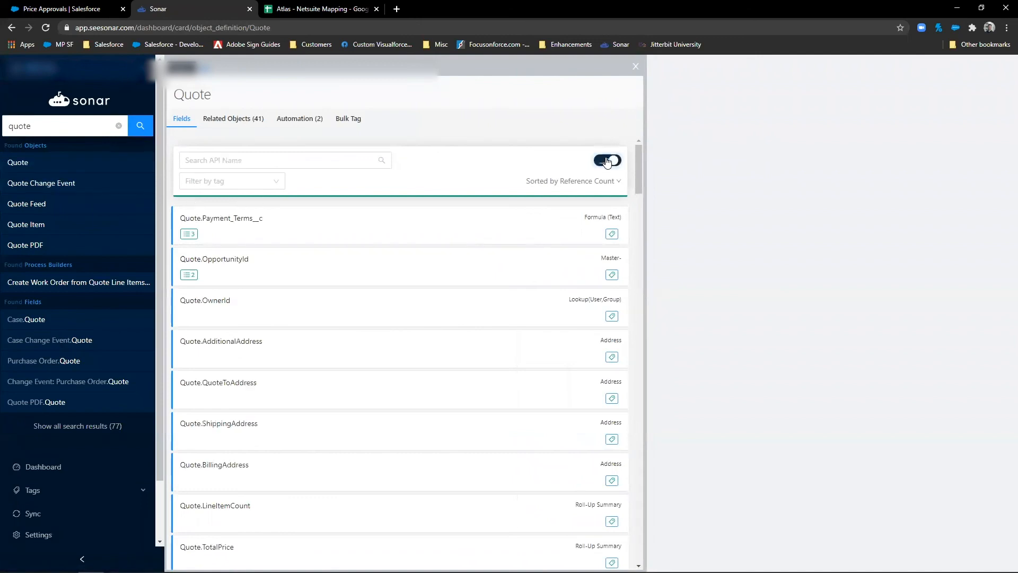
pyautogui.click(607, 160)
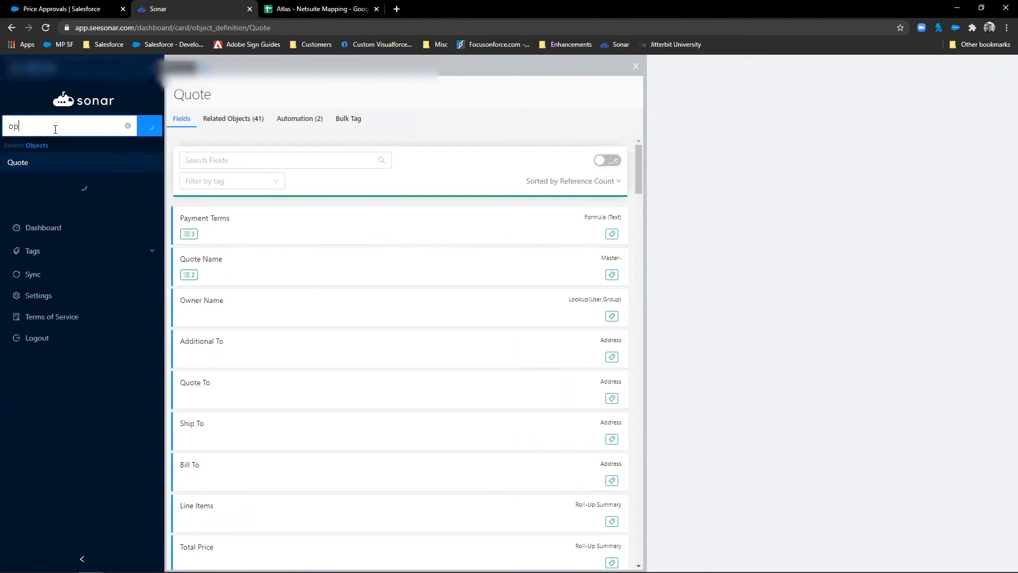
# - Quick Find 'opportunity', open the results, then start a new search
pyautogui.write('opportunity')
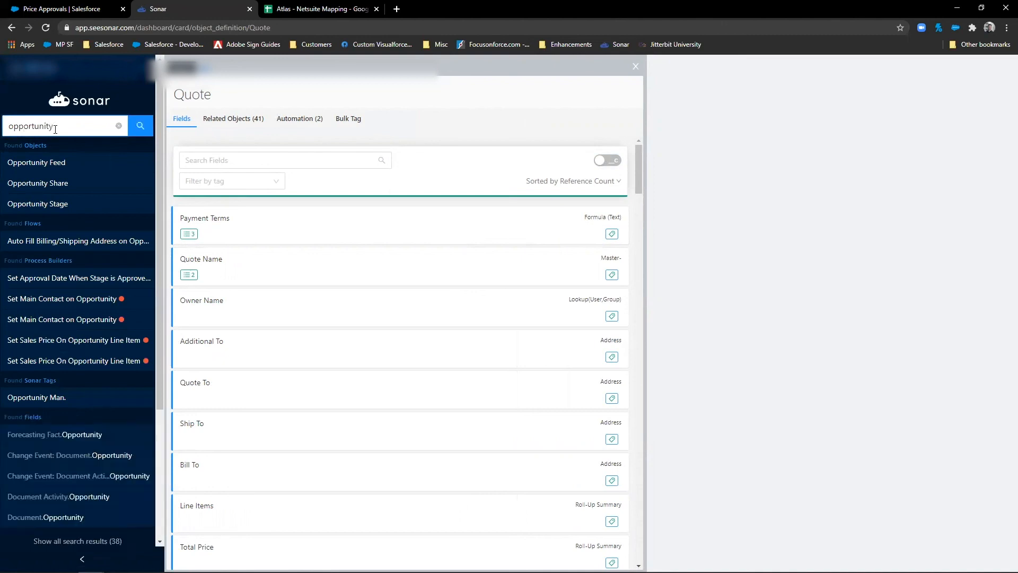
pyautogui.click(118, 127)
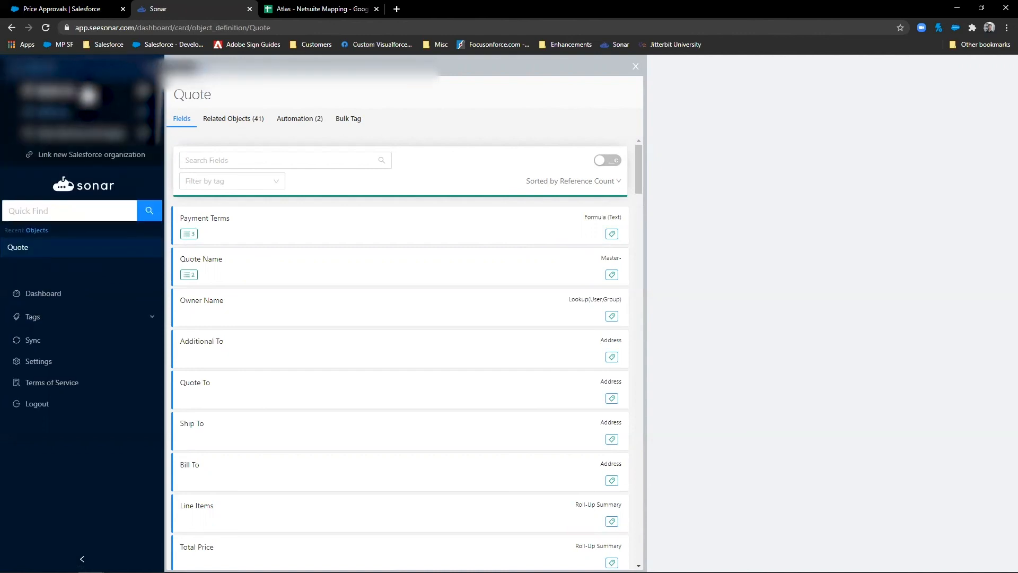
pyautogui.click(69, 211)
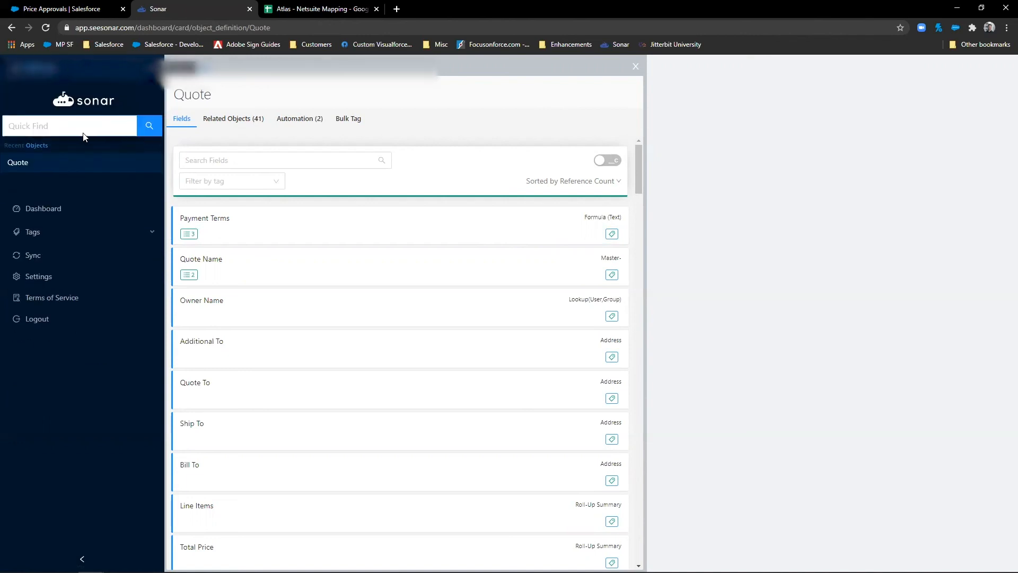
pyautogui.click(69, 125)
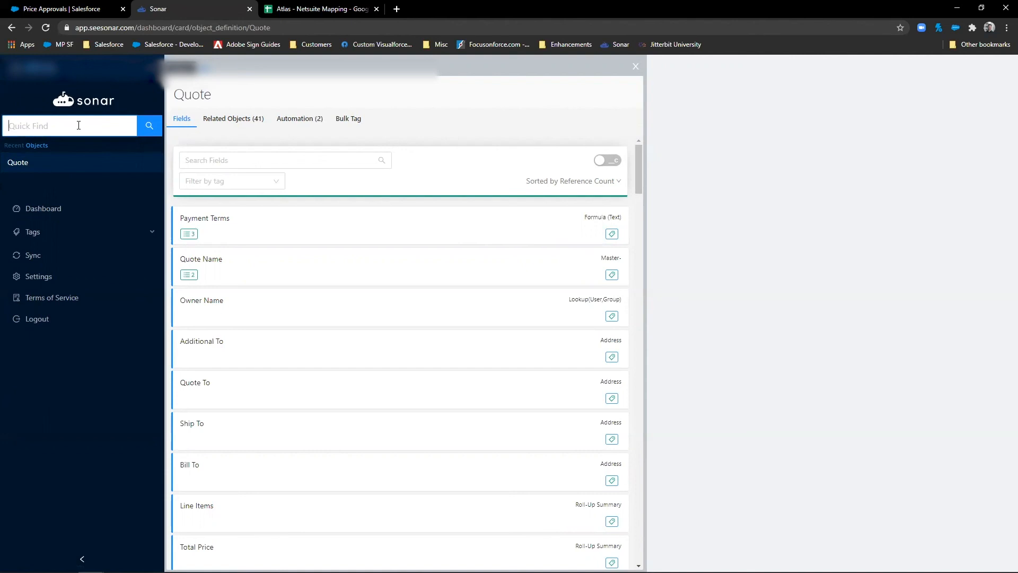
pyautogui.moveTo(112, 210)
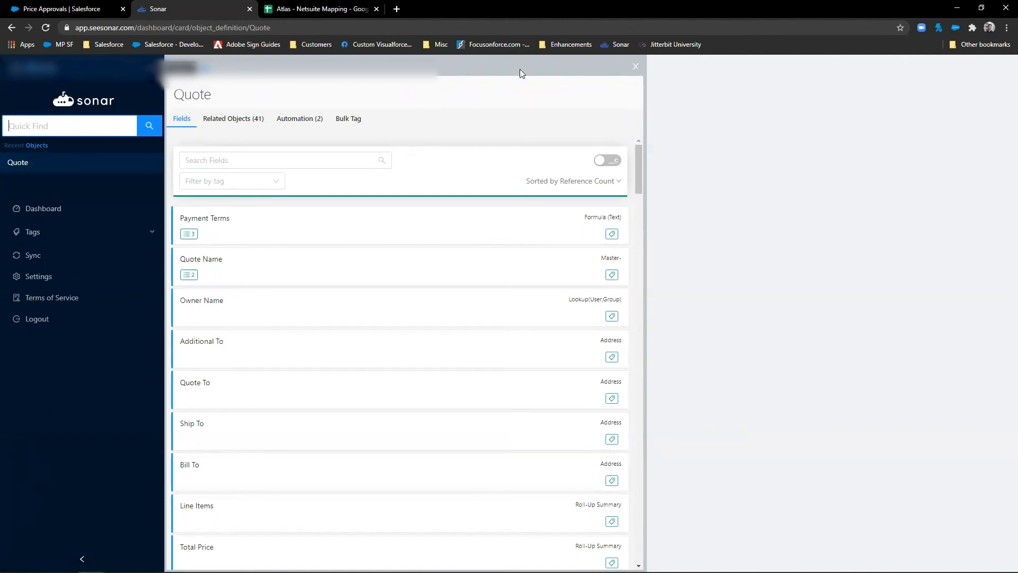
pyautogui.moveTo(43, 209)
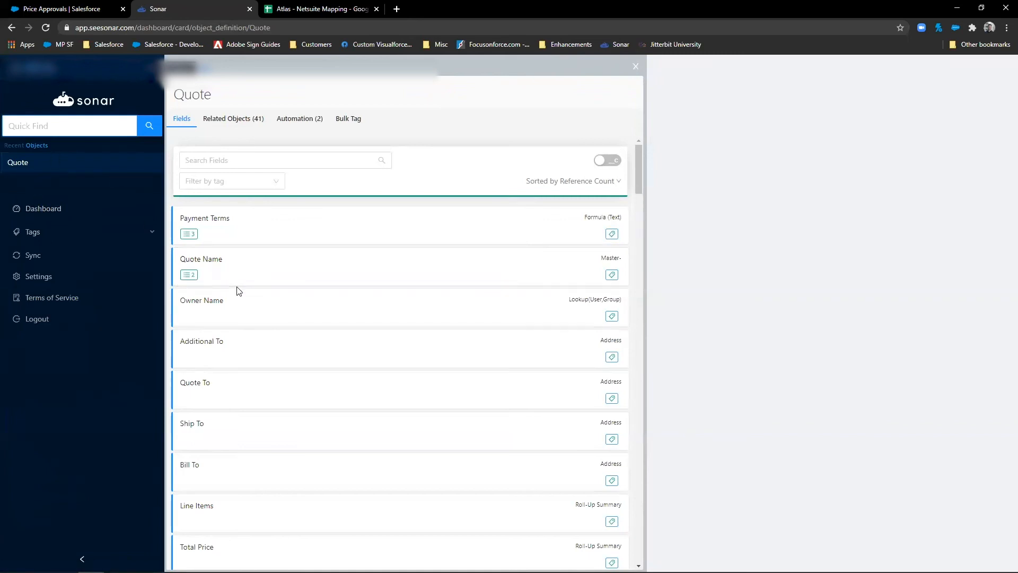
pyautogui.moveTo(235, 349)
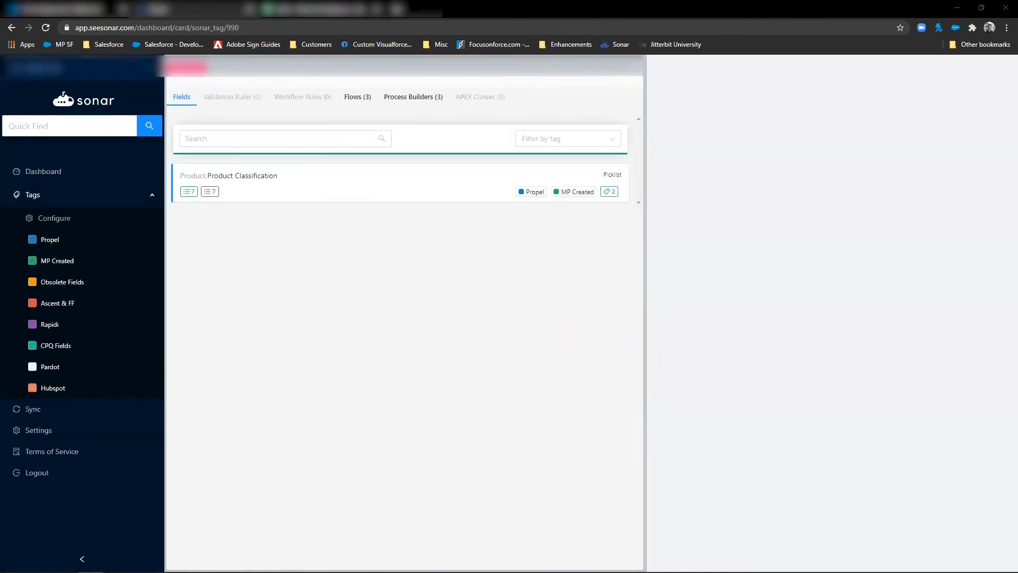
pyautogui.moveTo(131, 189)
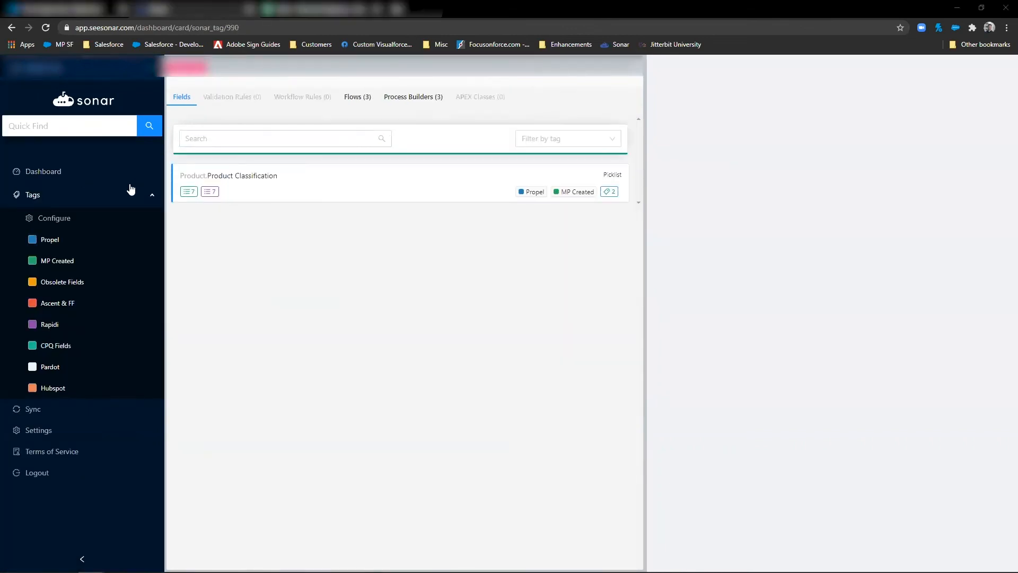